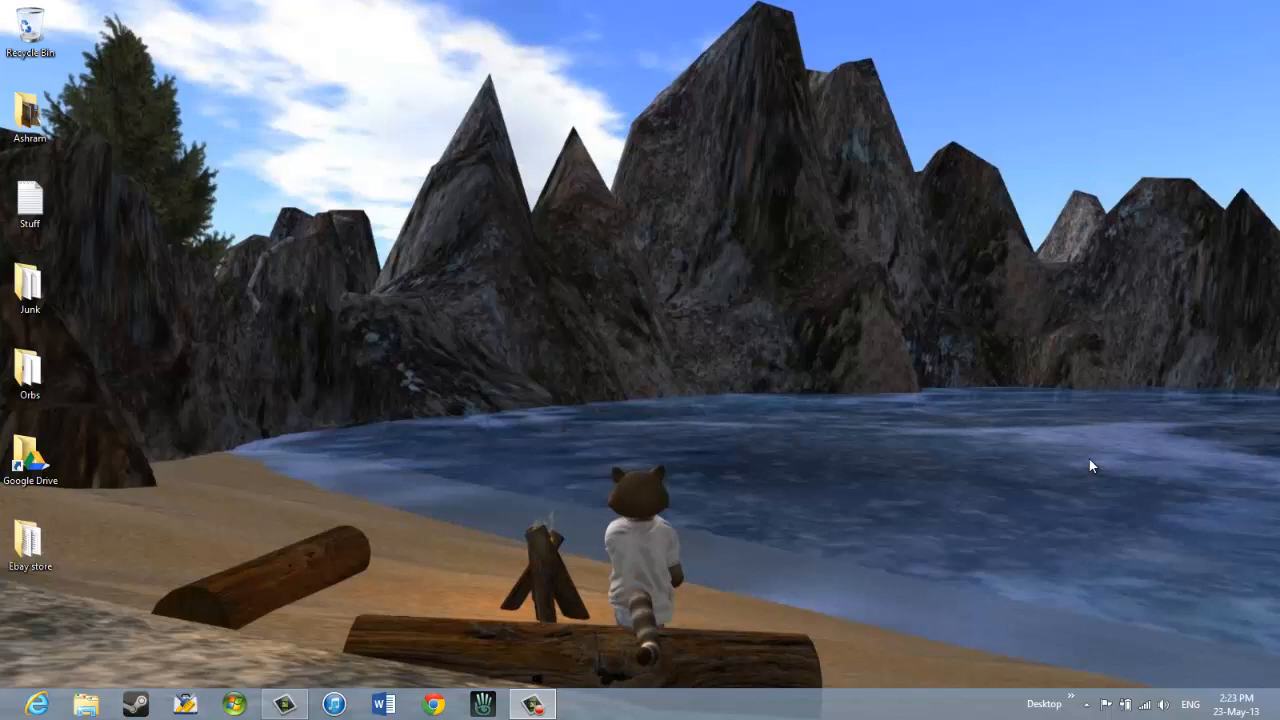
mouse_move(442, 698)
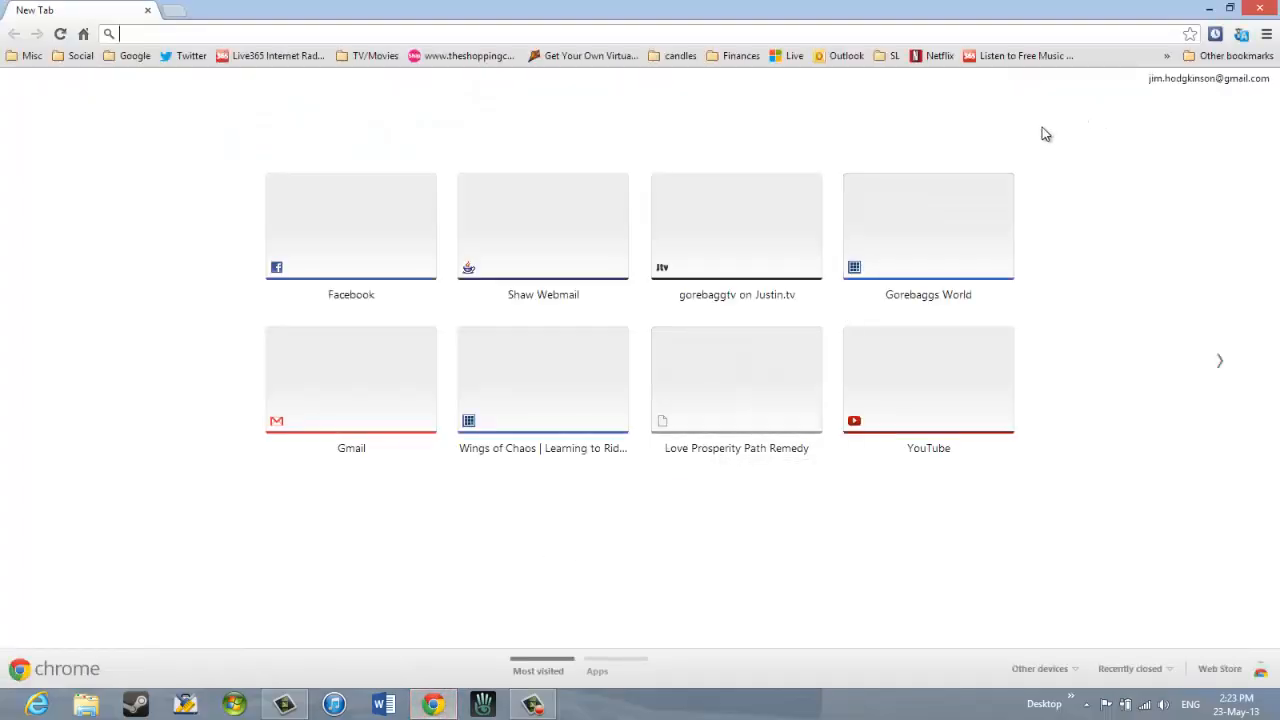
mouse_move(612, 120)
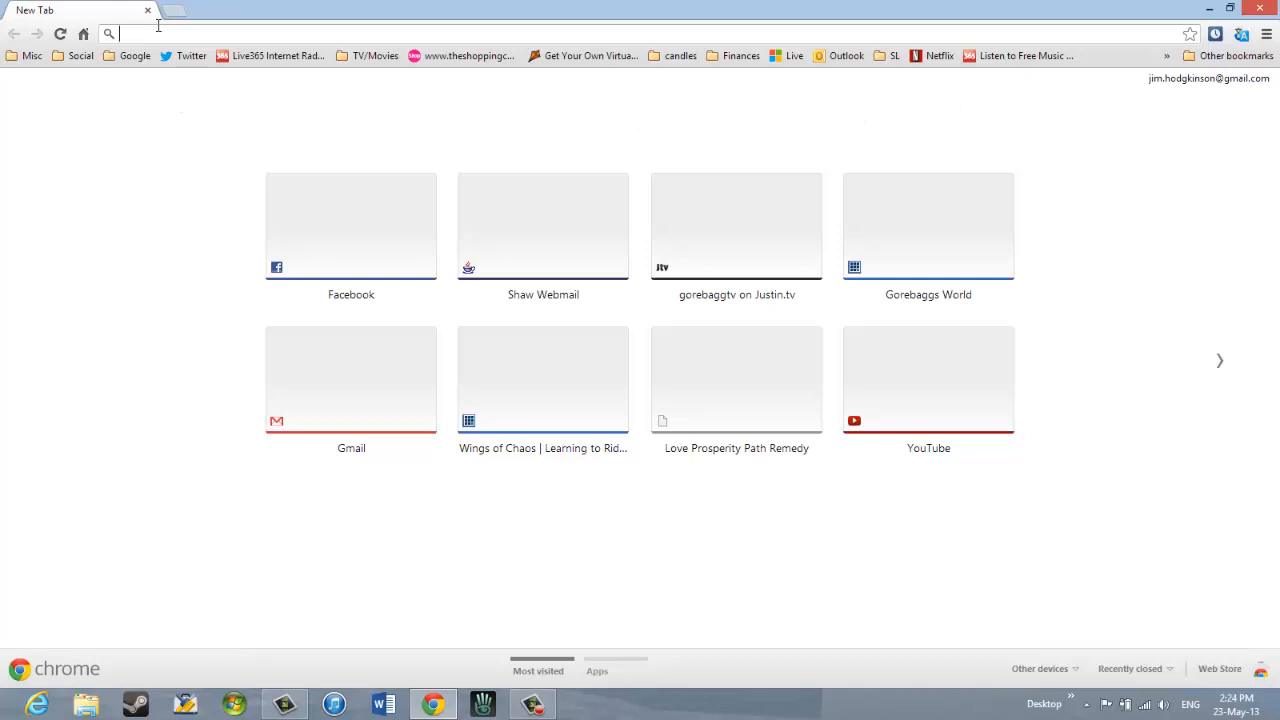
type("www.youtube.com")
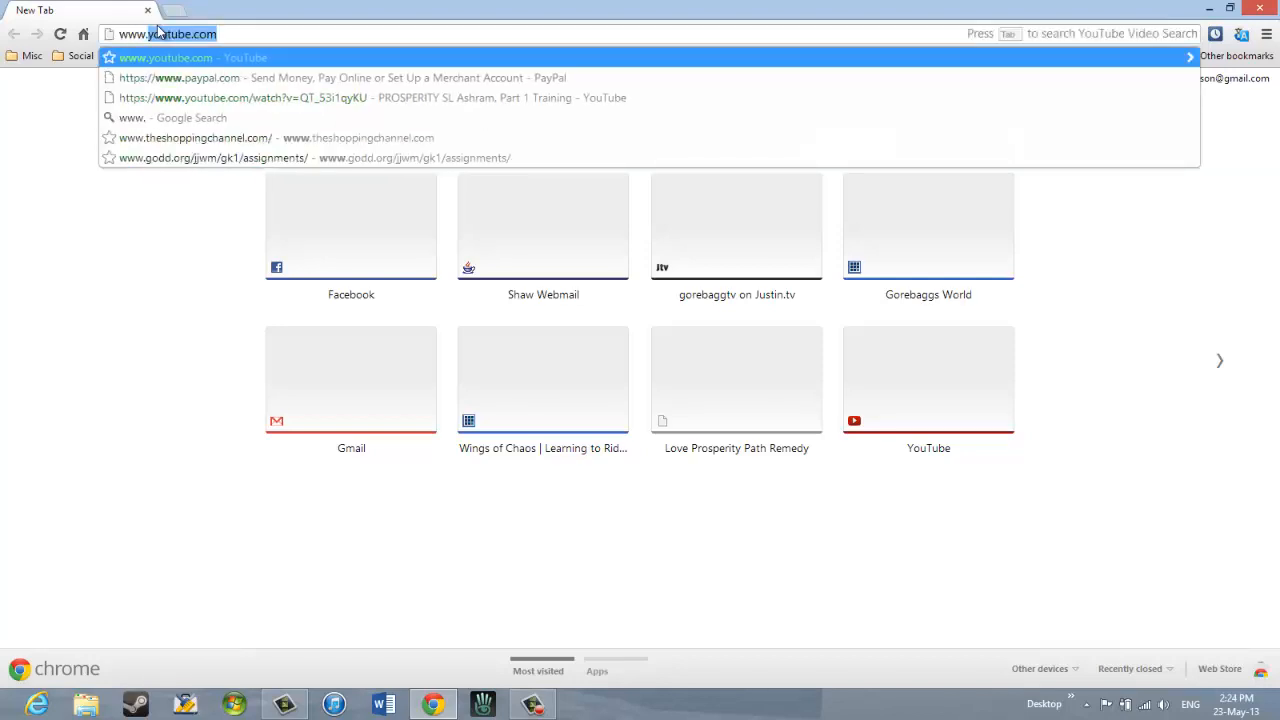
type("www.kitchenaid.ca")
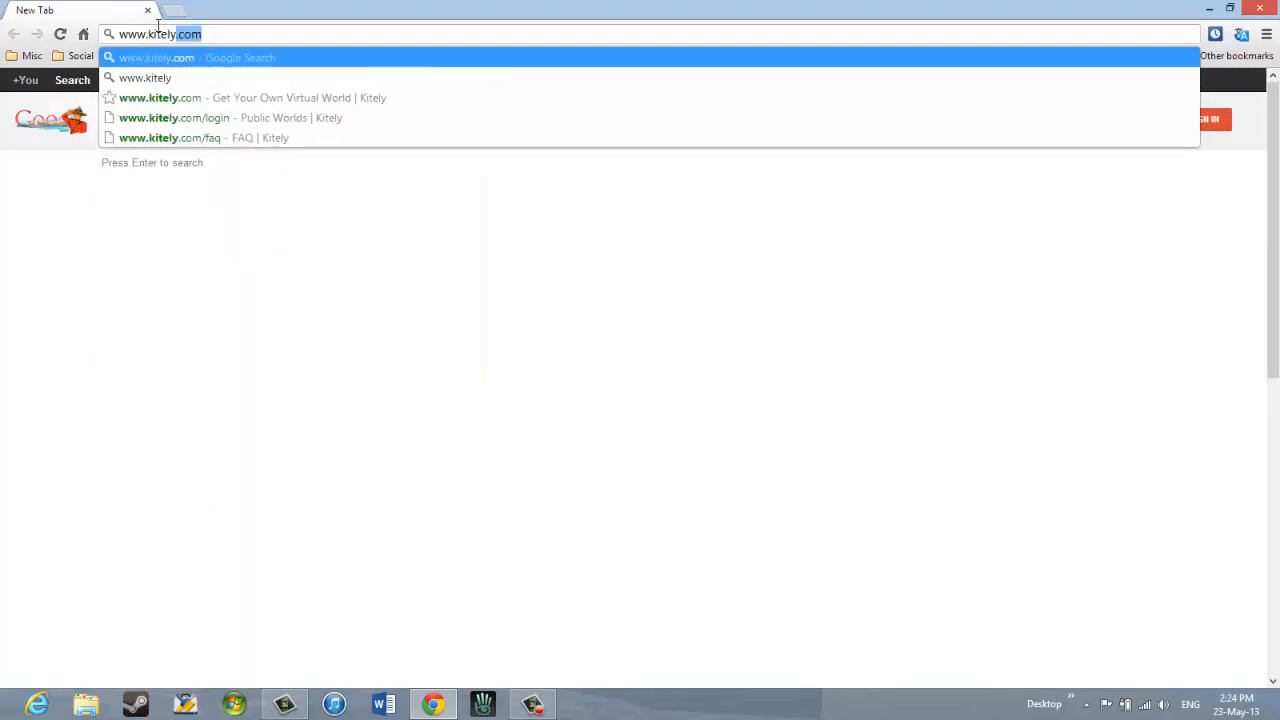
key("Backspace")
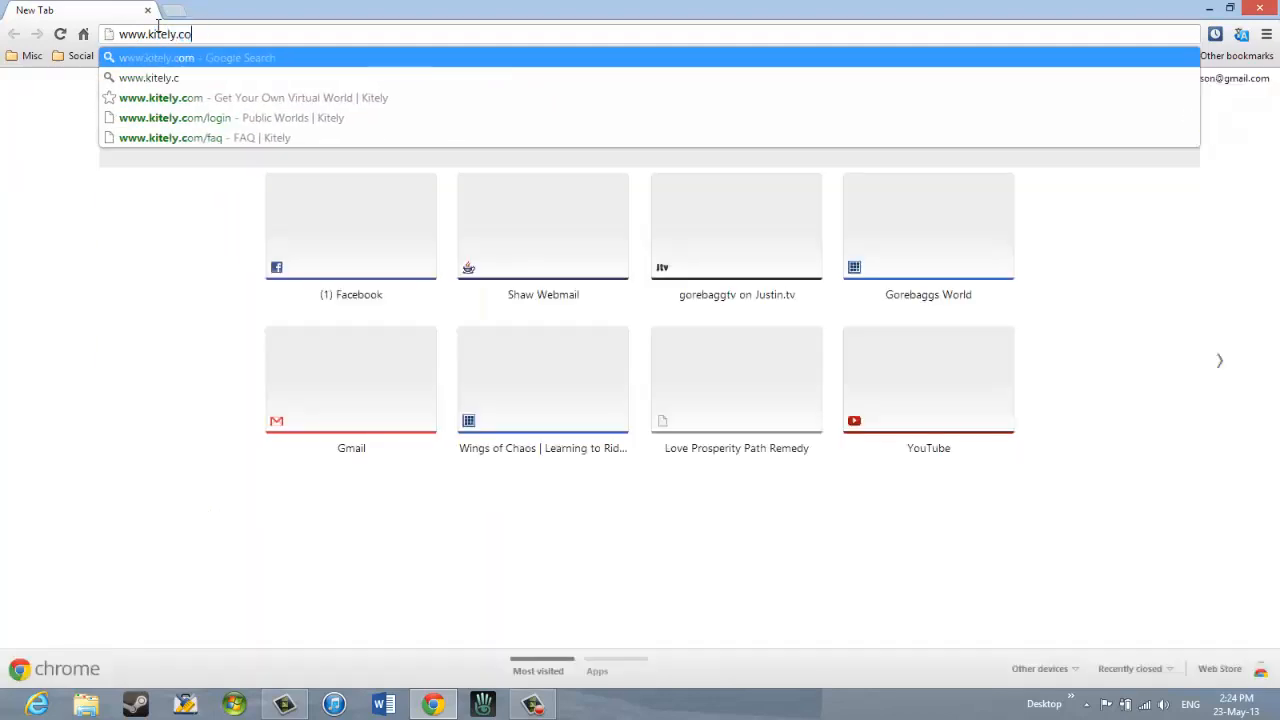
type("m")
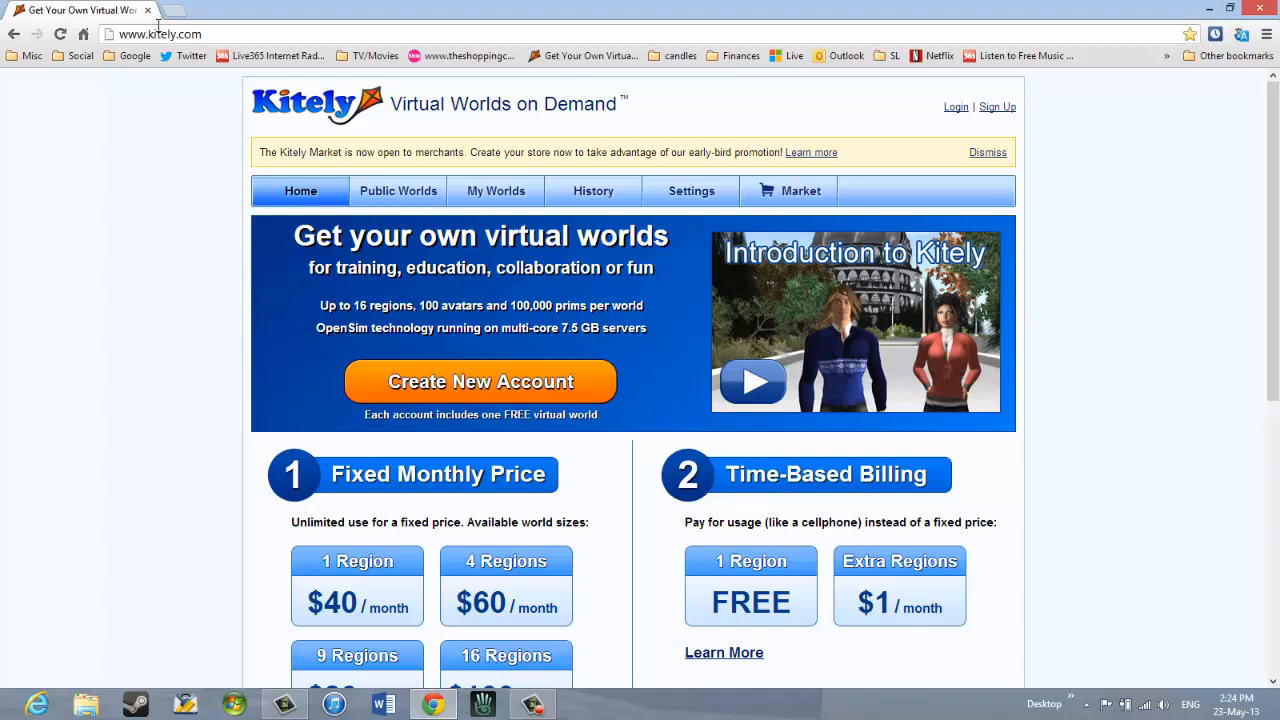
mouse_move(528, 56)
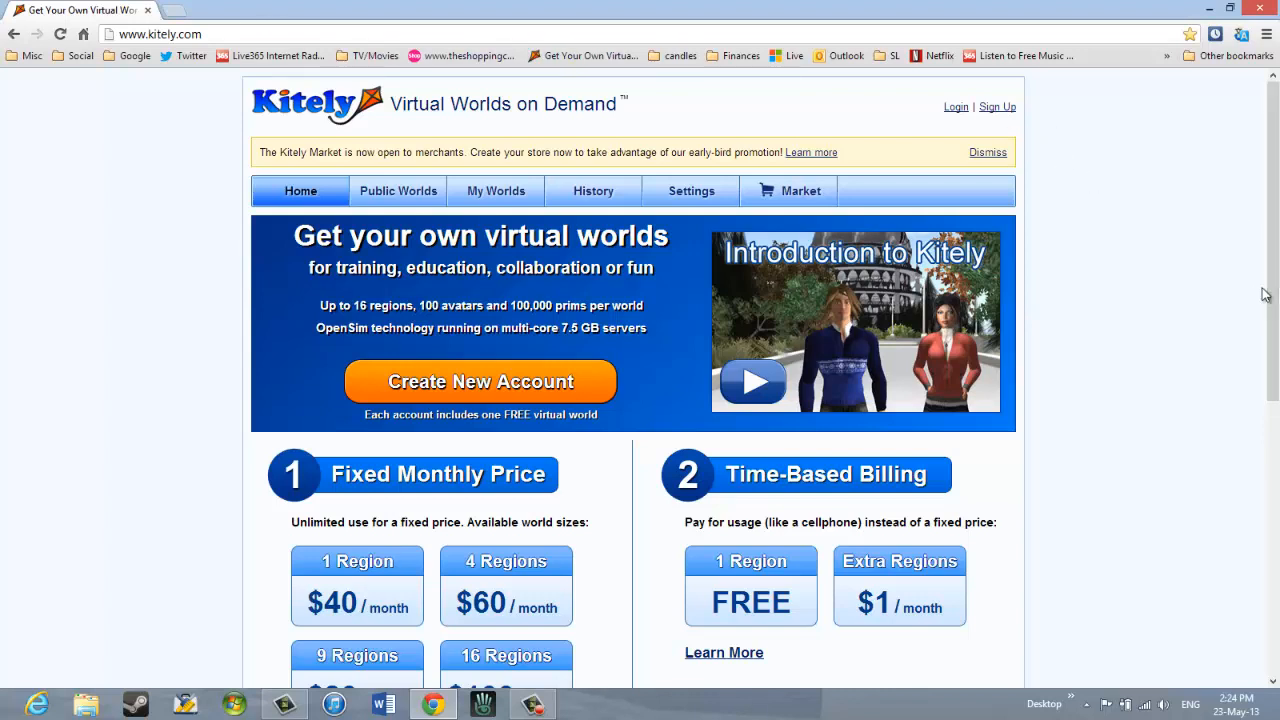
scroll("down", 3)
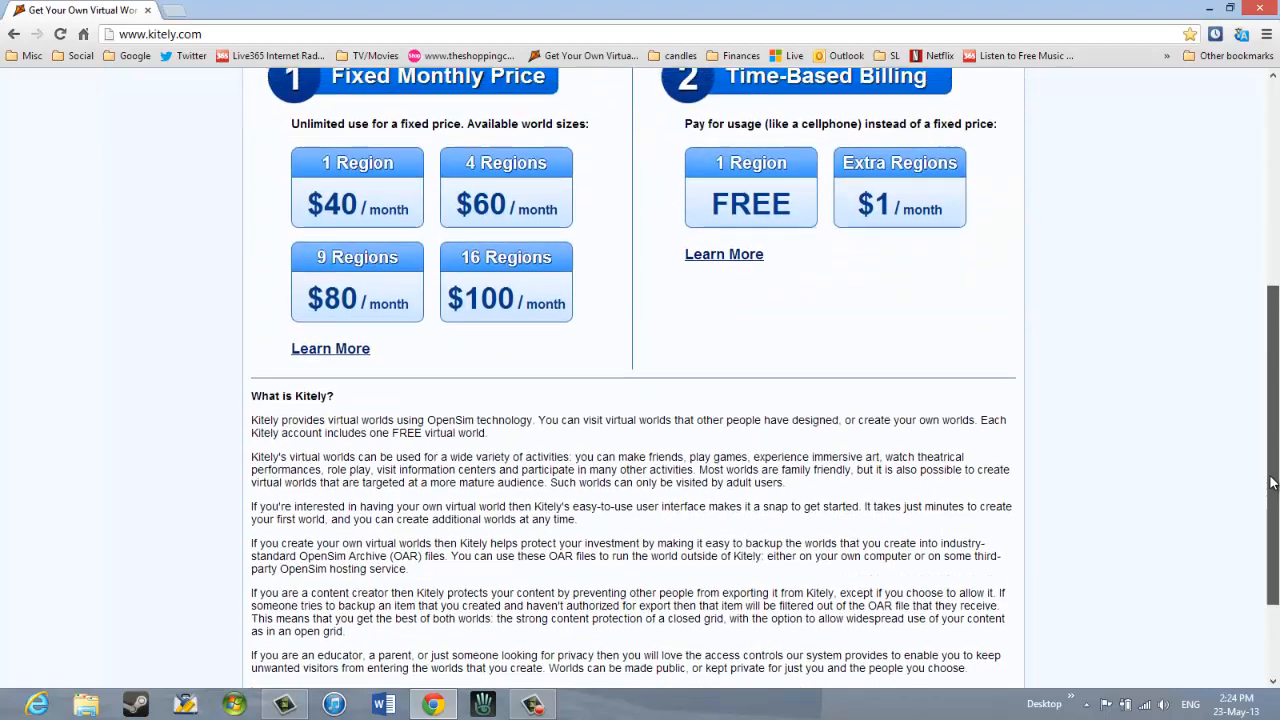
scroll("up", 3)
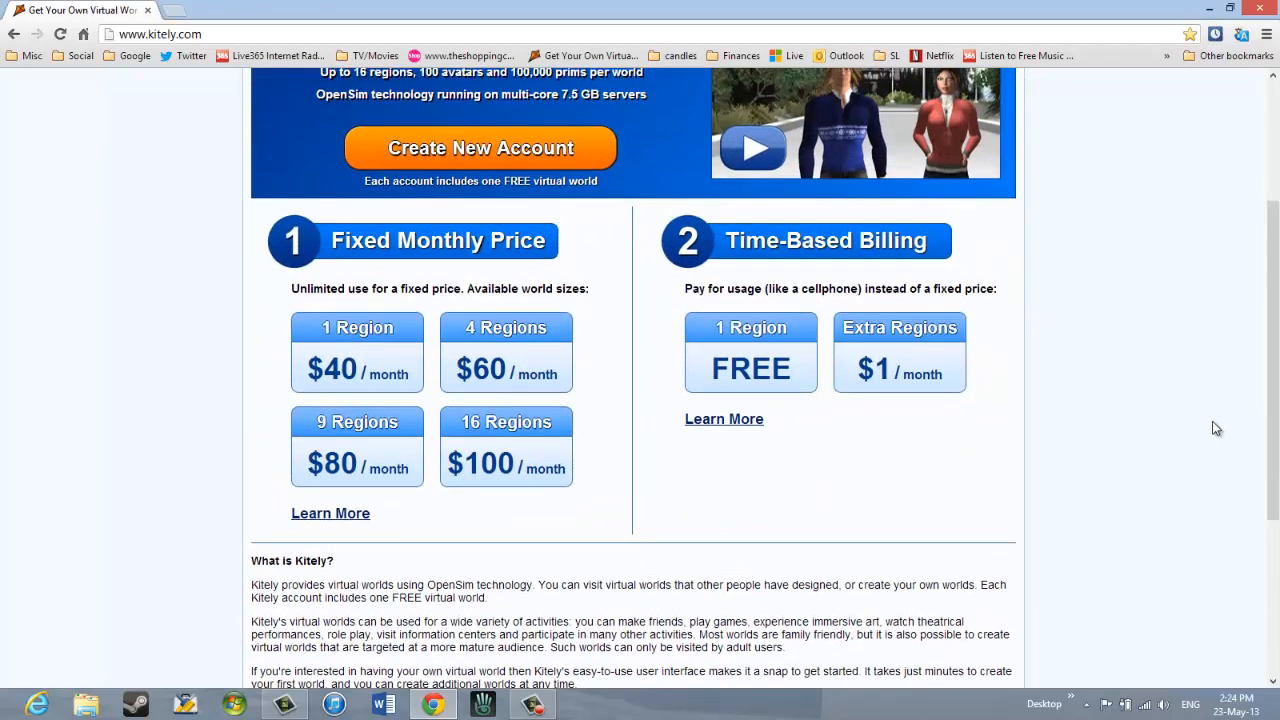
mouse_move(1188, 390)
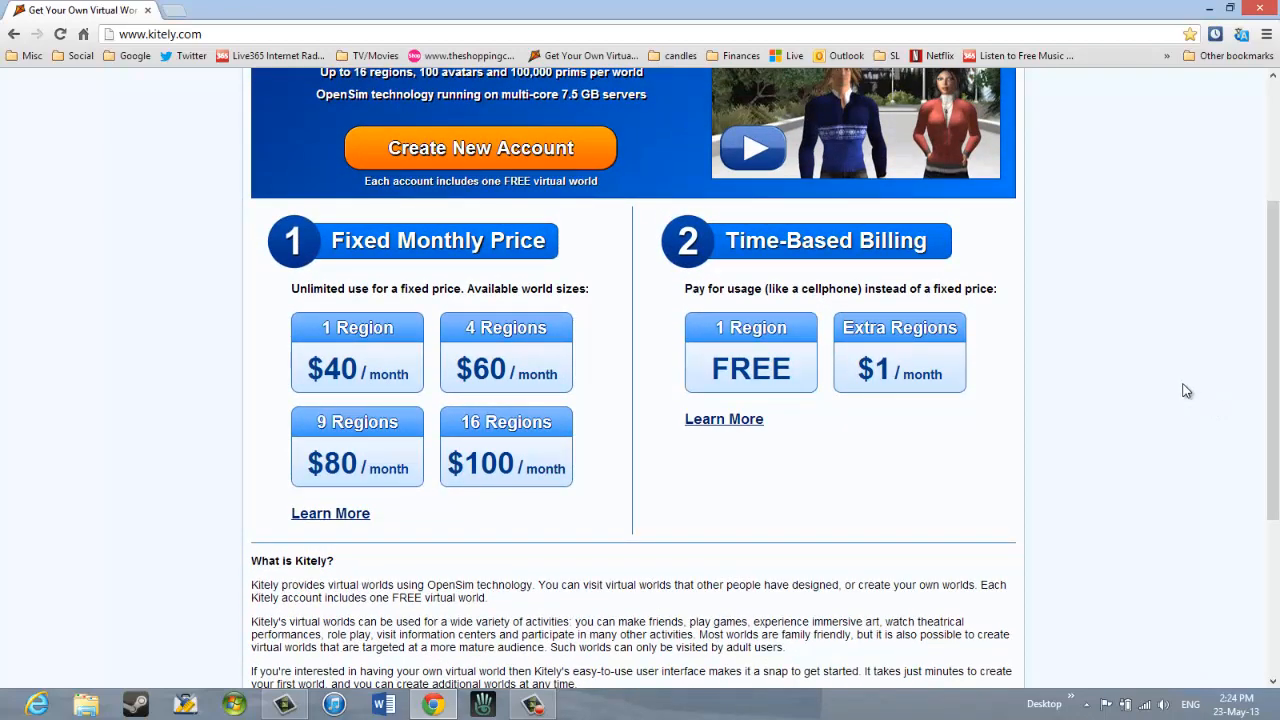
mouse_move(1180, 384)
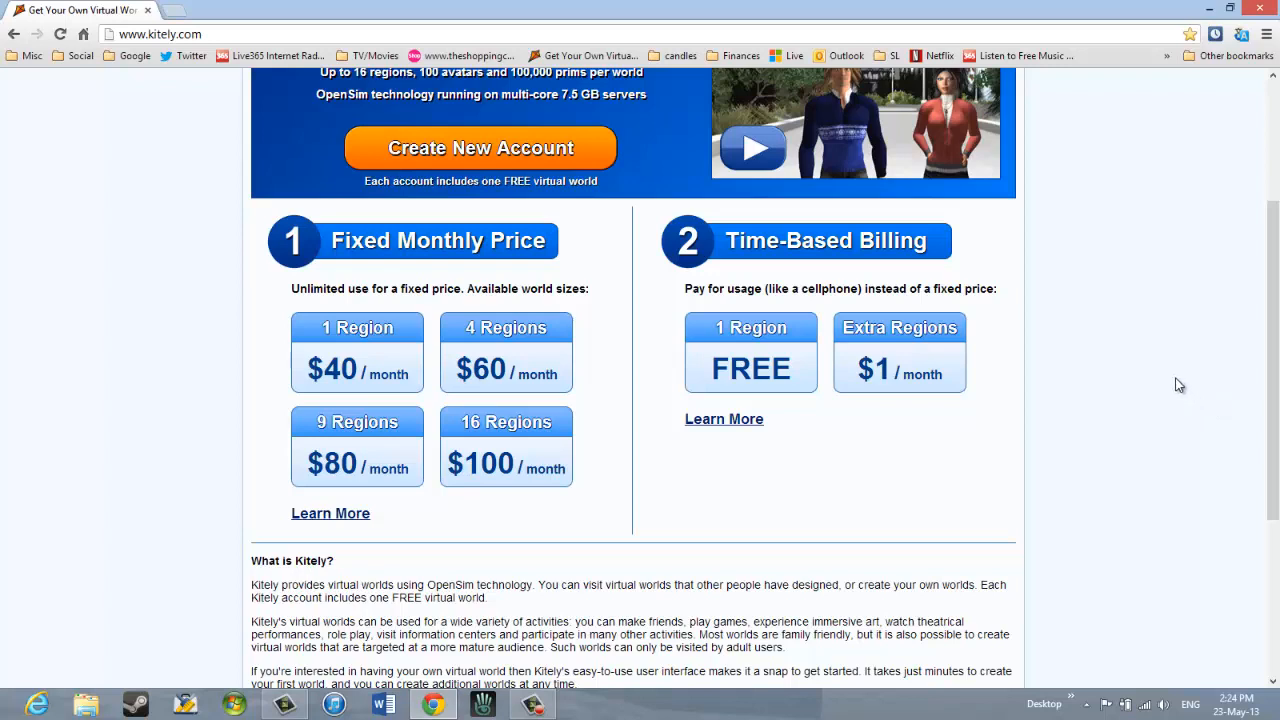
mouse_move(1172, 378)
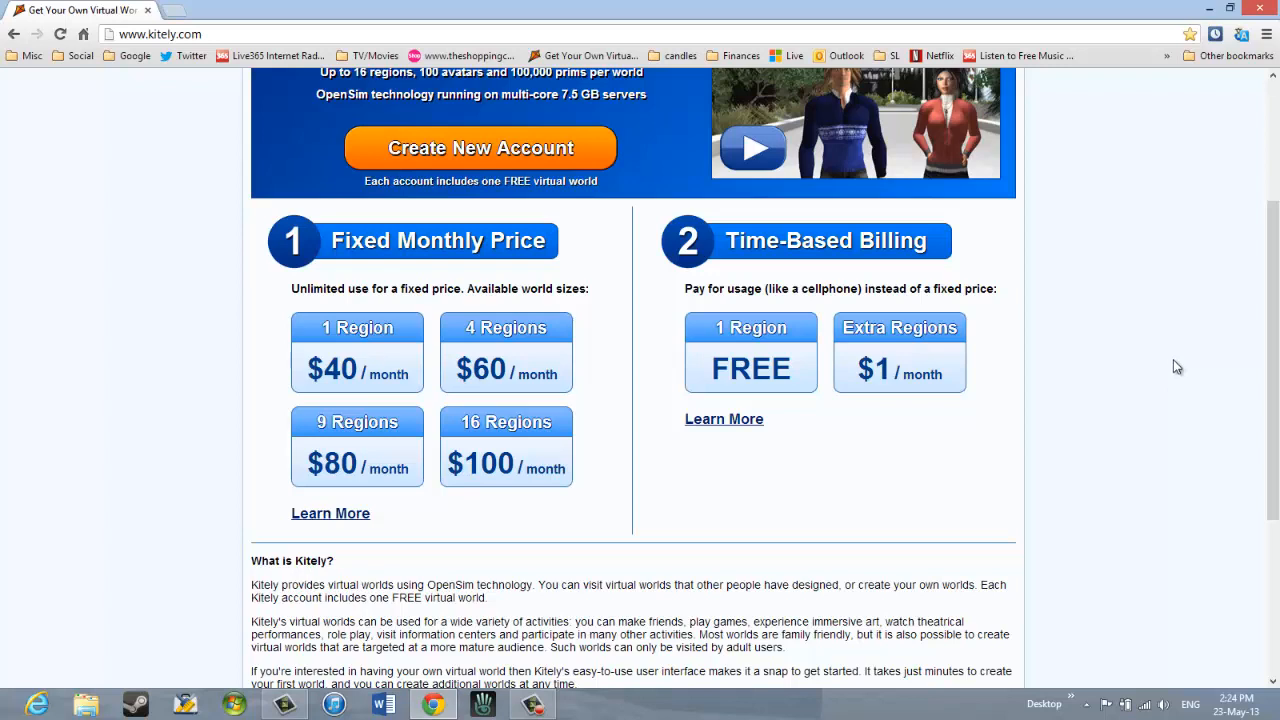
mouse_move(1196, 364)
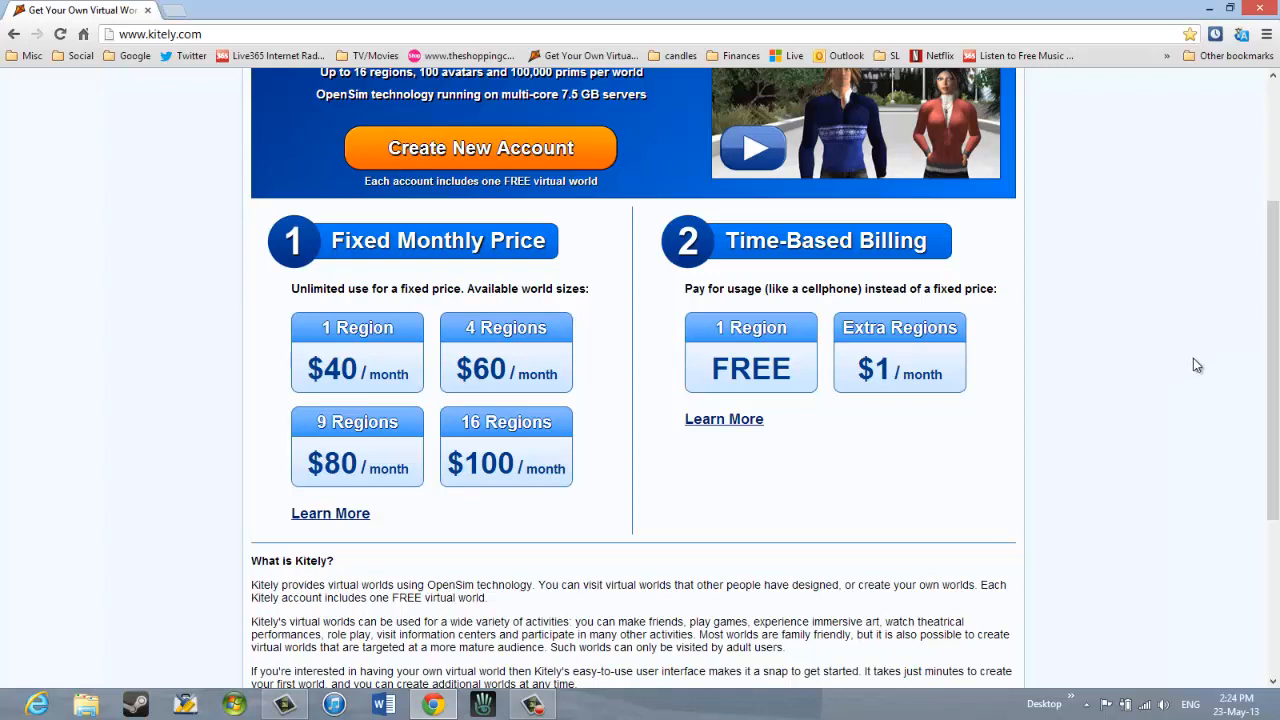
mouse_move(1264, 448)
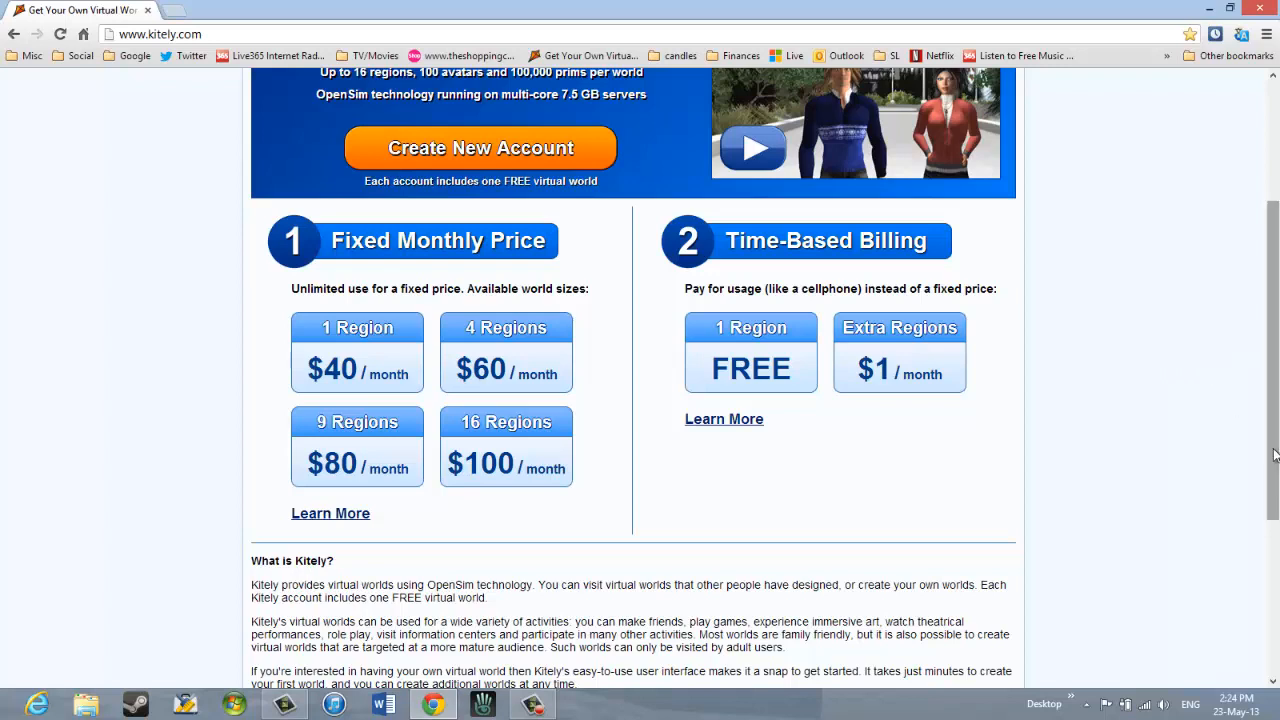
scroll("up", 3)
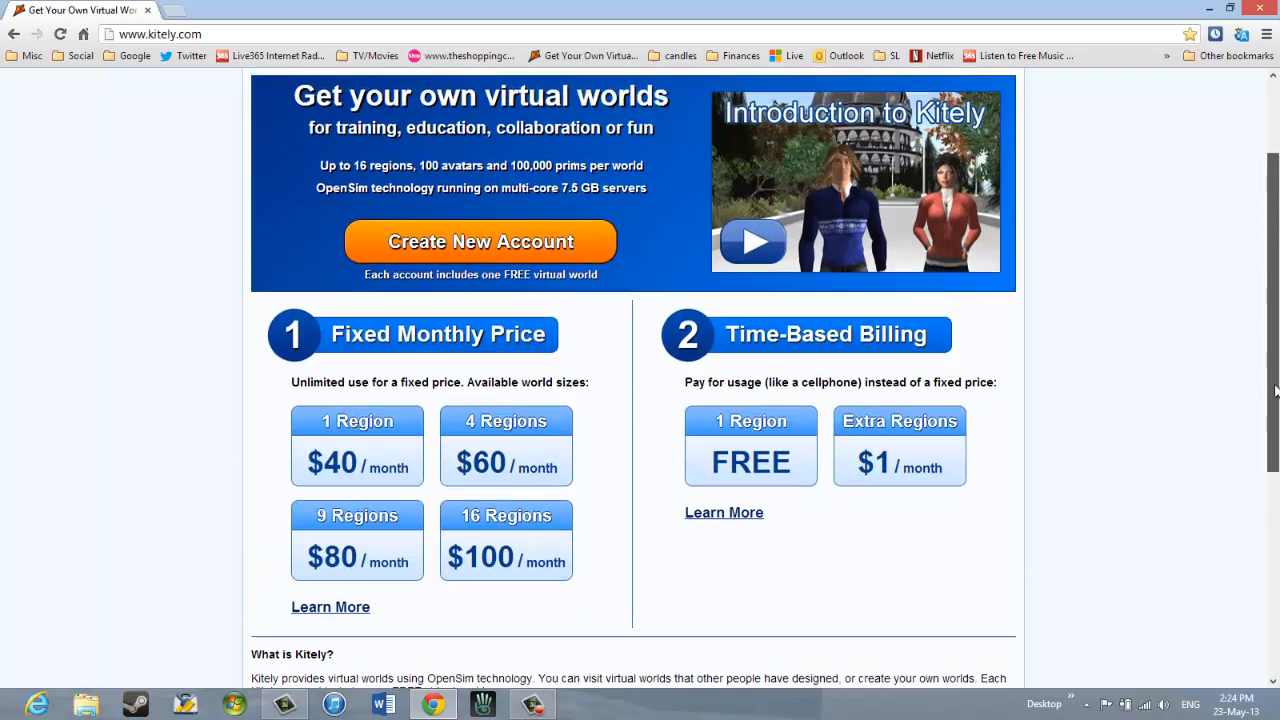
scroll("up", 3)
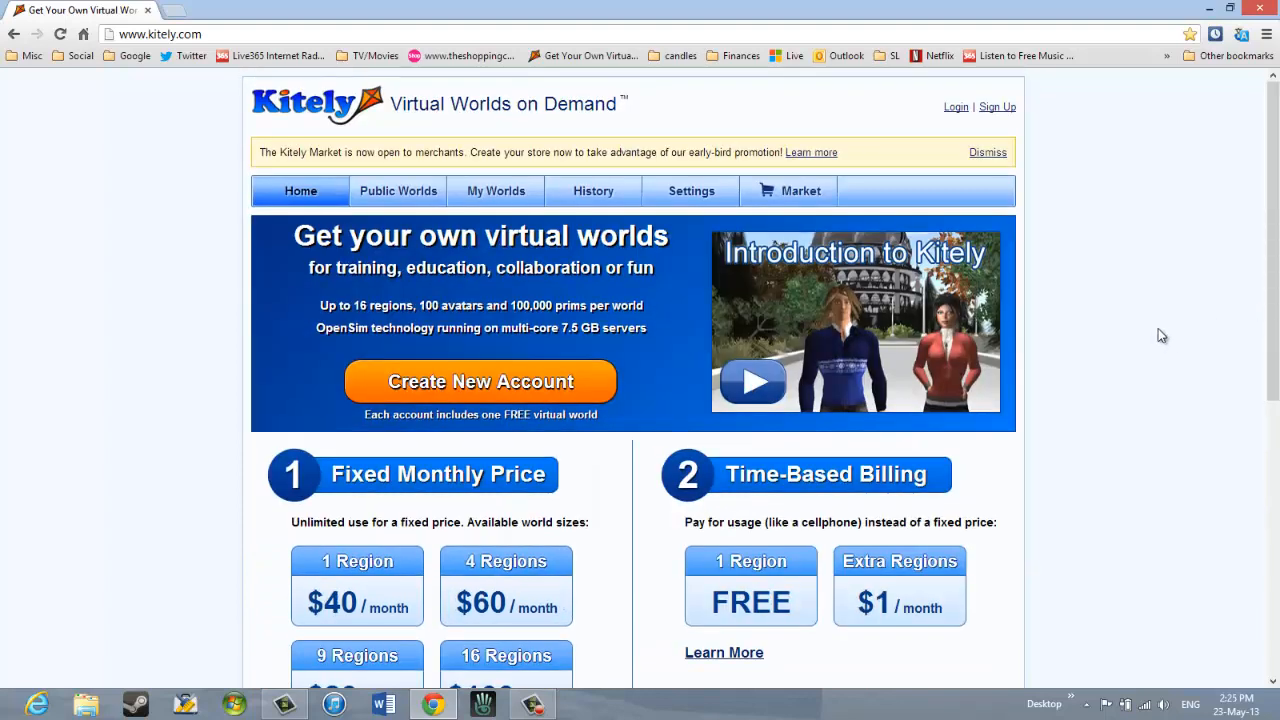
mouse_move(1180, 316)
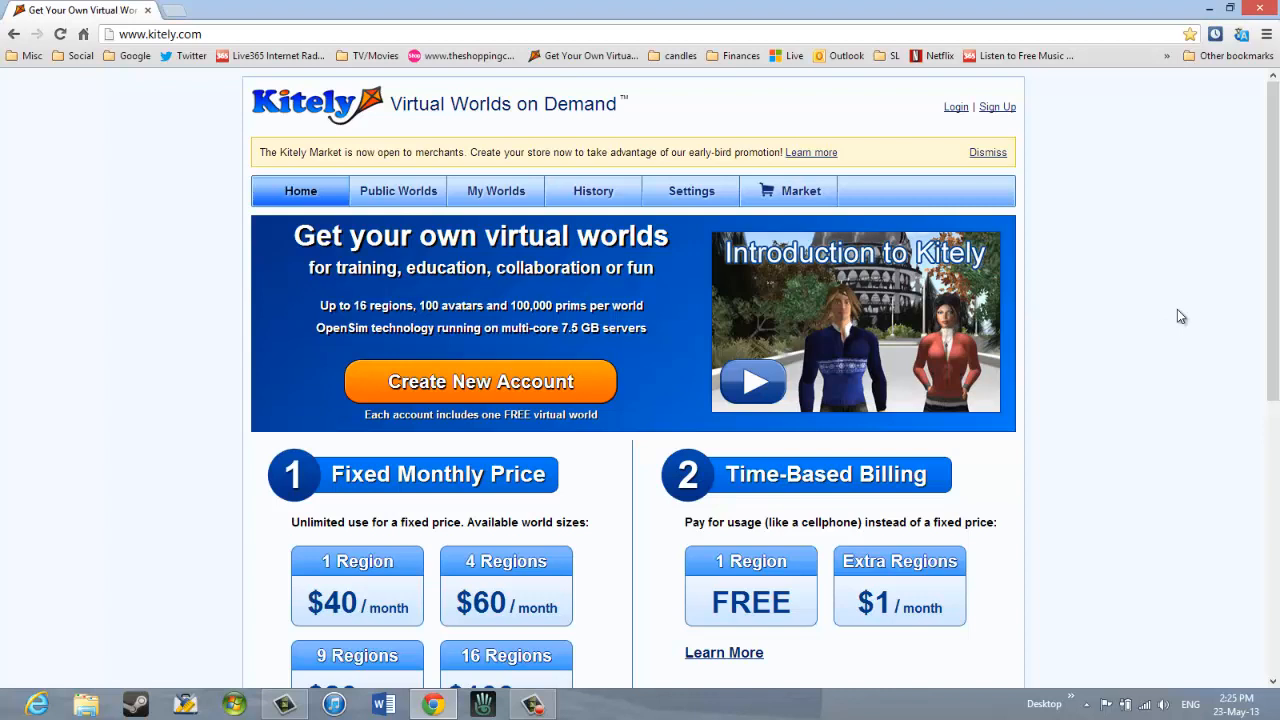
mouse_move(556, 408)
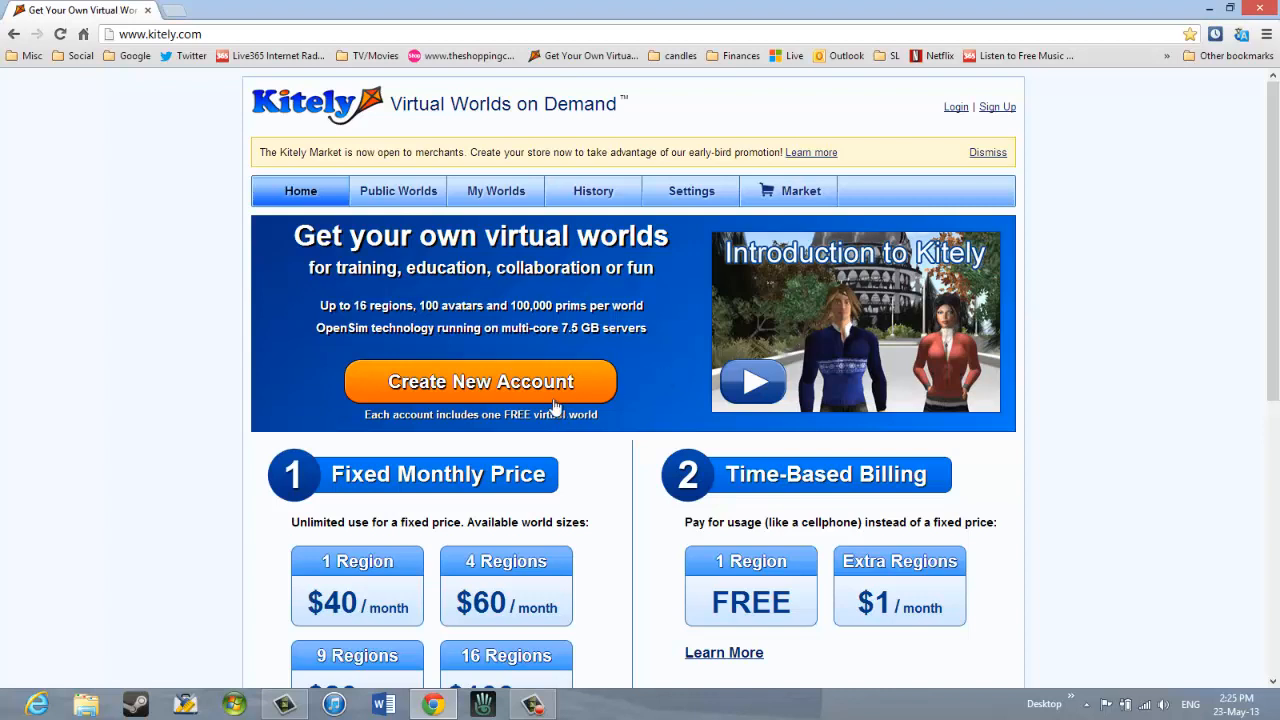
Start Create New Account, showing Facebook, Twitter and email sign-up choices.
left_click(480, 382)
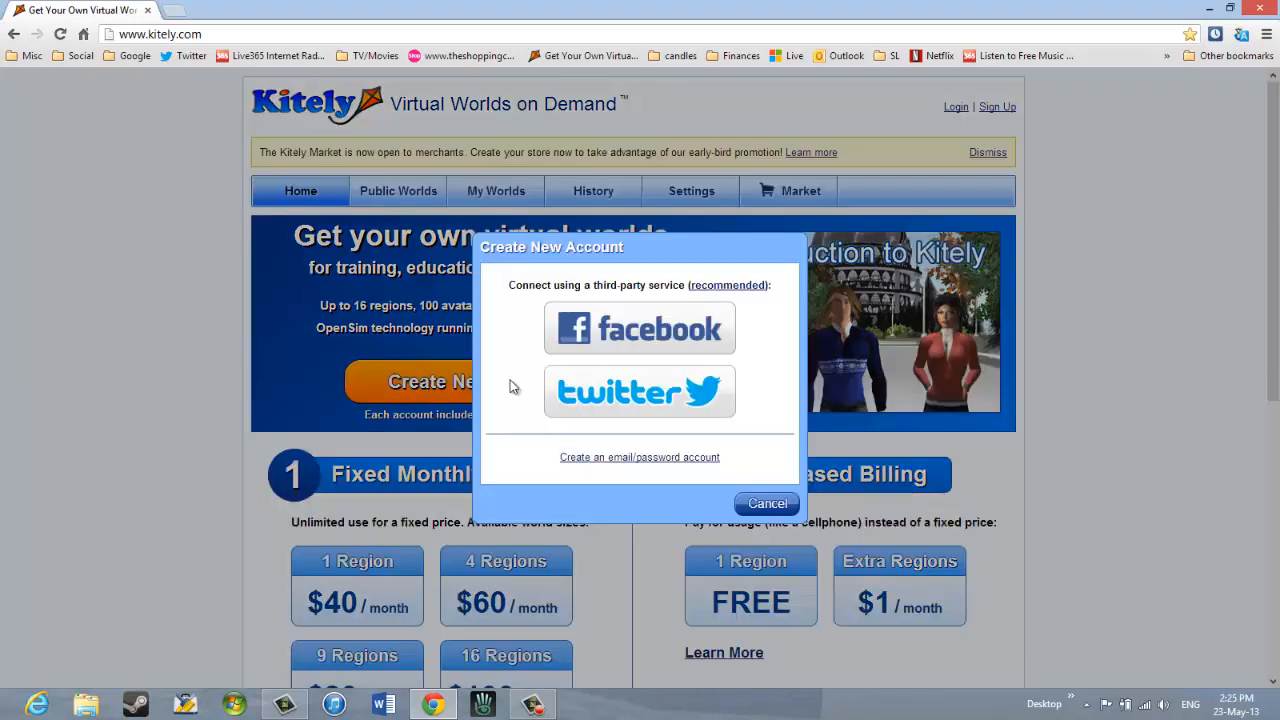
mouse_move(1108, 308)
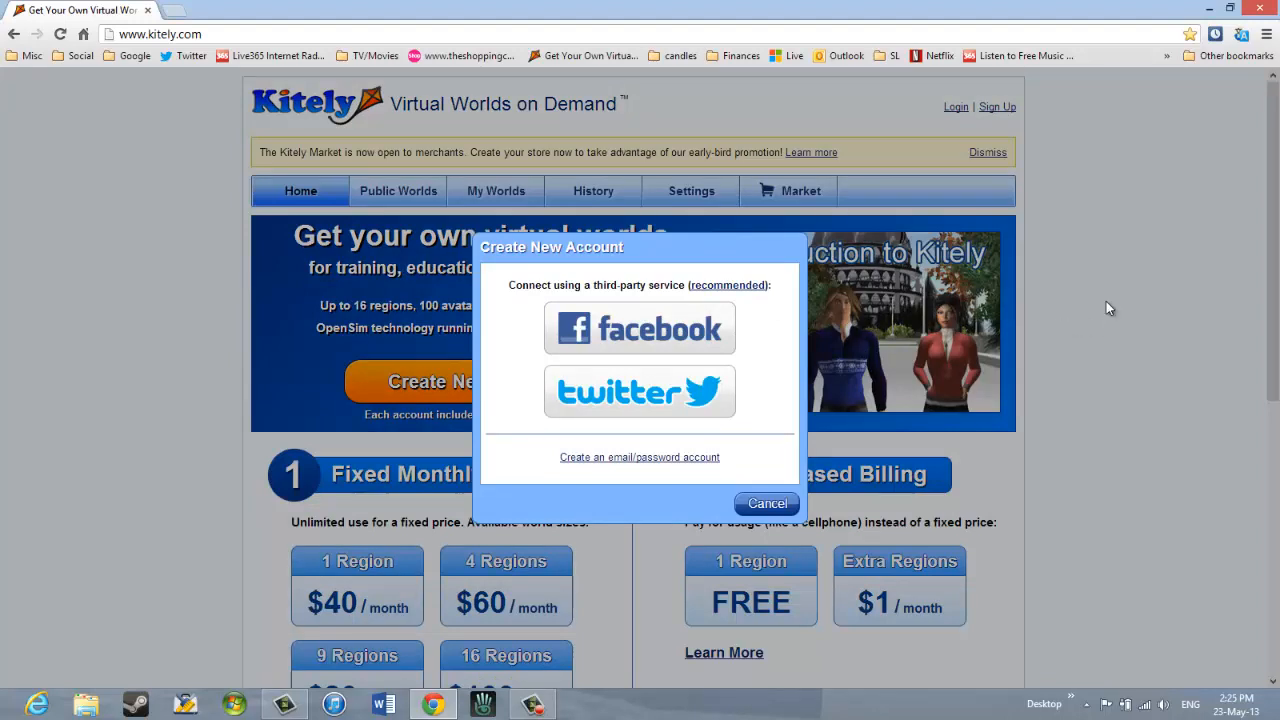
mouse_move(1104, 304)
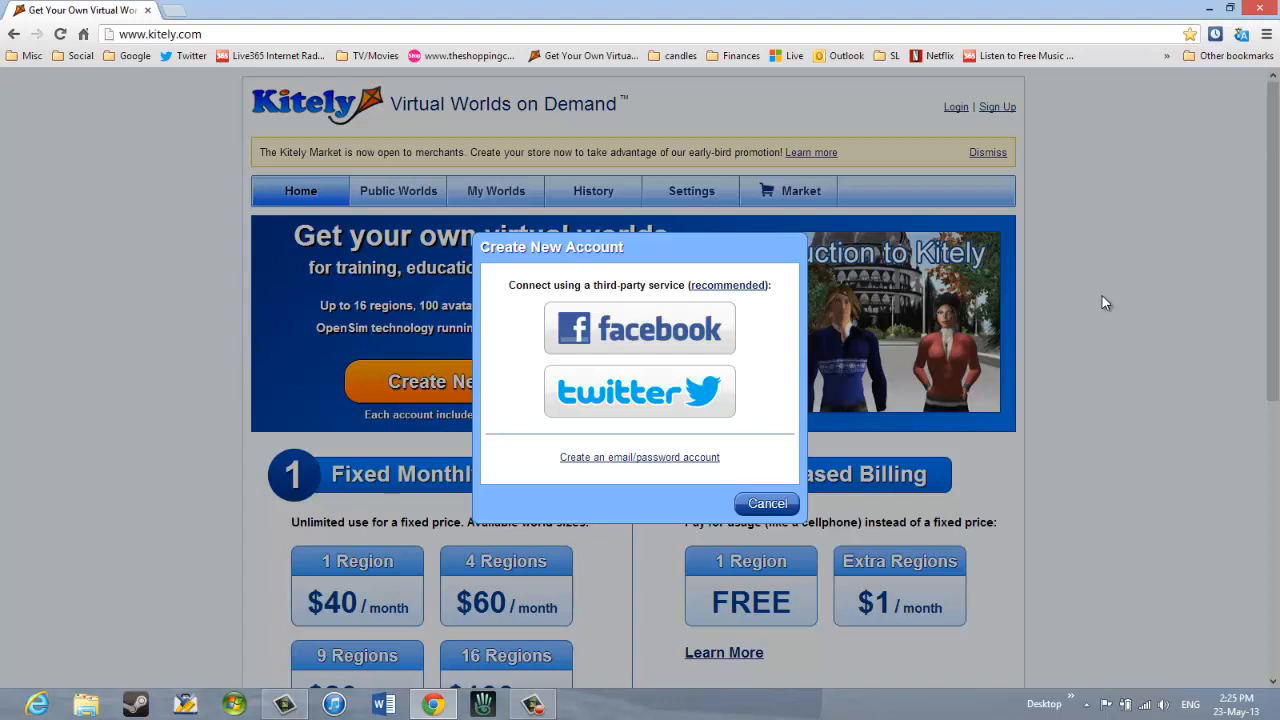
mouse_move(616, 504)
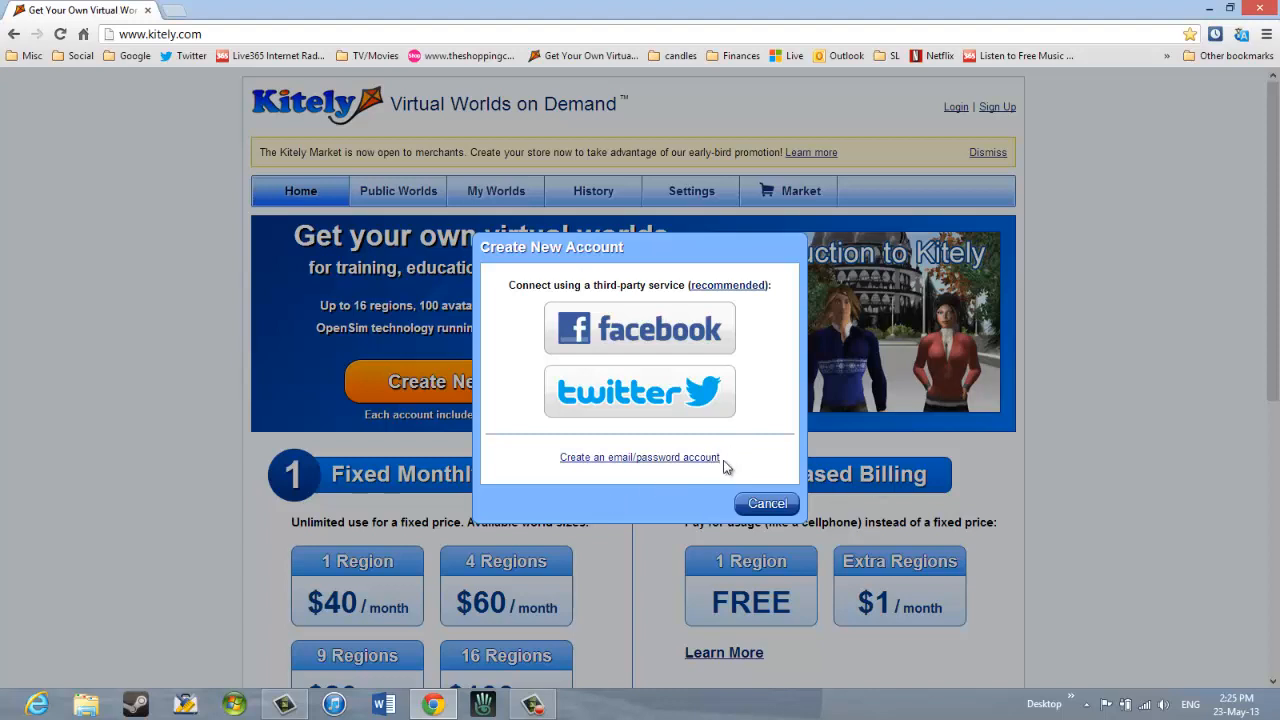
mouse_move(736, 464)
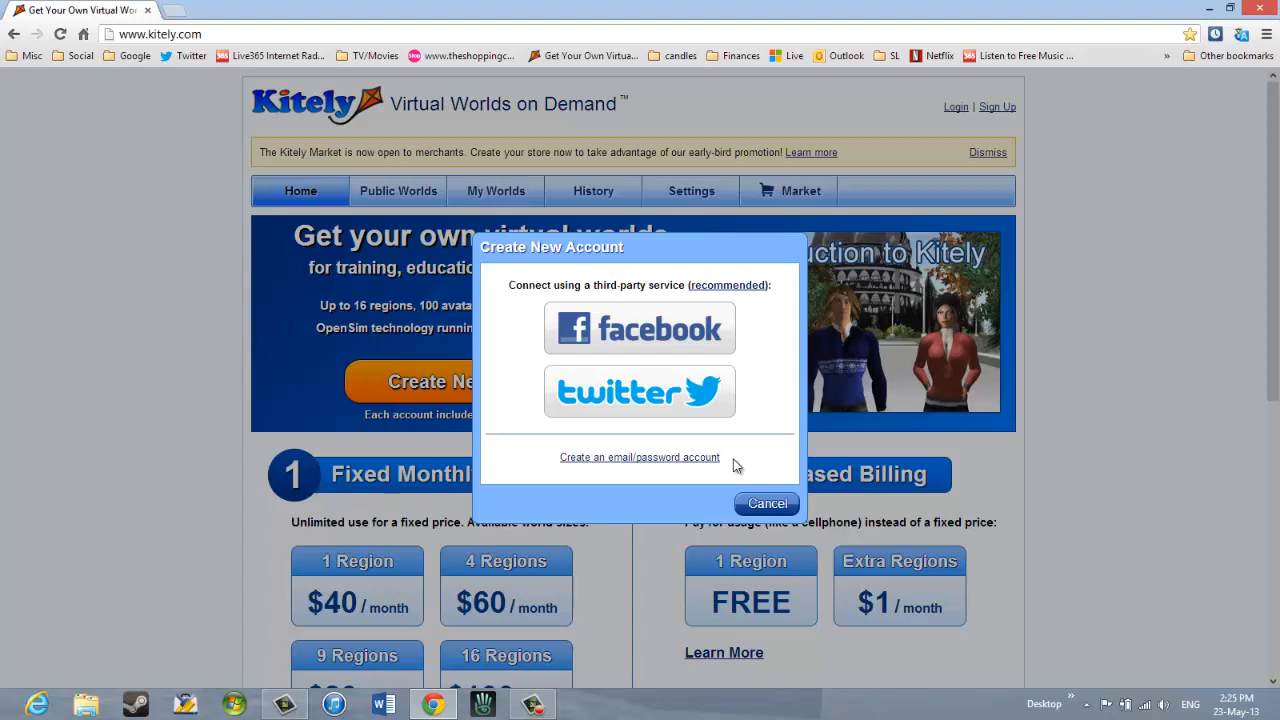
mouse_move(764, 324)
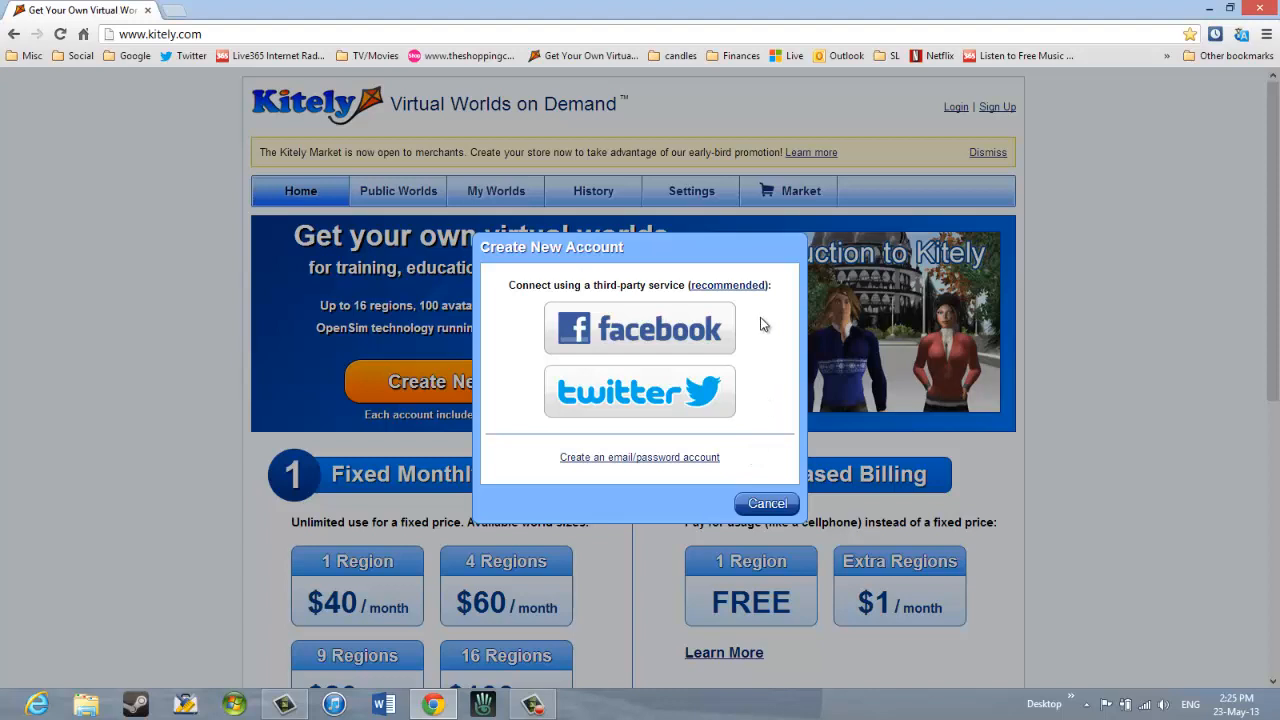
mouse_move(644, 328)
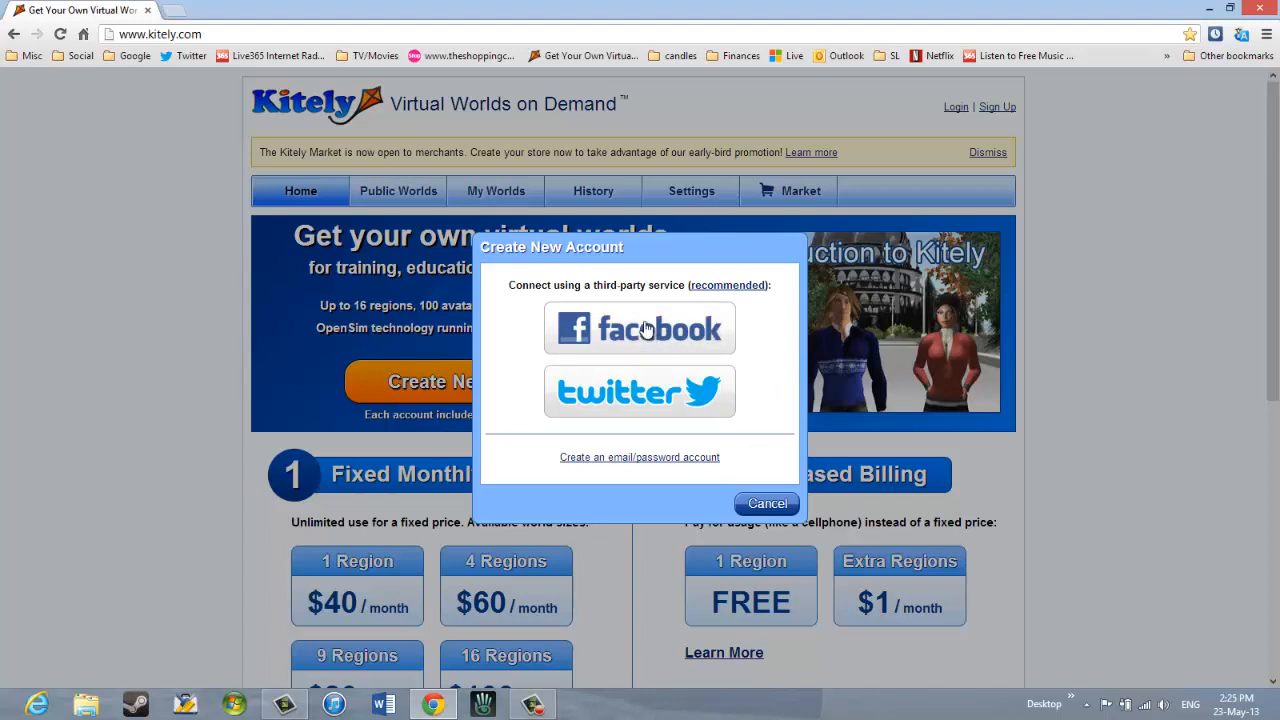
Choose the Facebook sign-up option, bringing up Facebook's authorization request for Kitely.
left_click(640, 328)
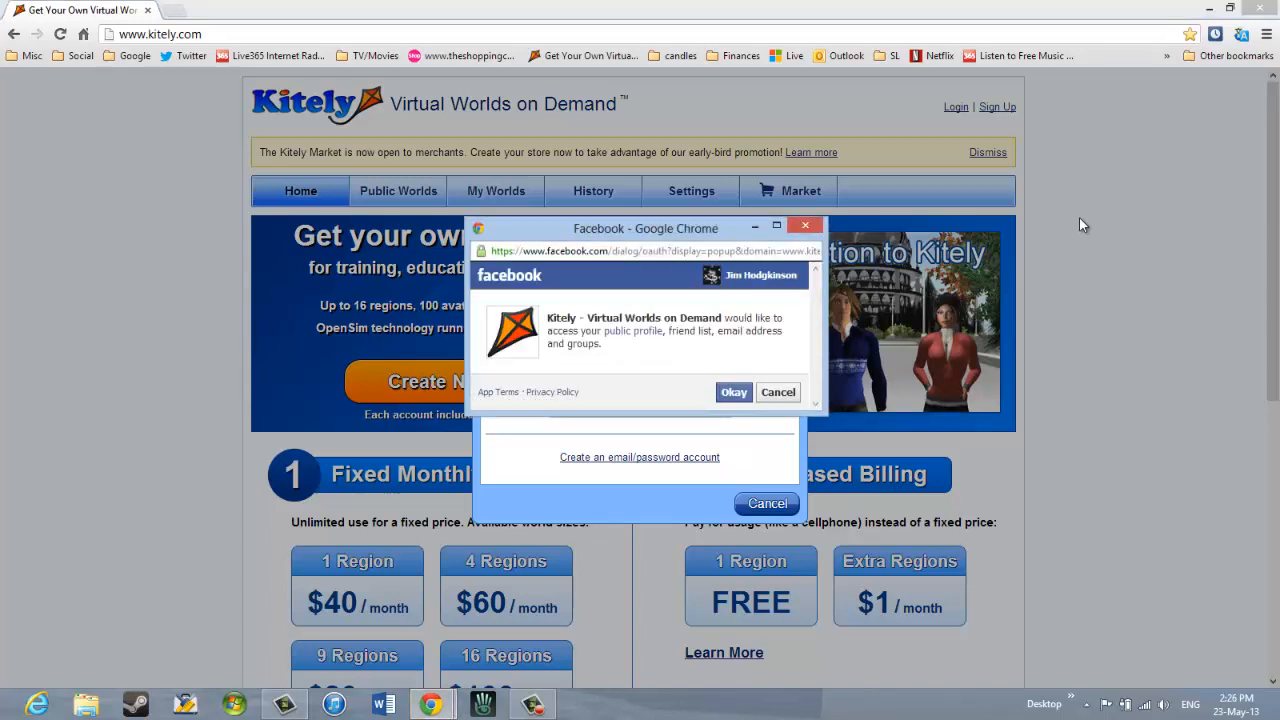
mouse_move(1072, 328)
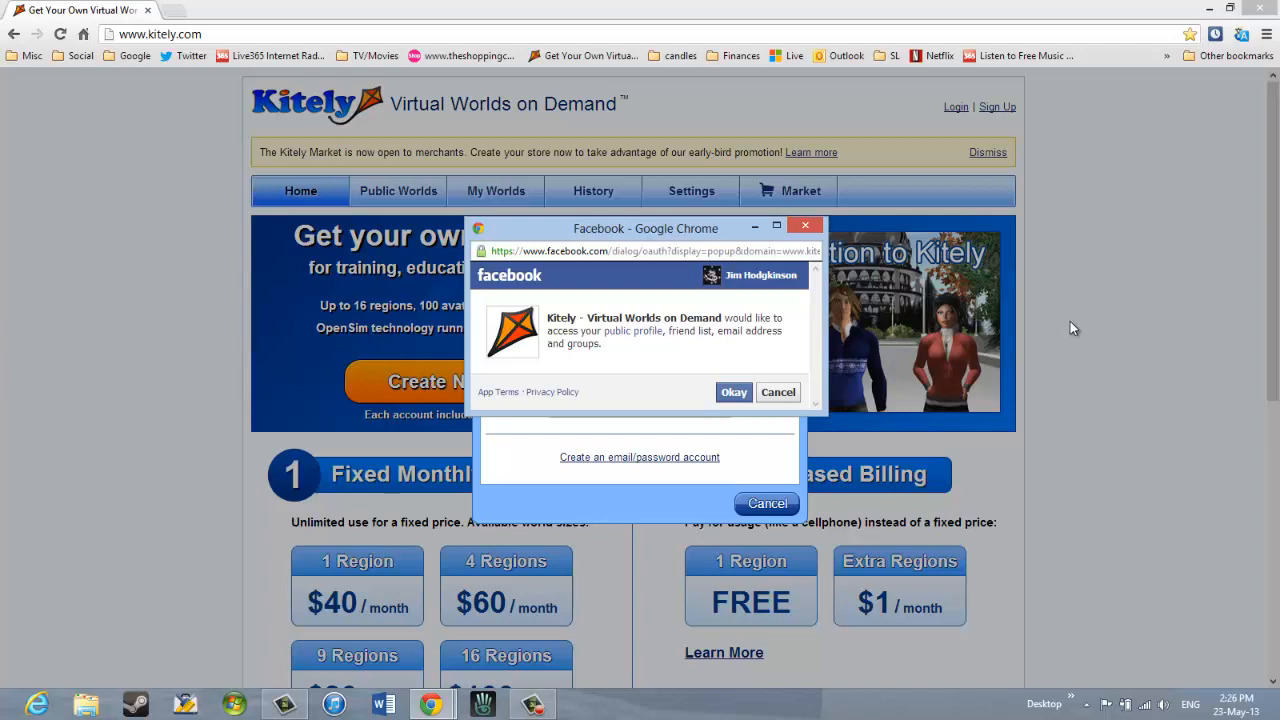
mouse_move(1064, 384)
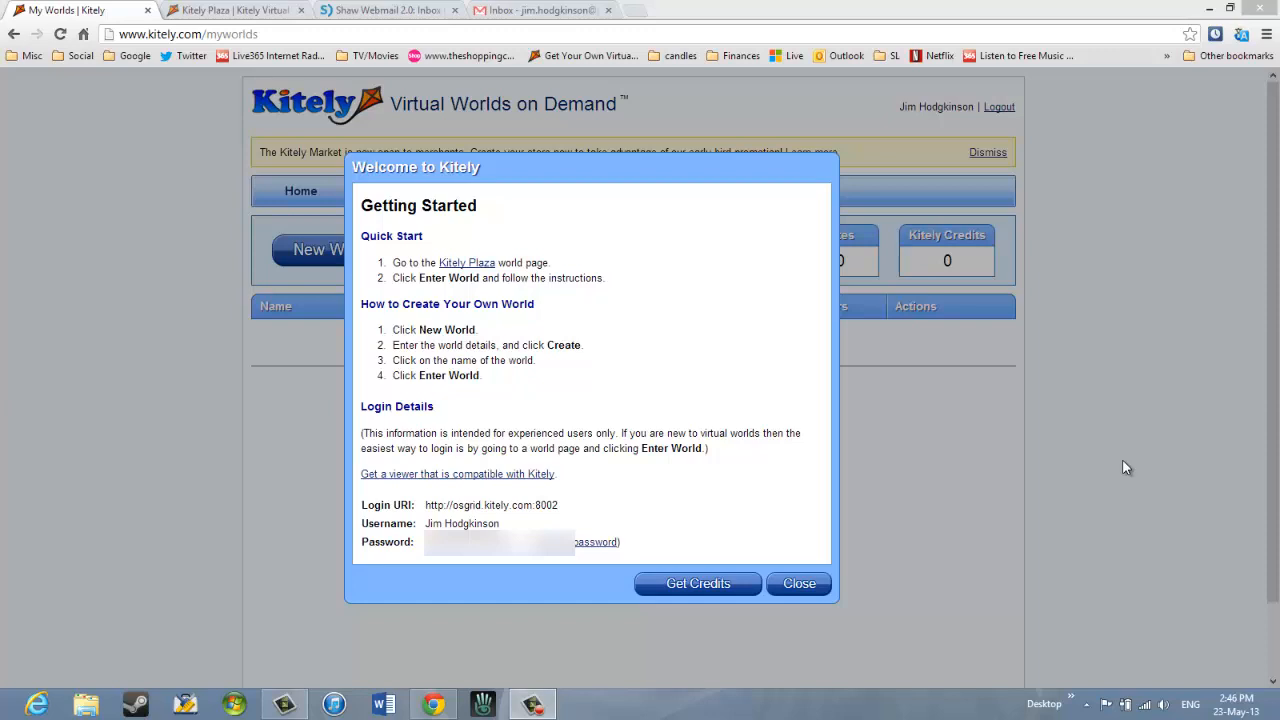
mouse_move(1150, 288)
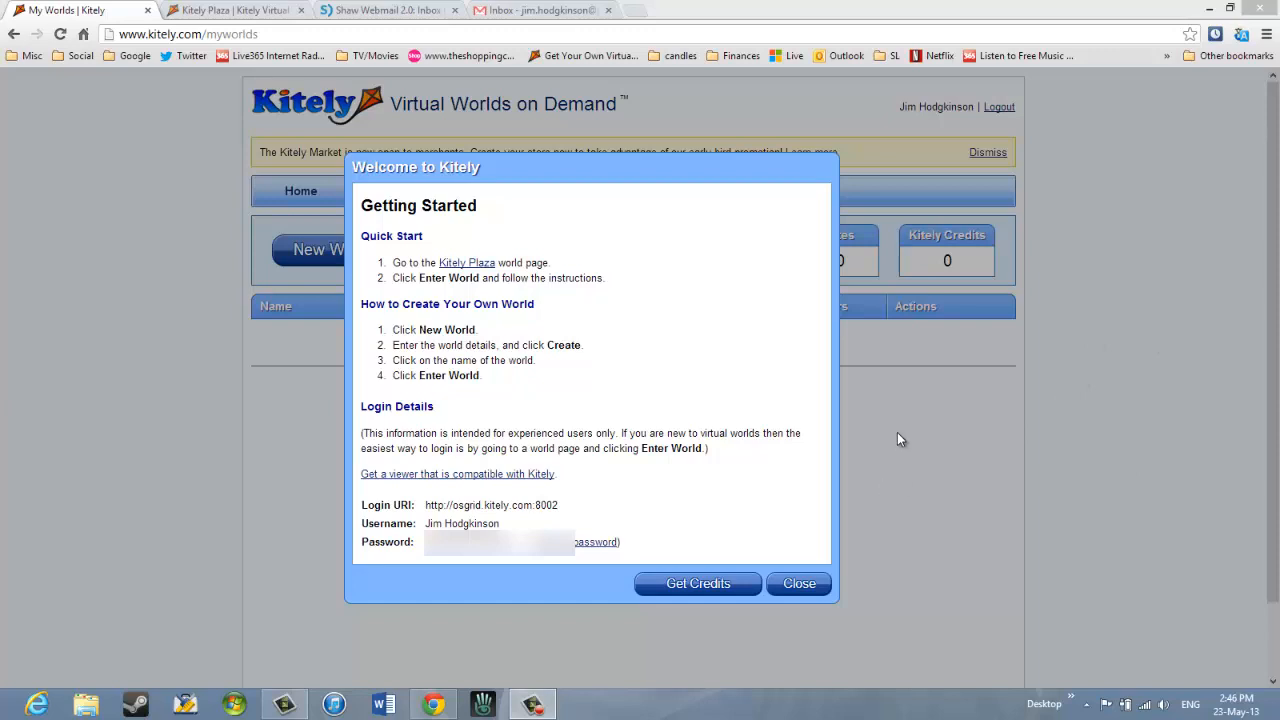
mouse_move(668, 564)
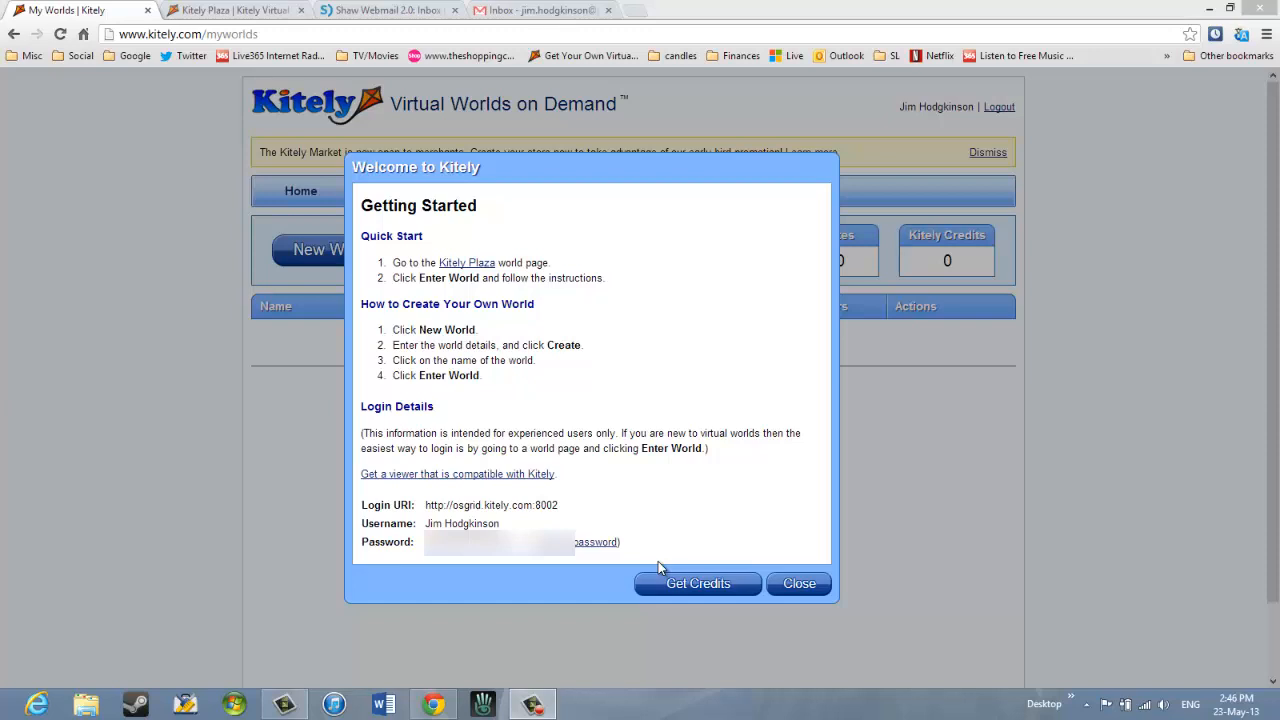
mouse_move(488, 434)
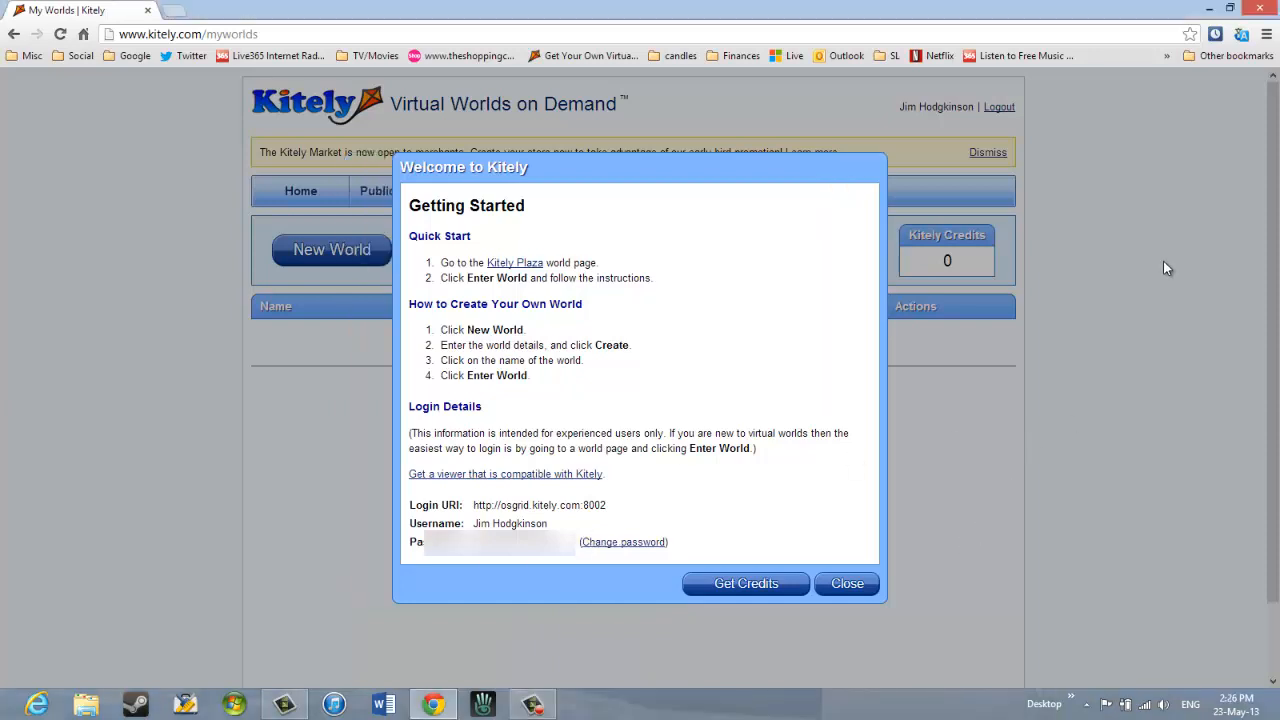
mouse_move(716, 348)
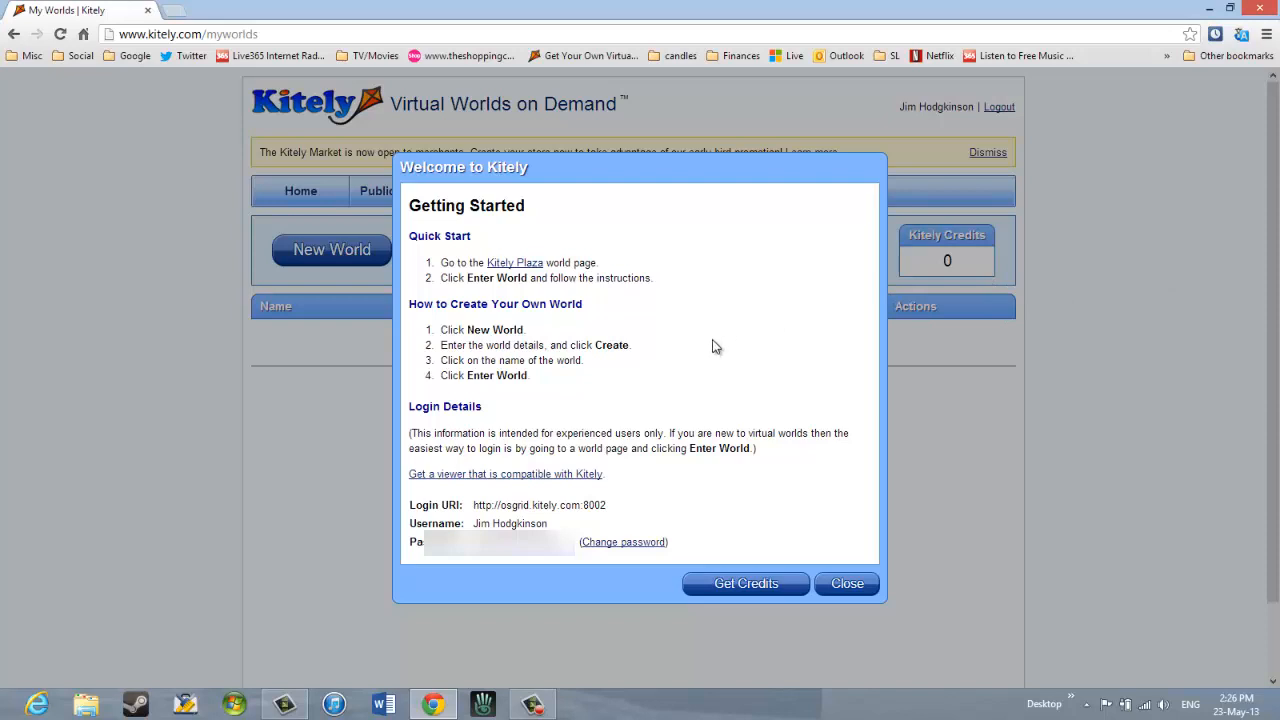
mouse_move(514, 268)
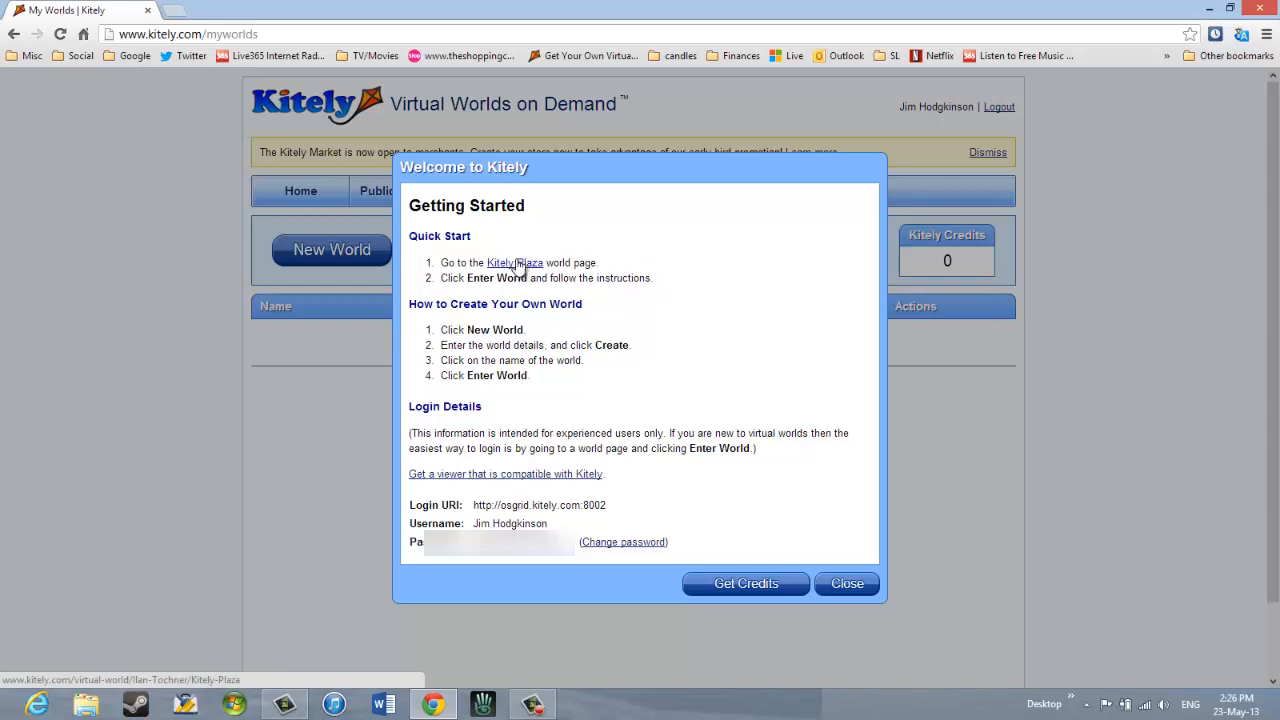
Go to the Kitely Plaza world page and attempt Enter World, triggering the plugin prompt.
left_click(512, 264)
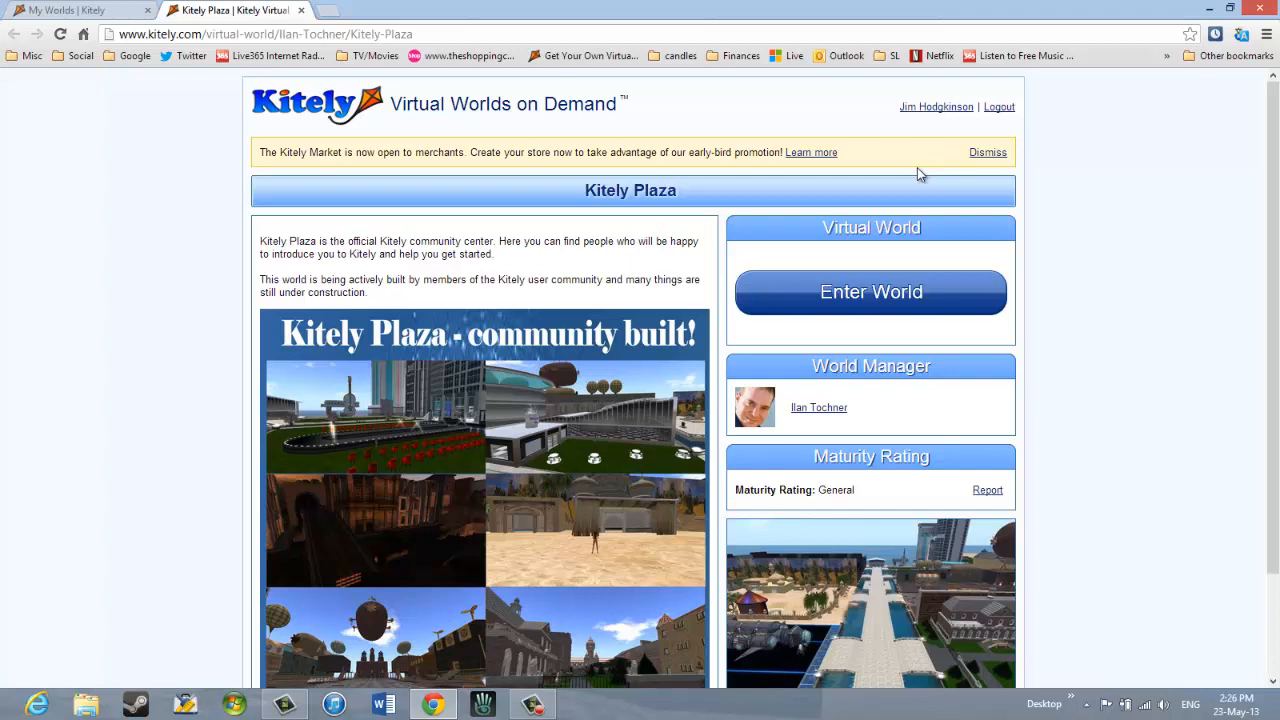
mouse_move(1136, 238)
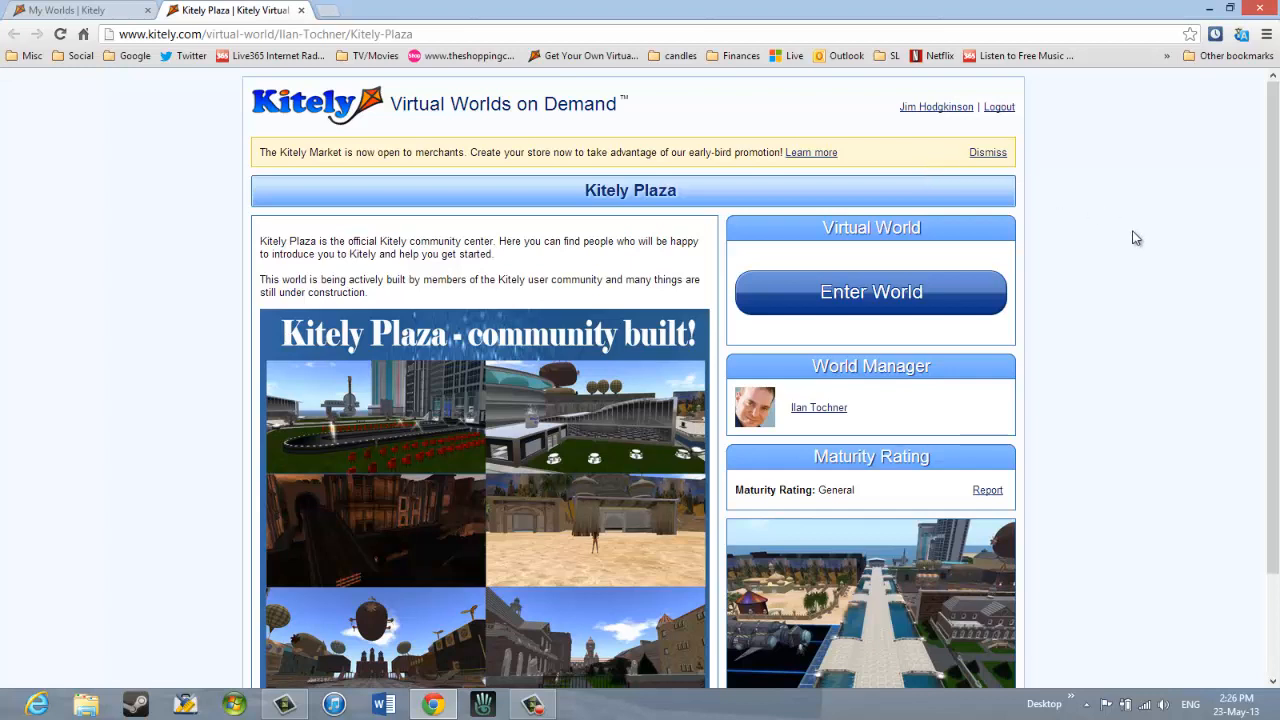
mouse_move(872, 292)
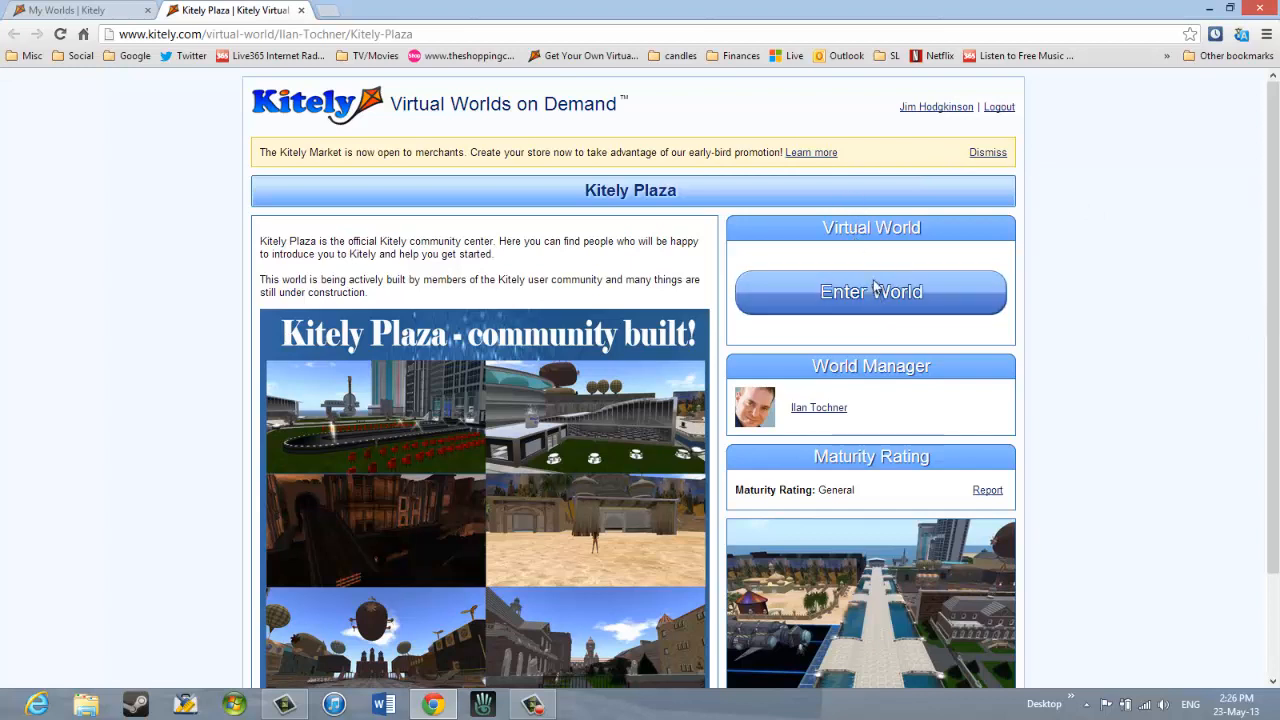
mouse_move(1010, 280)
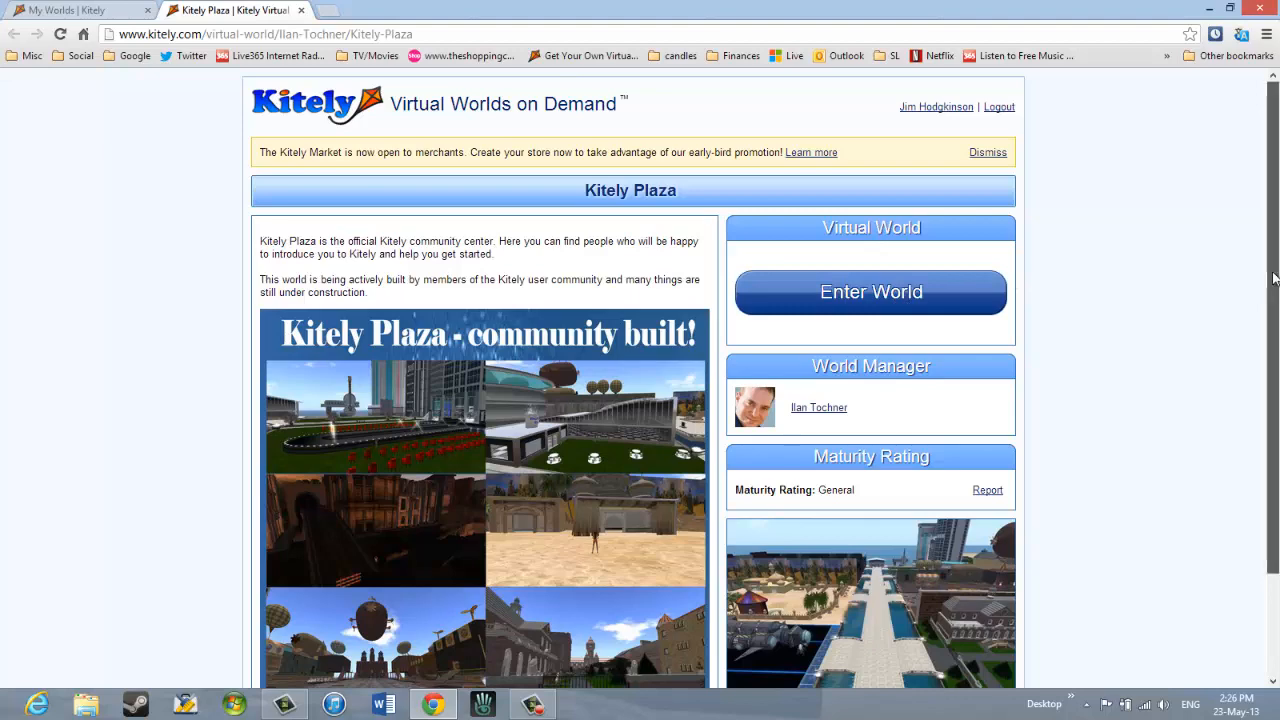
scroll("down", 3)
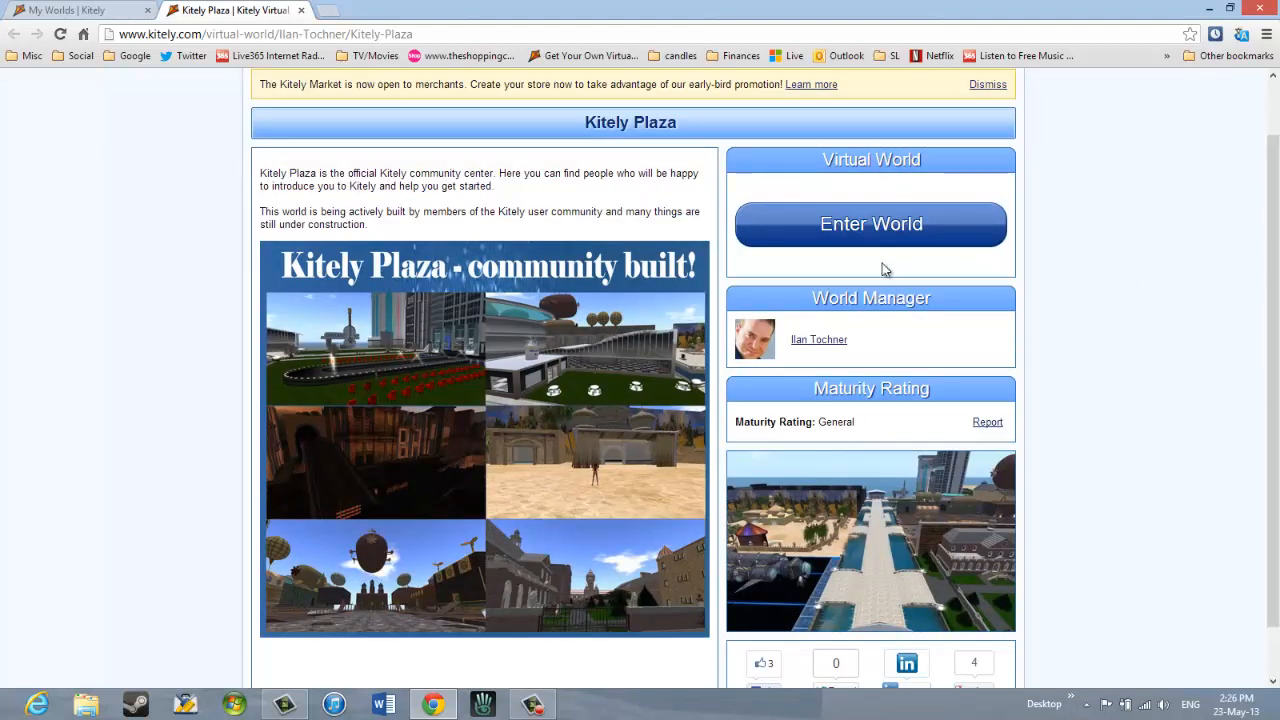
left_click(872, 224)
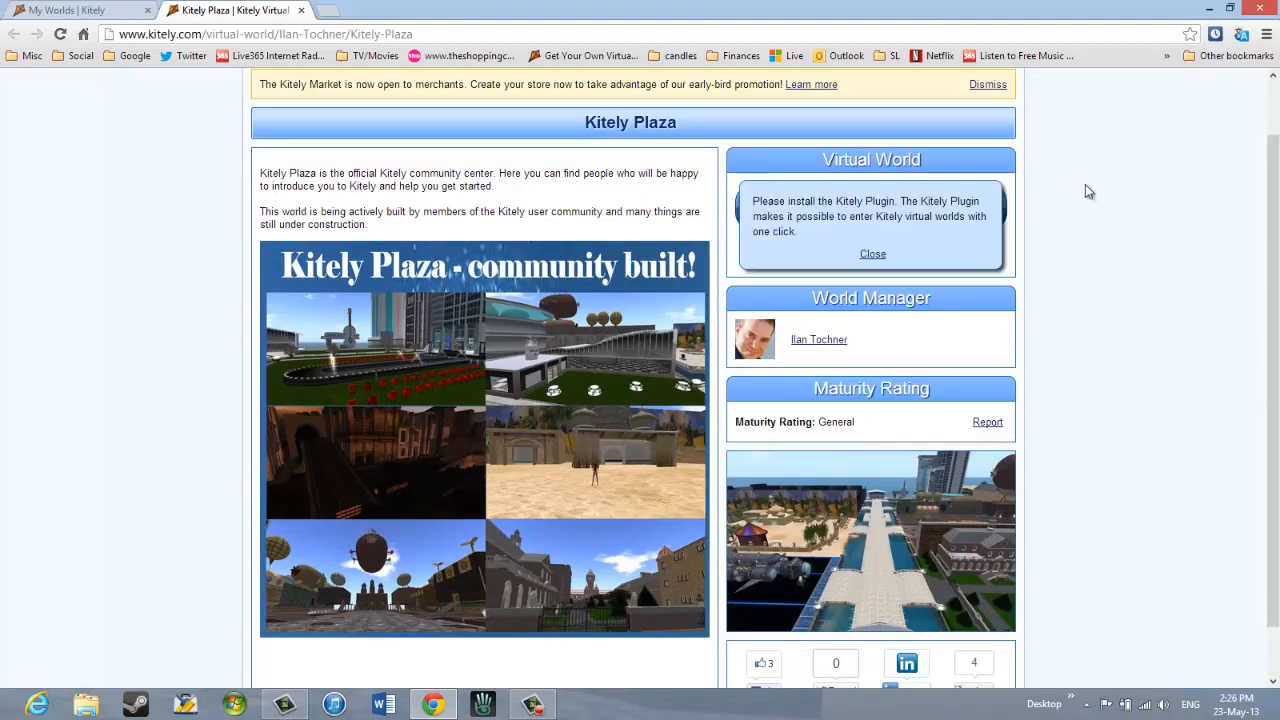
mouse_move(1120, 188)
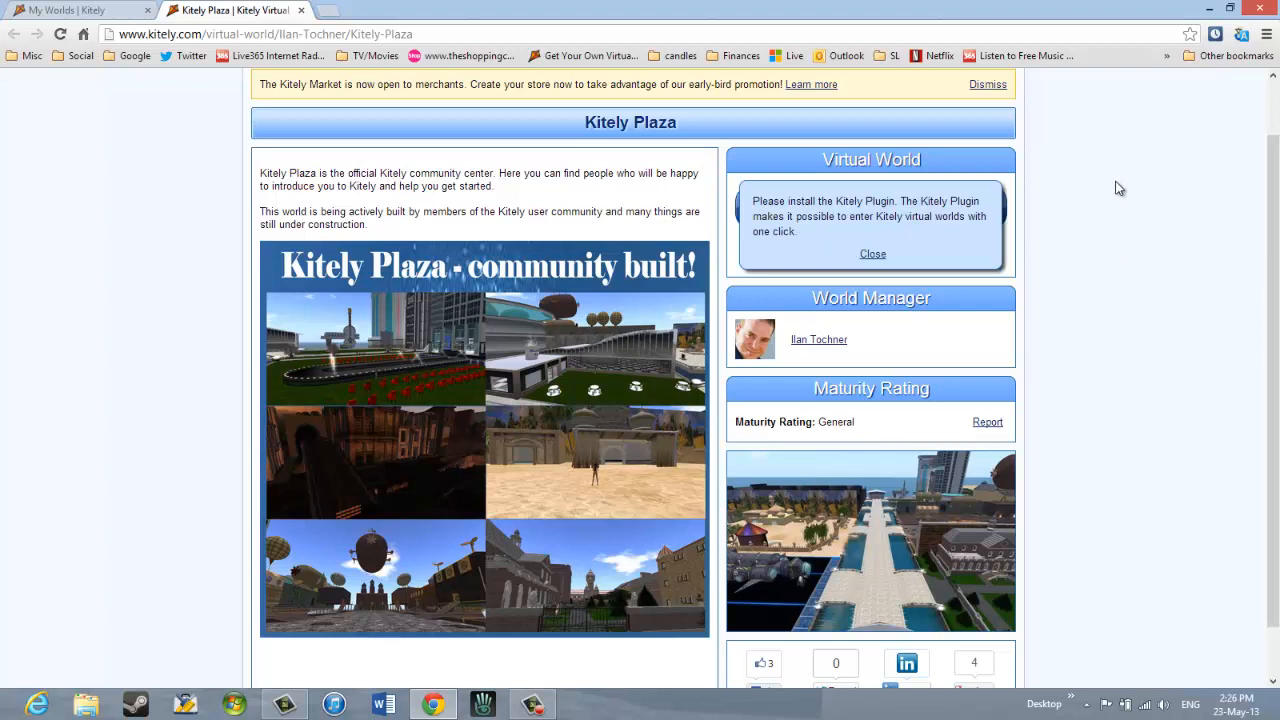
mouse_move(1080, 188)
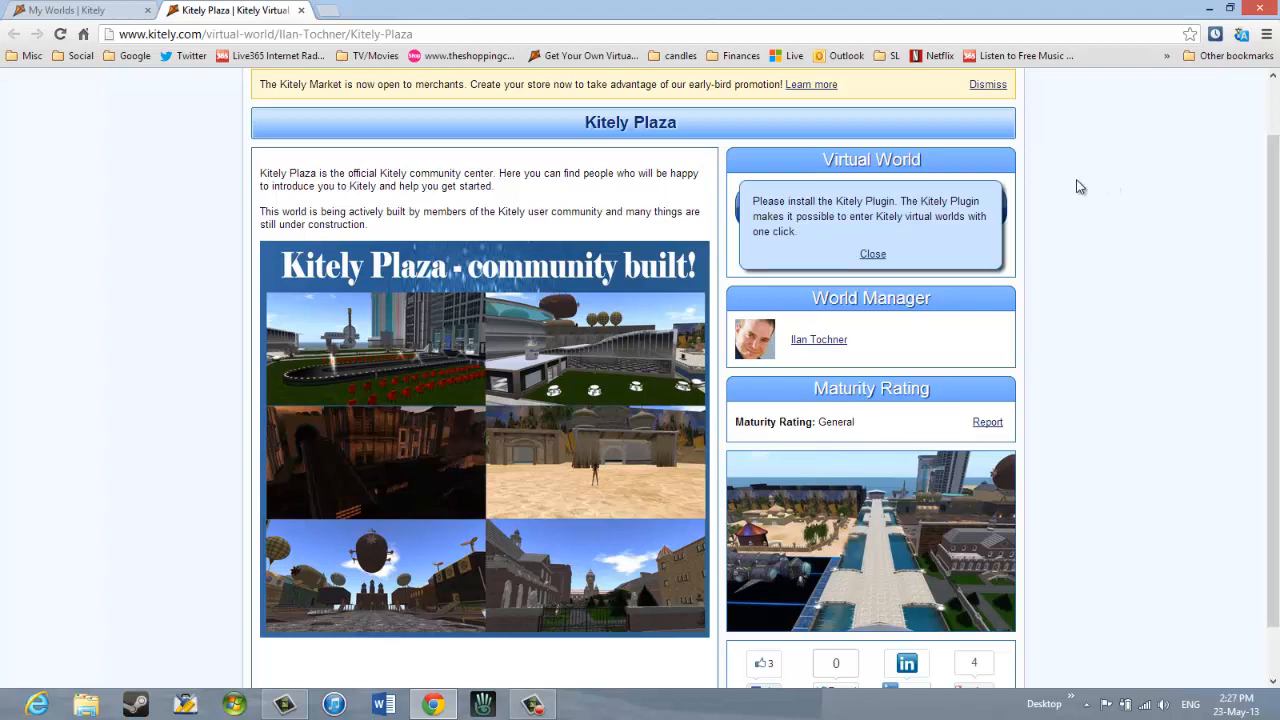
mouse_move(1036, 192)
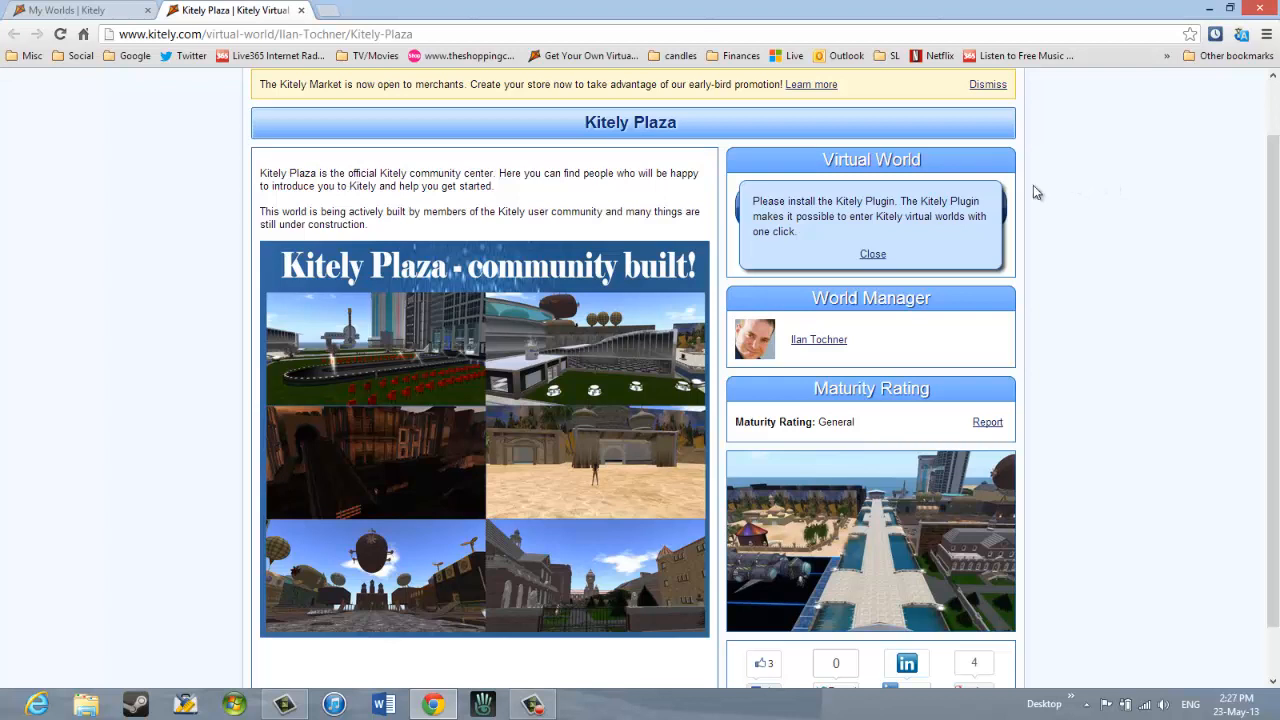
mouse_move(920, 256)
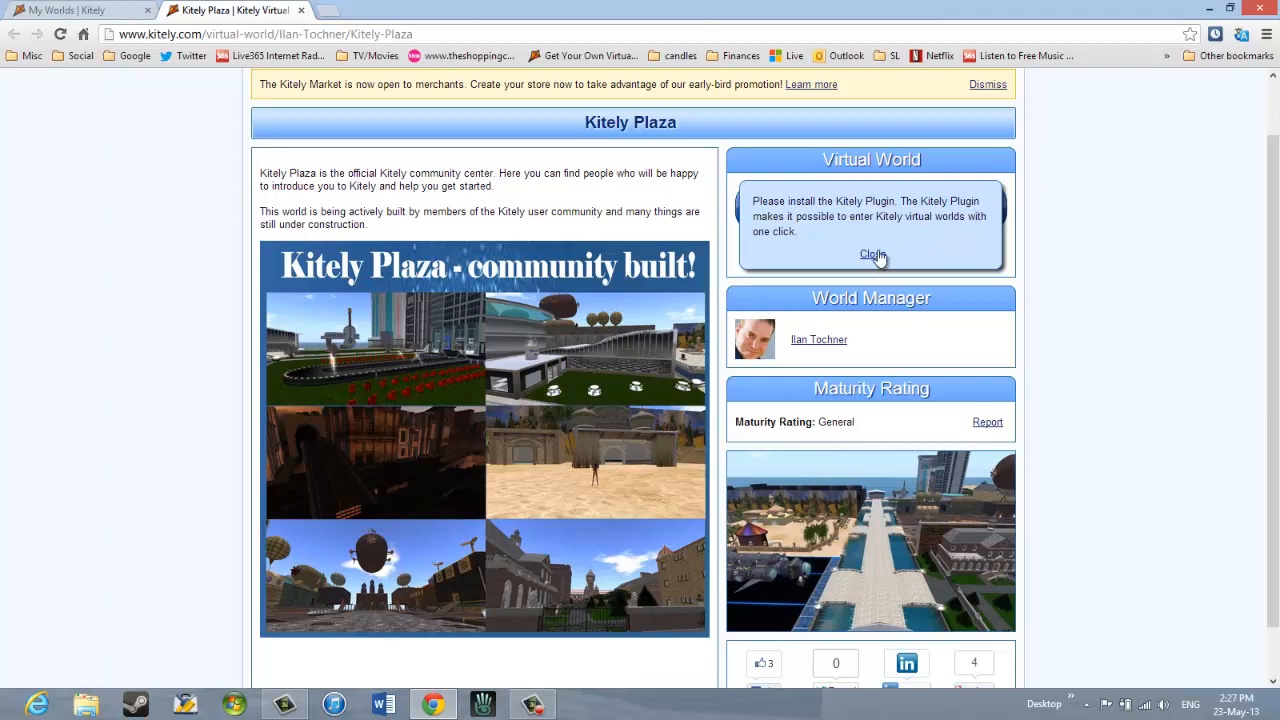
Dismiss the plugin notice and begin downloading the Kitely Plugin setup file.
left_click(872, 254)
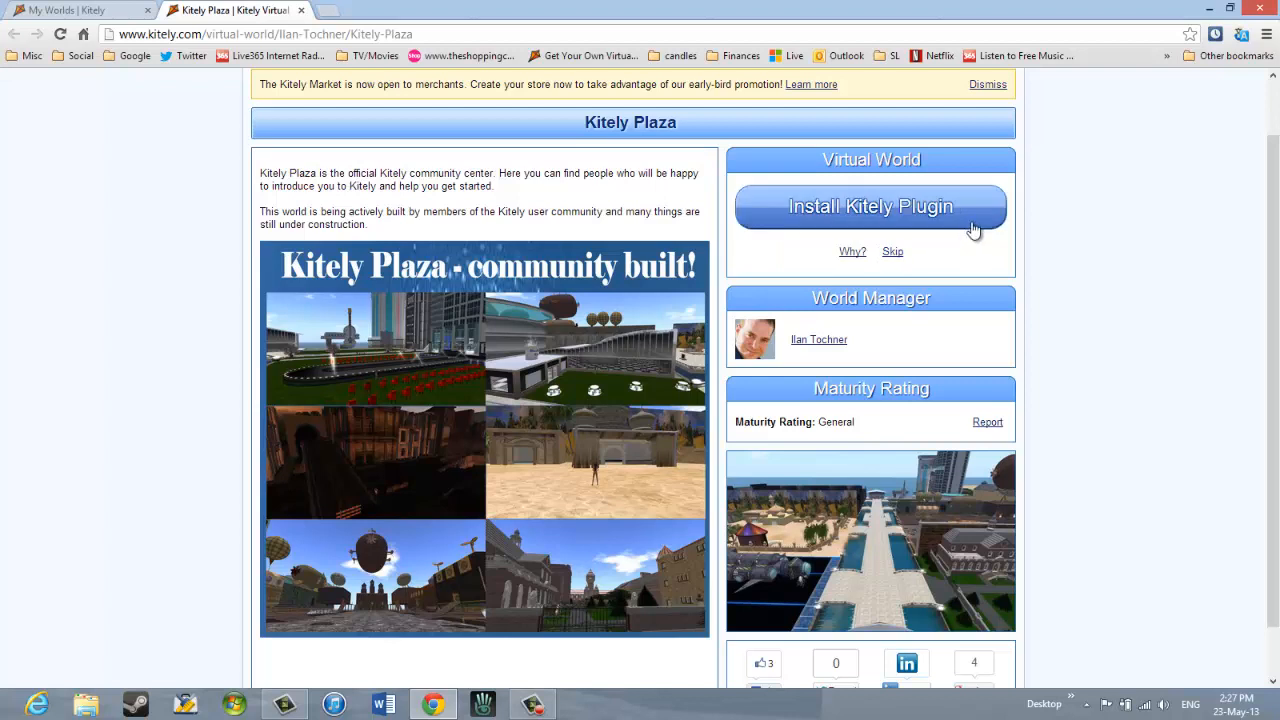
mouse_move(930, 232)
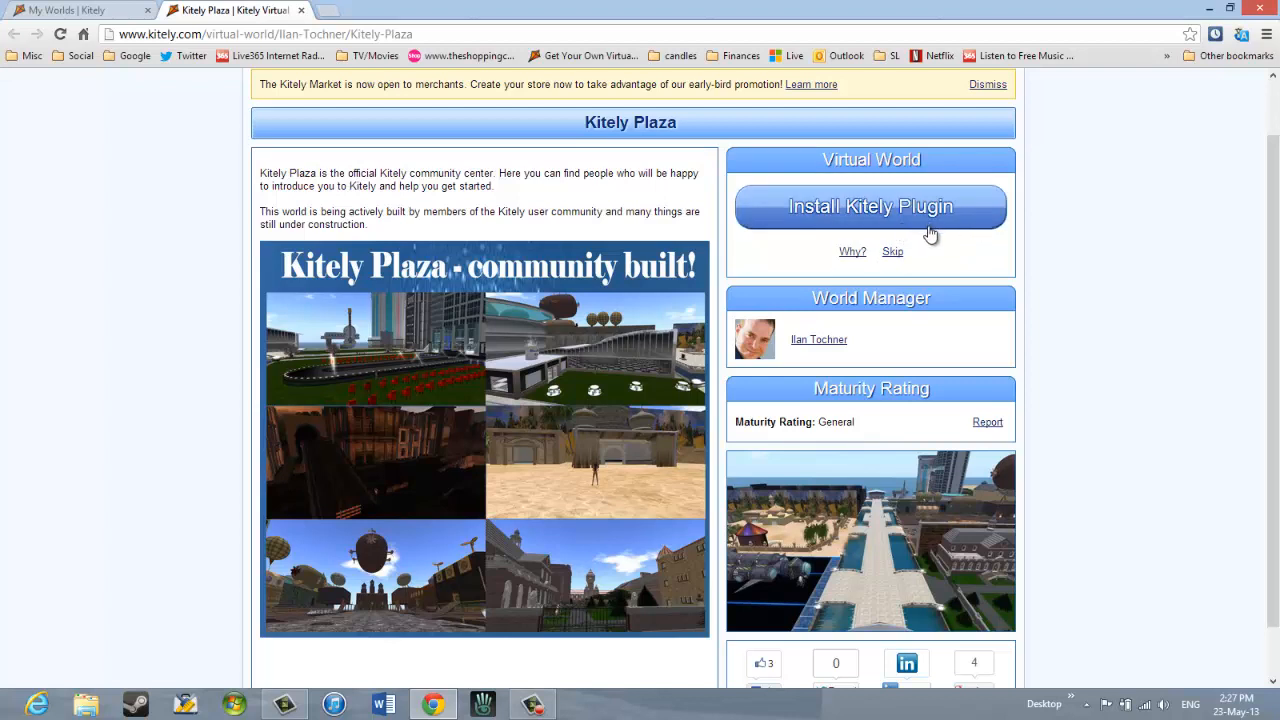
mouse_move(904, 244)
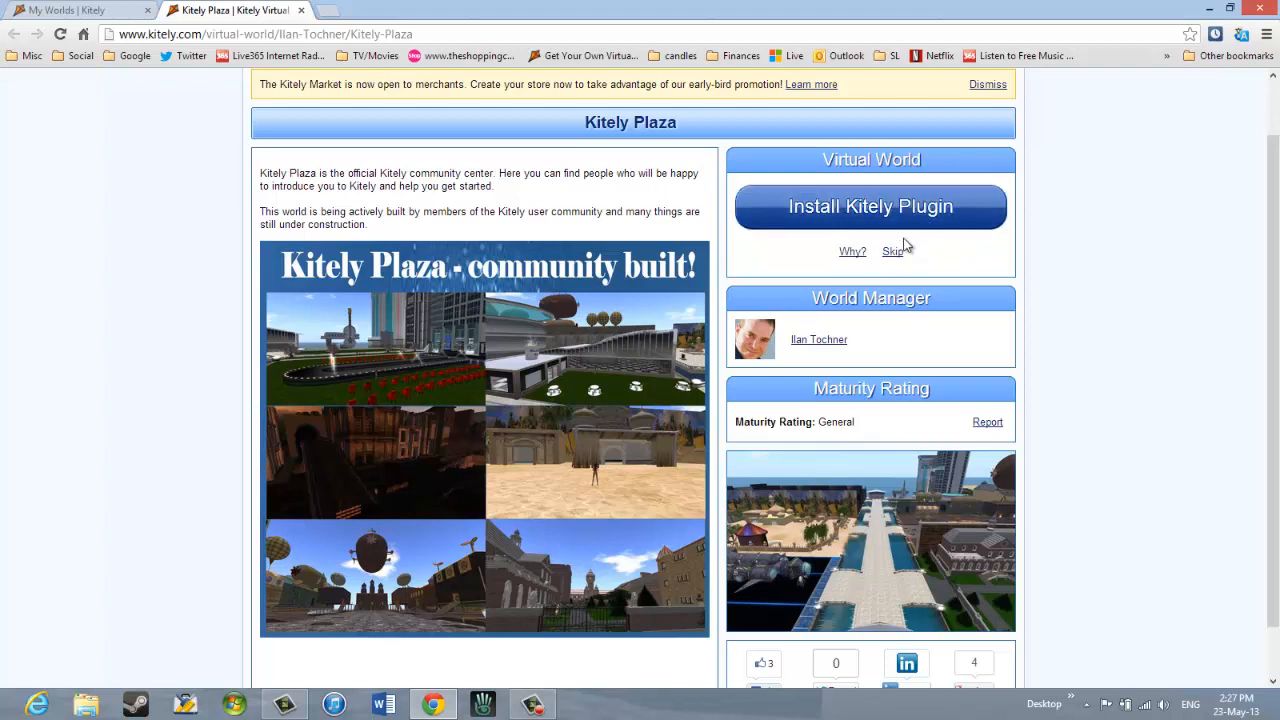
mouse_move(870, 206)
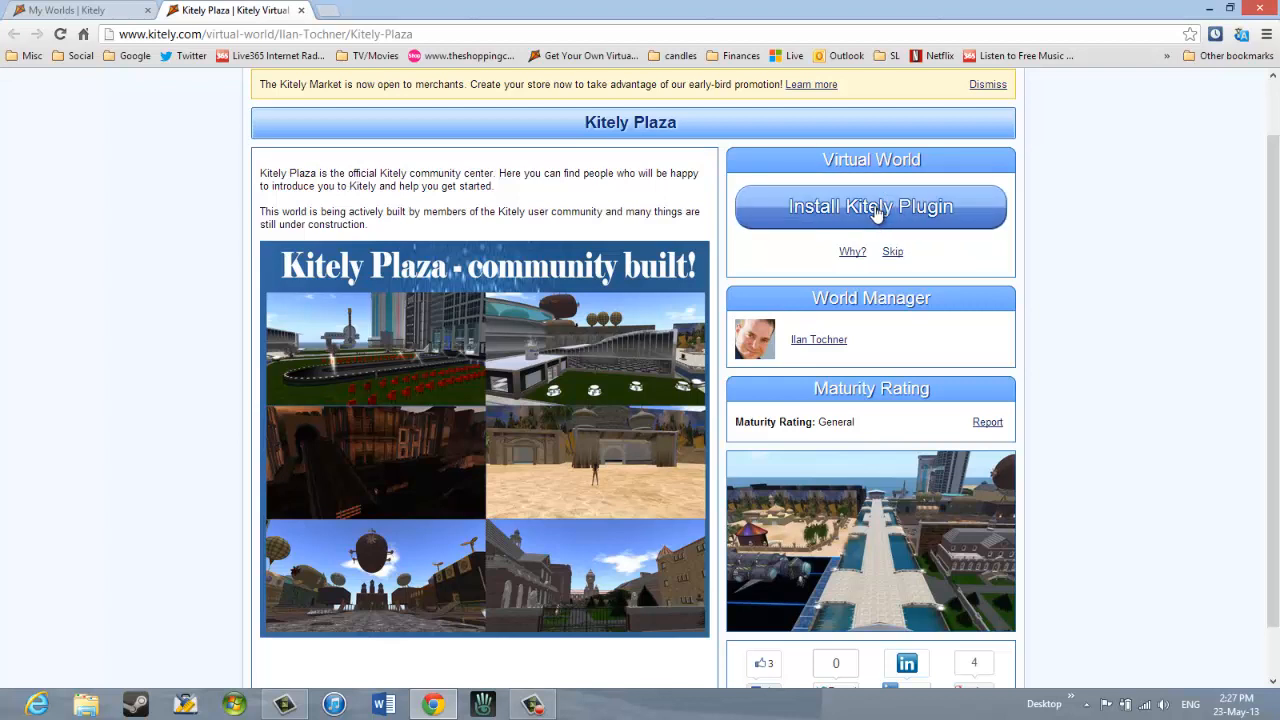
left_click(868, 206)
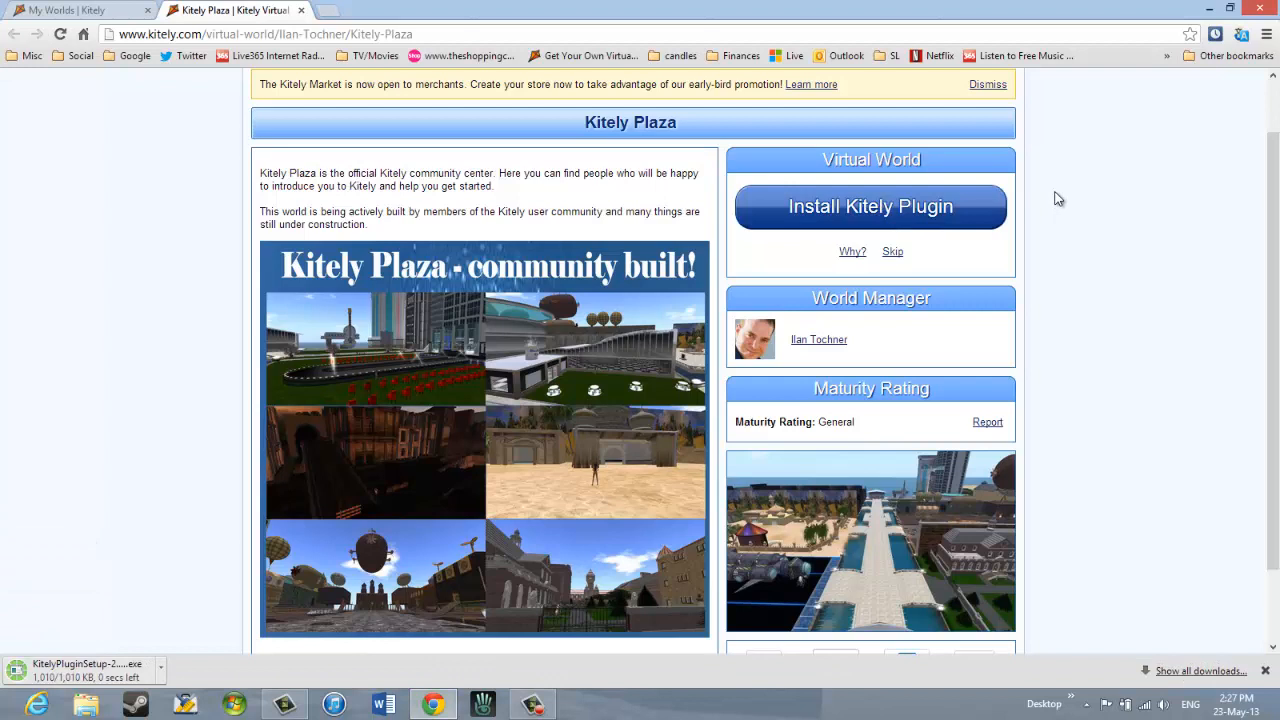
mouse_move(696, 376)
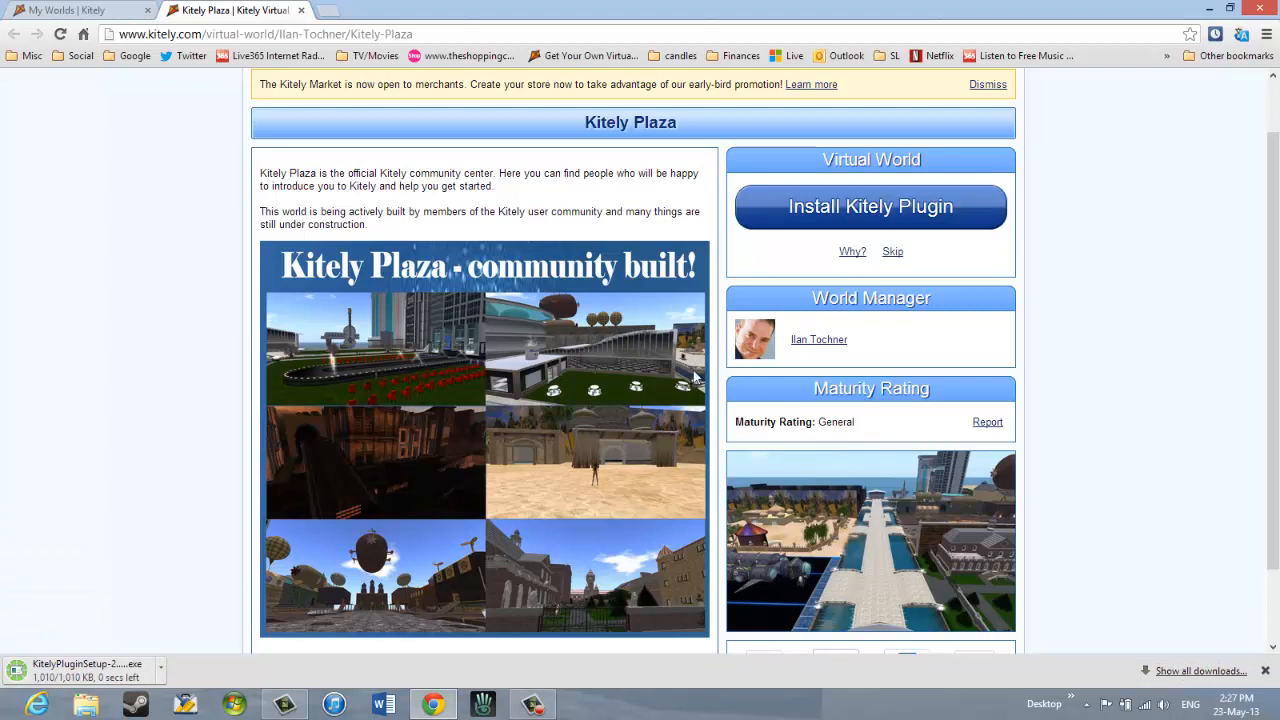
mouse_move(128, 412)
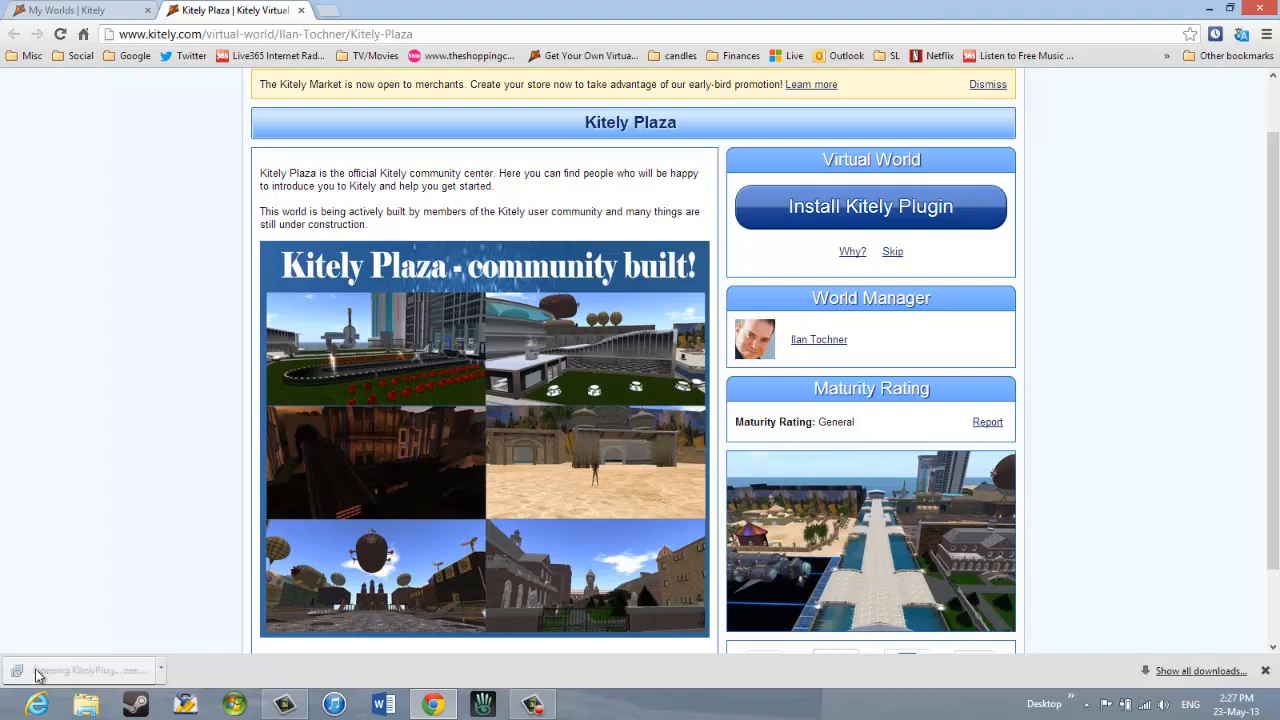
Run the downloaded Kitely Plugin installer through its wizard to completion and exit.
left_click(80, 670)
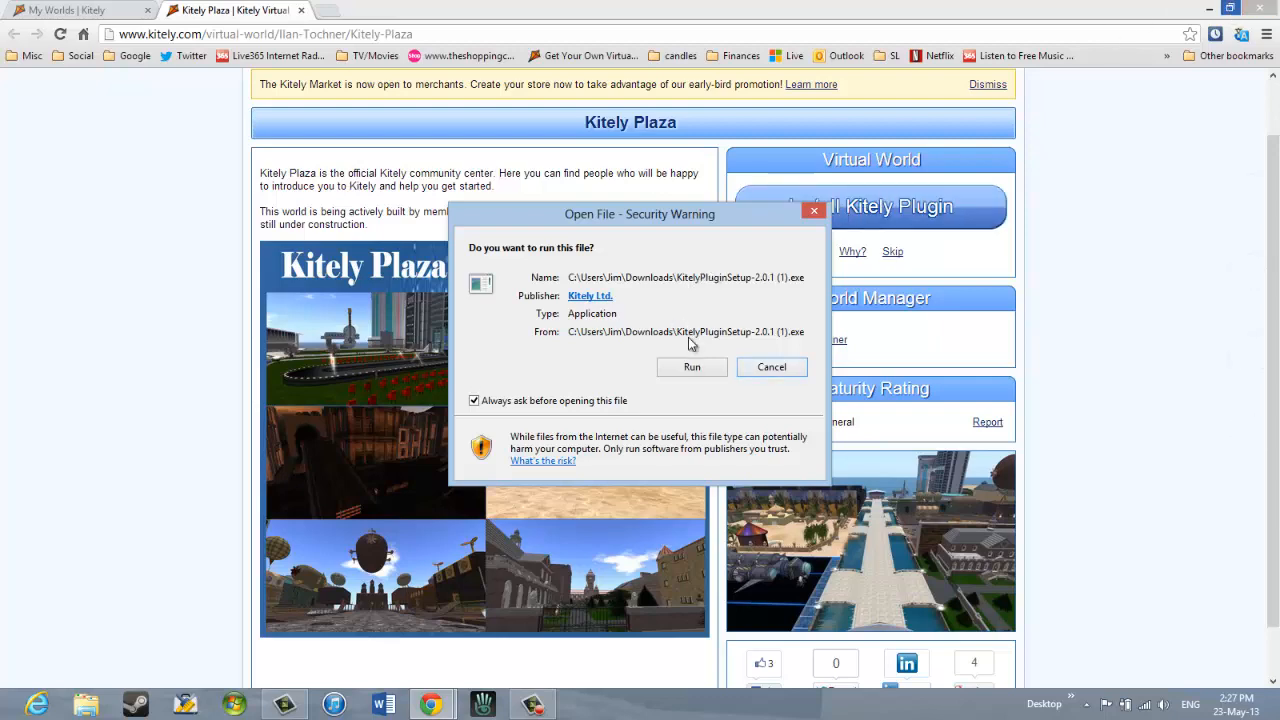
left_click(772, 366)
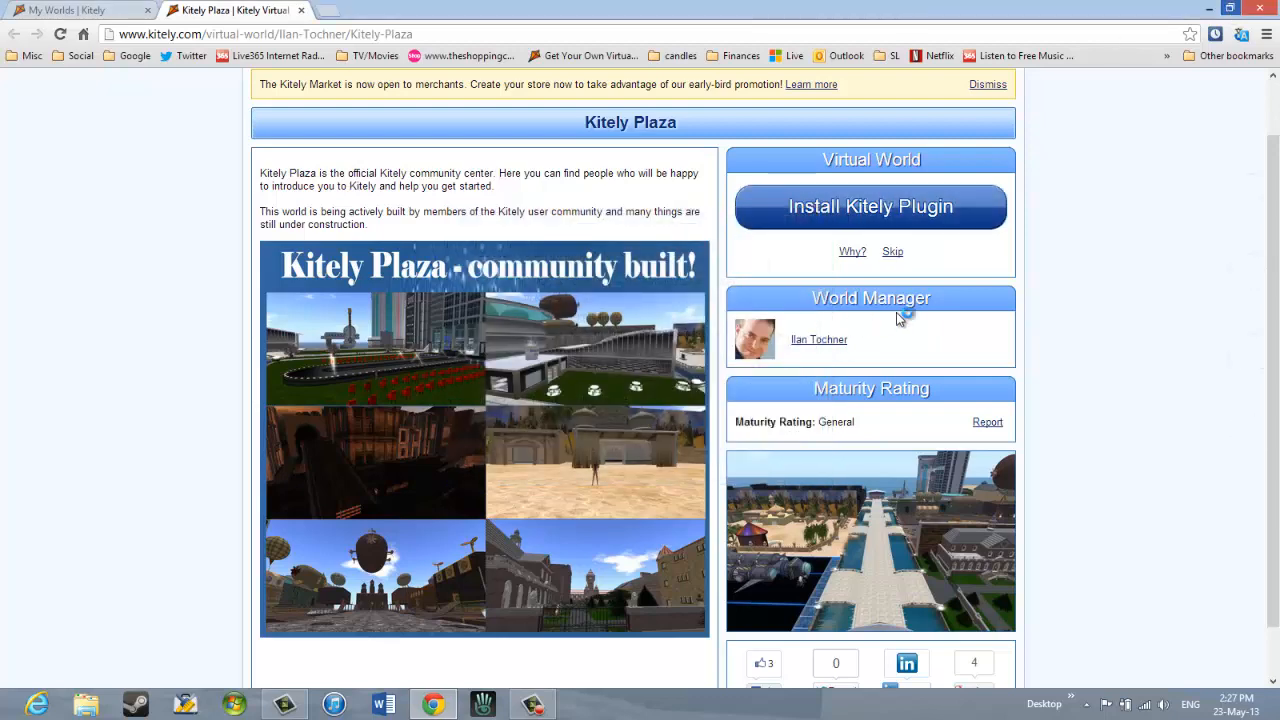
left_click(868, 206)
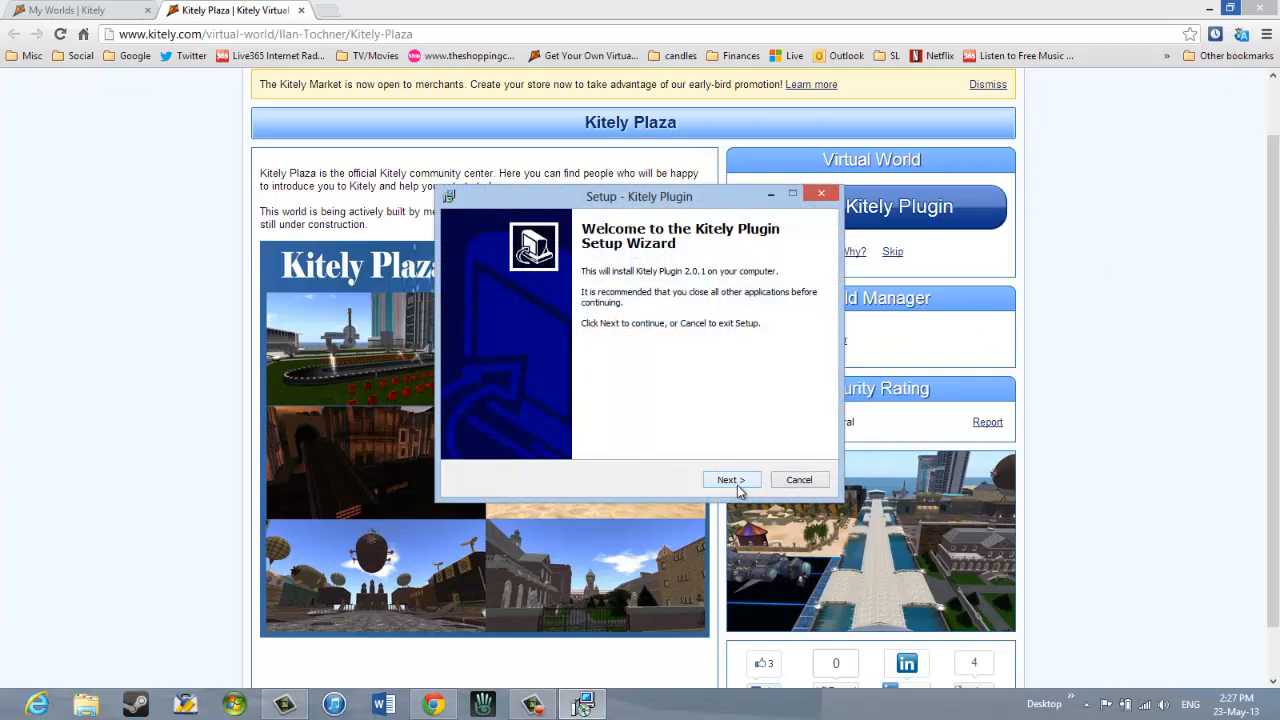
left_click(732, 480)
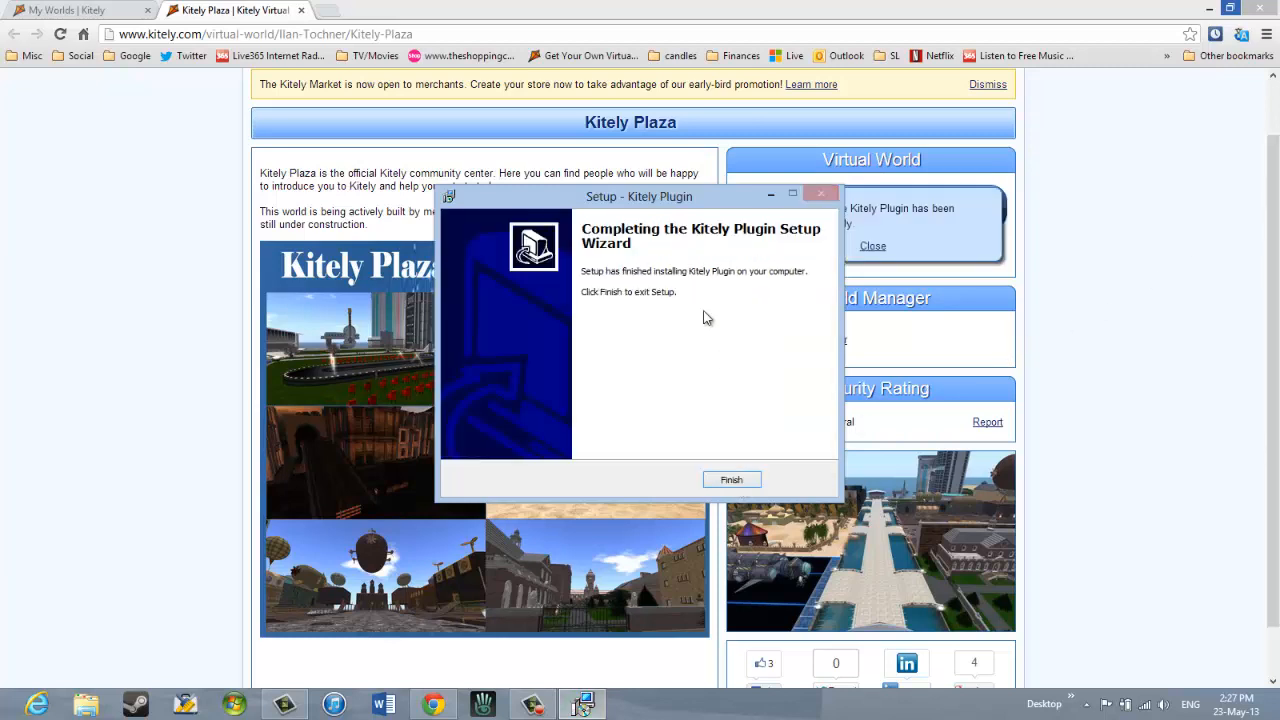
mouse_move(732, 480)
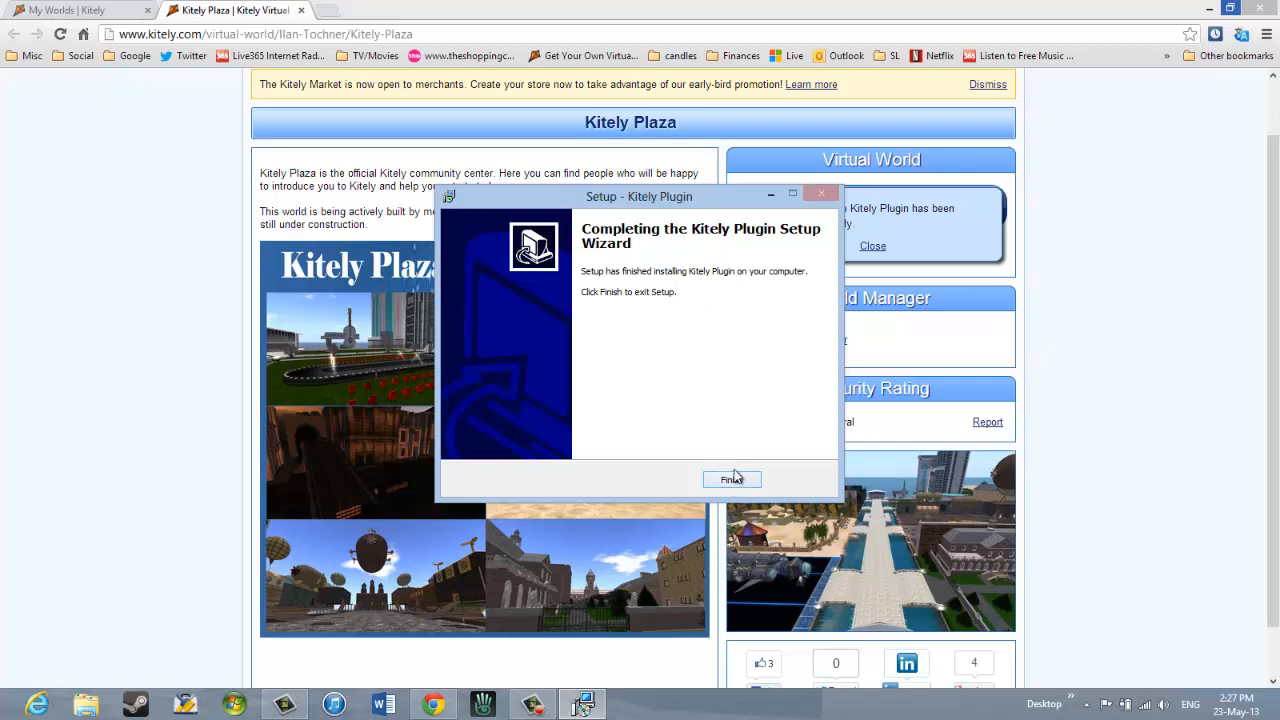
left_click(732, 480)
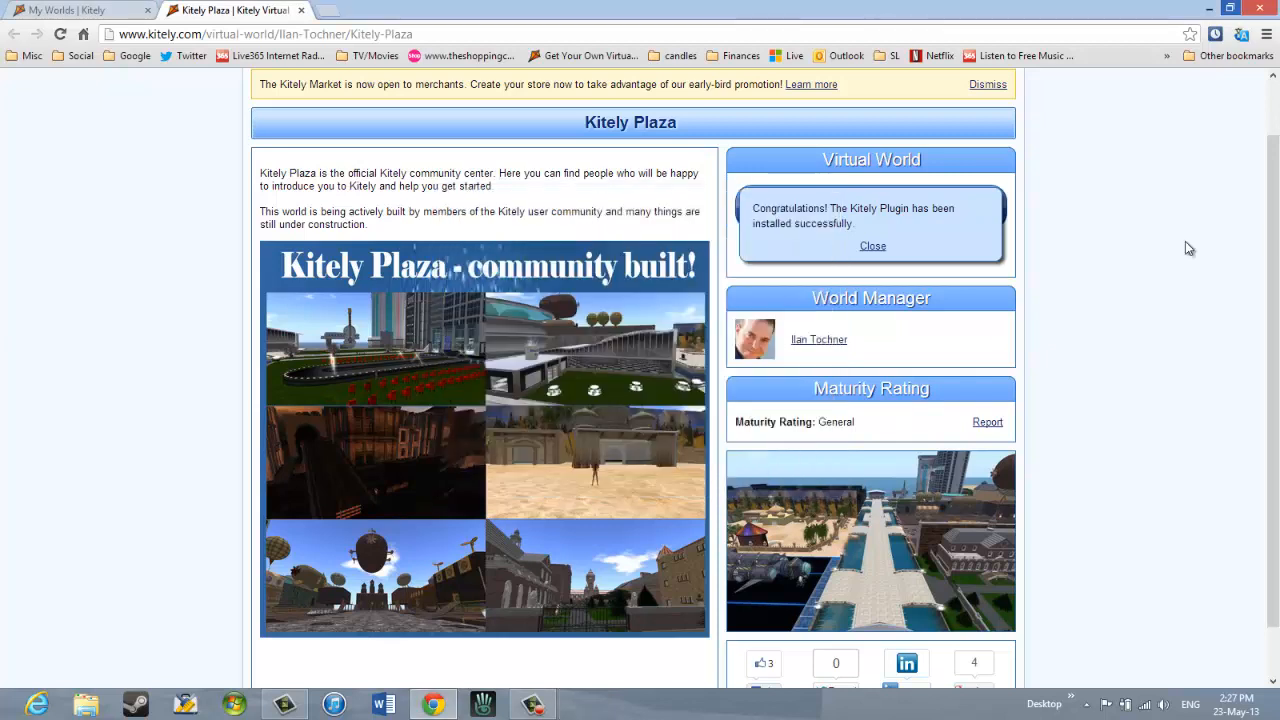
mouse_move(1100, 238)
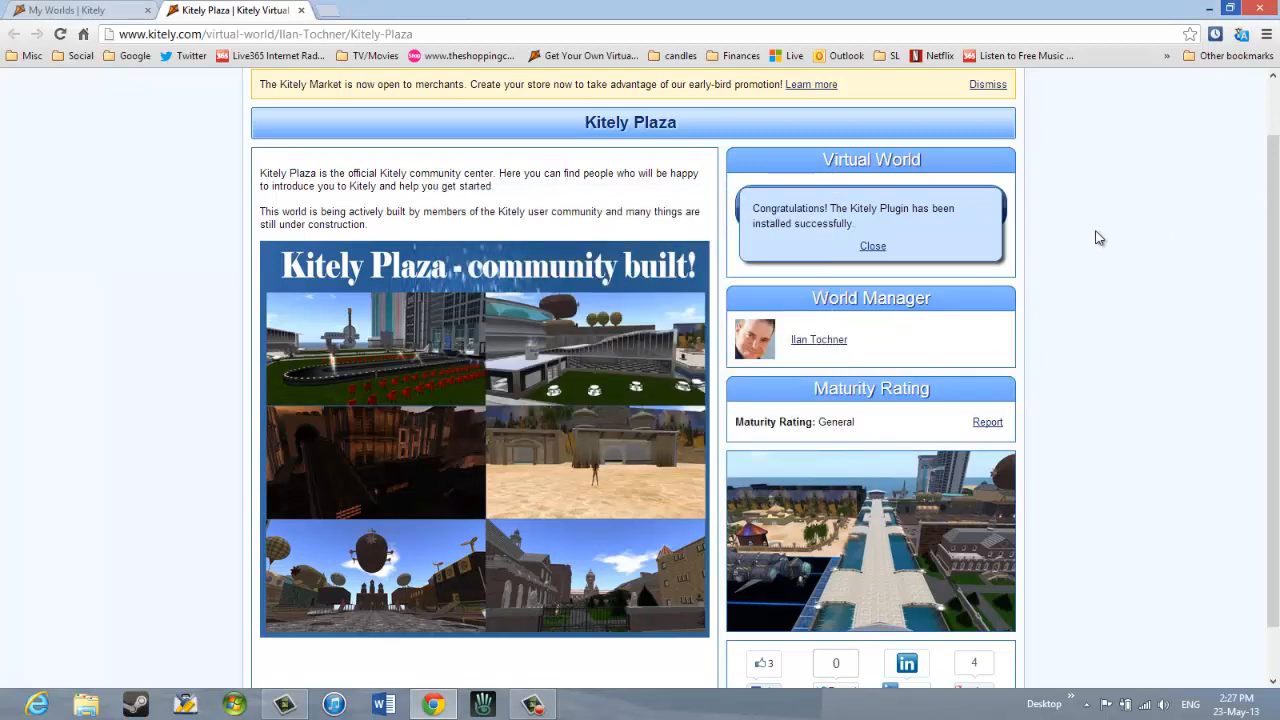
mouse_move(1078, 236)
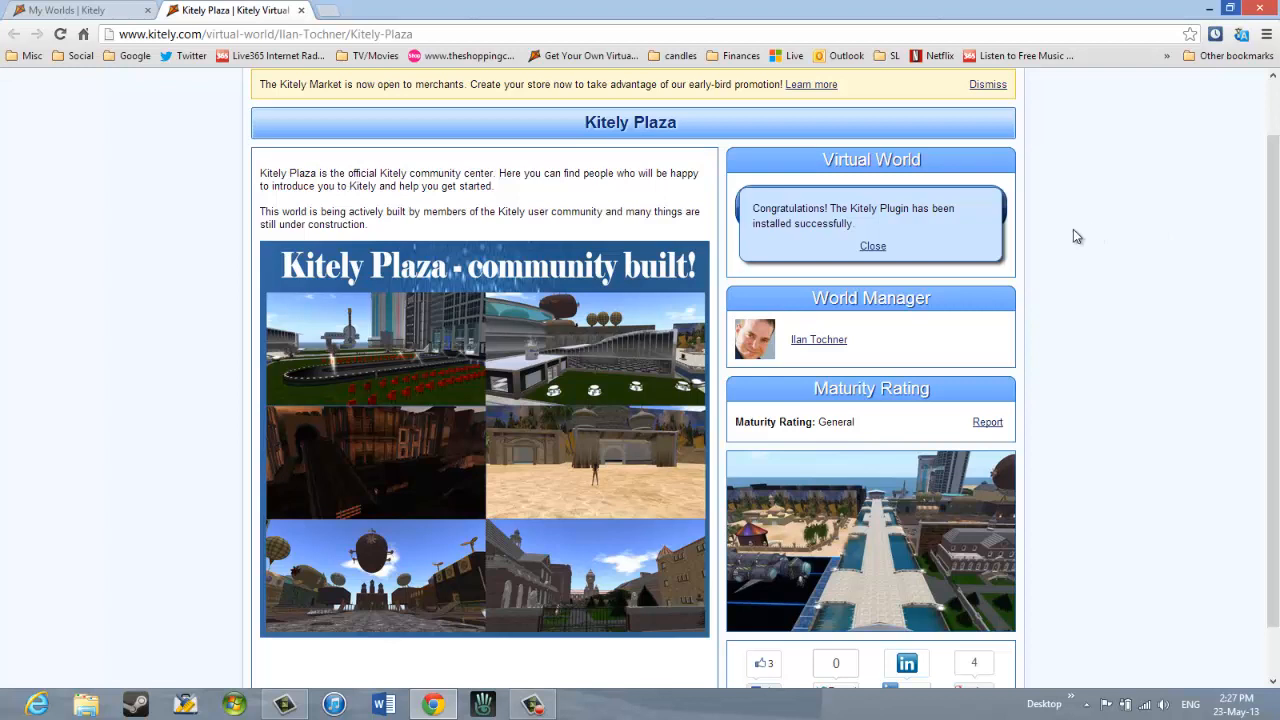
mouse_move(1032, 244)
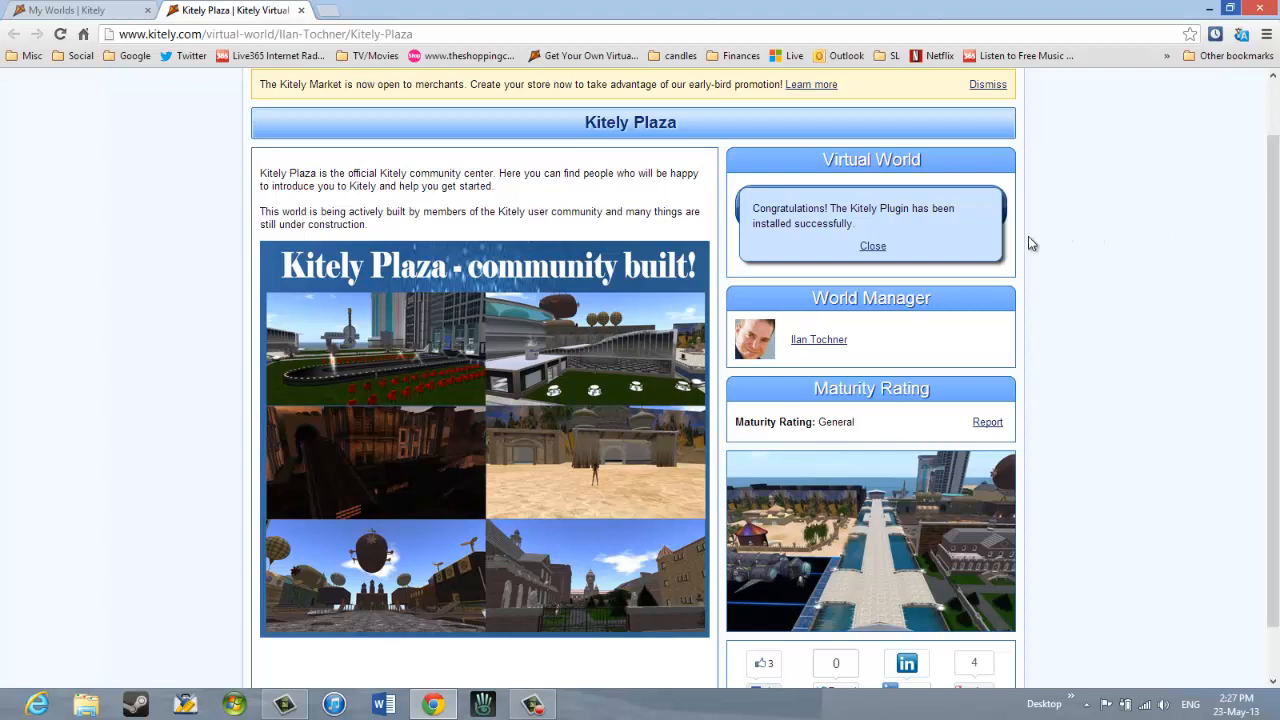
Close the 'Kitely Plugin installed successfully' message so the viewer install prompt appears.
left_click(872, 244)
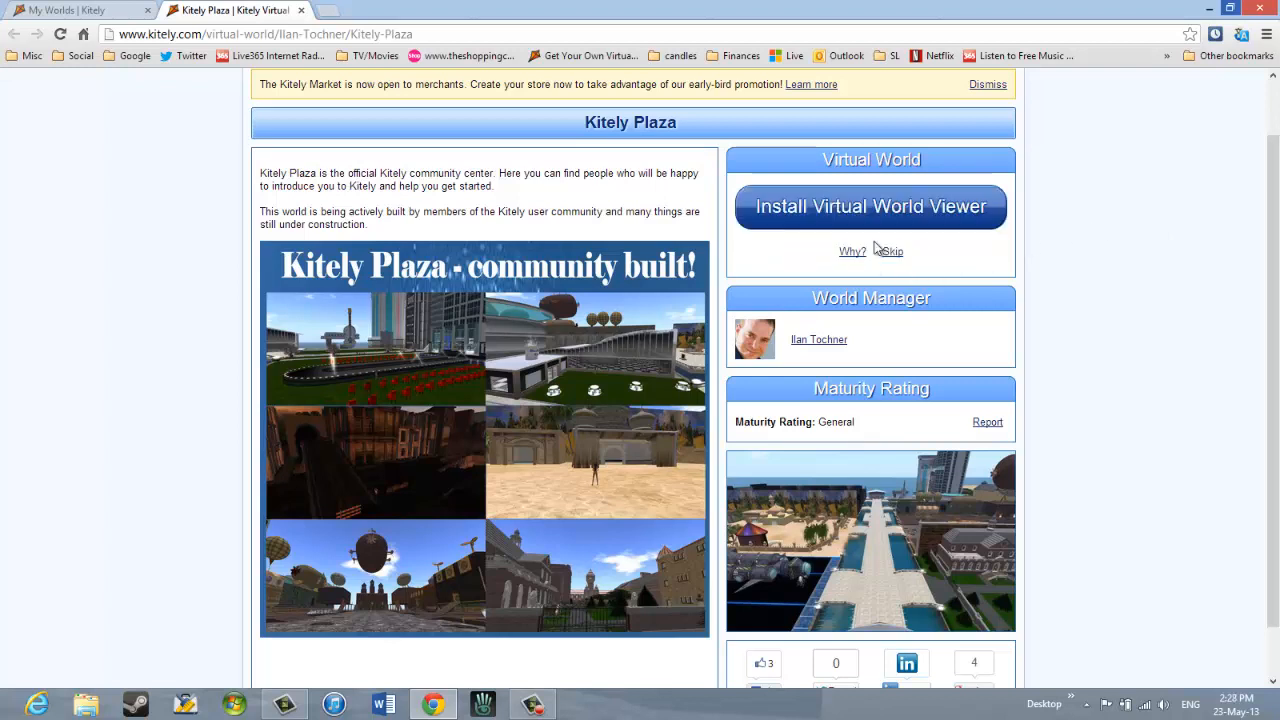
mouse_move(1088, 210)
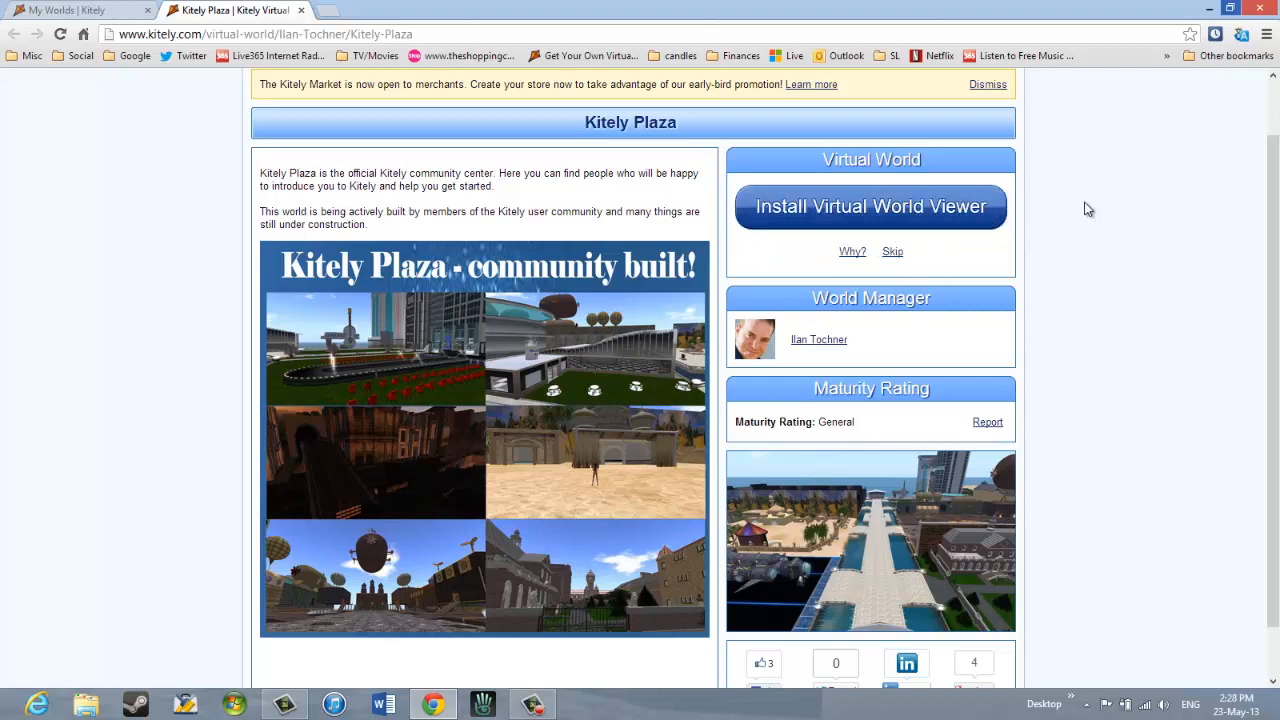
mouse_move(1056, 212)
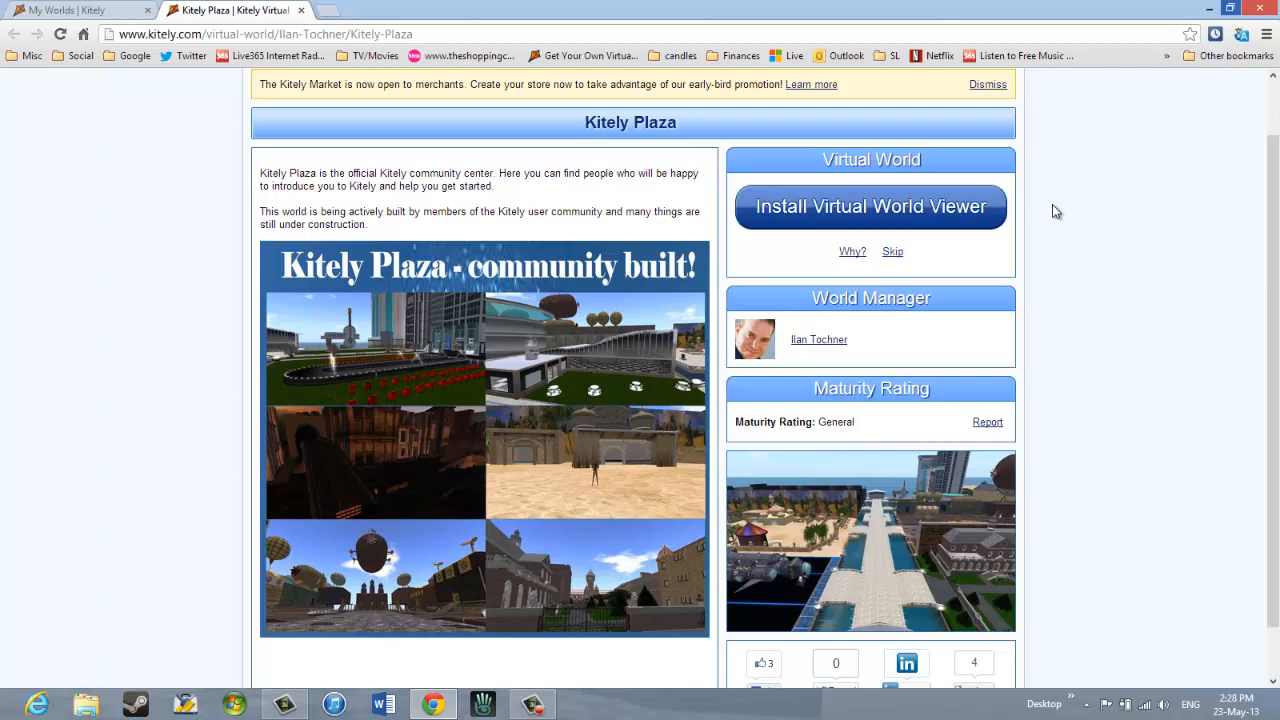
mouse_move(984, 252)
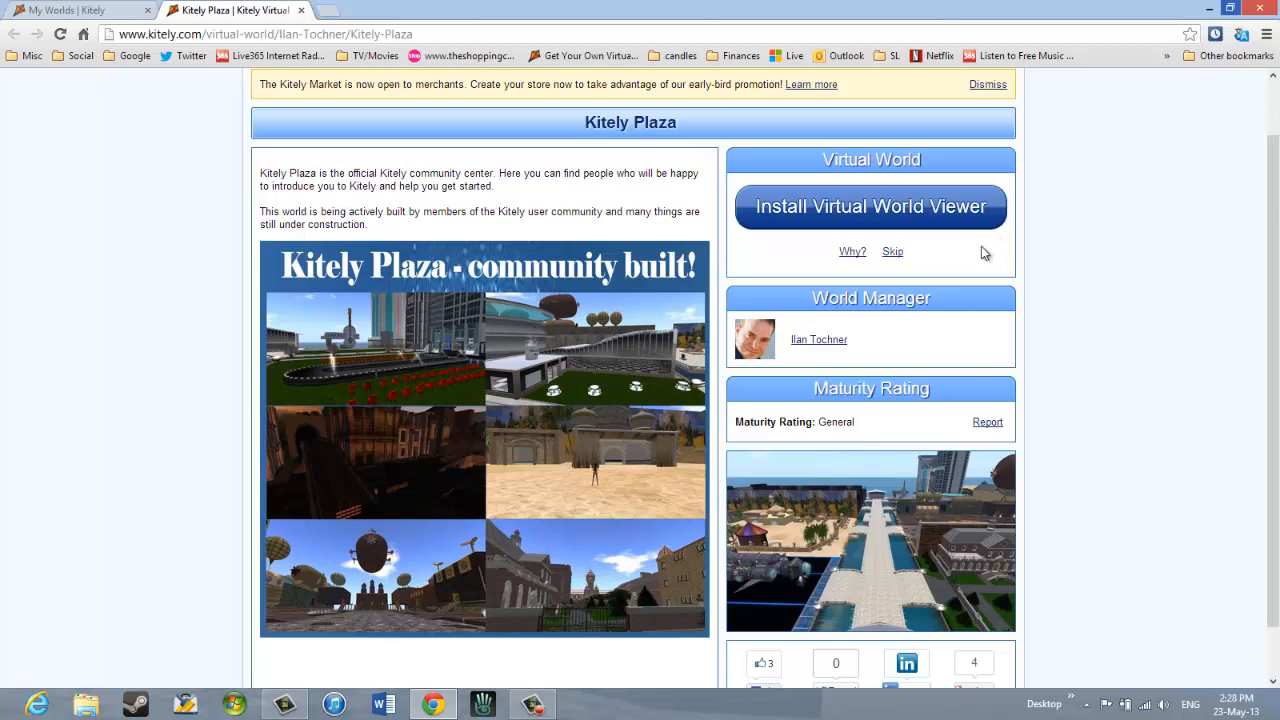
mouse_move(858, 220)
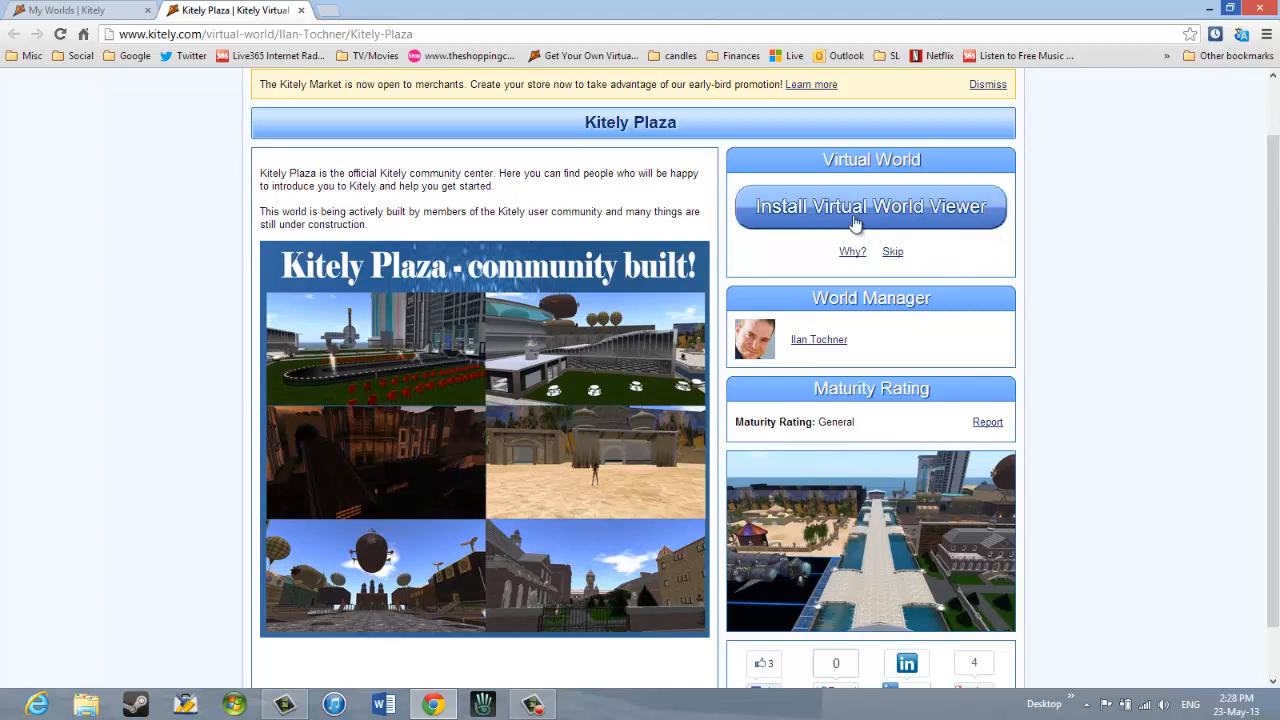
mouse_move(824, 212)
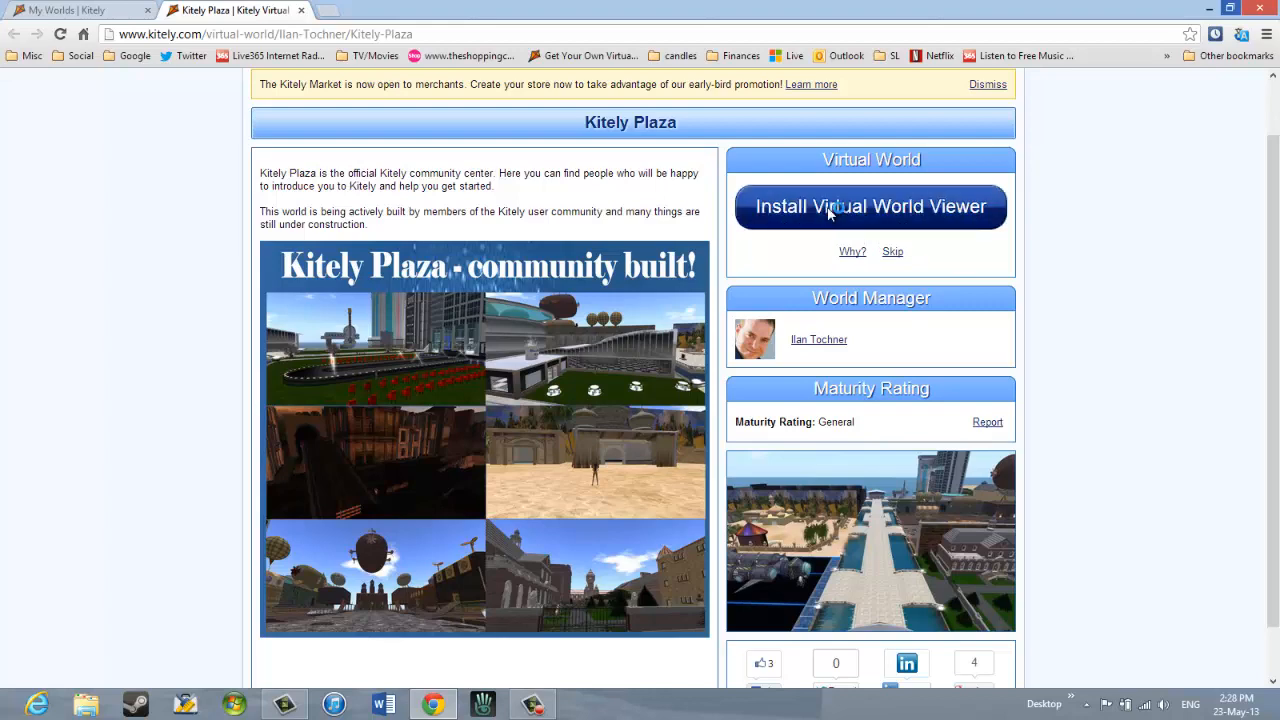
Start downloading the Phoenix Firestorm virtual world viewer installer.
left_click(870, 206)
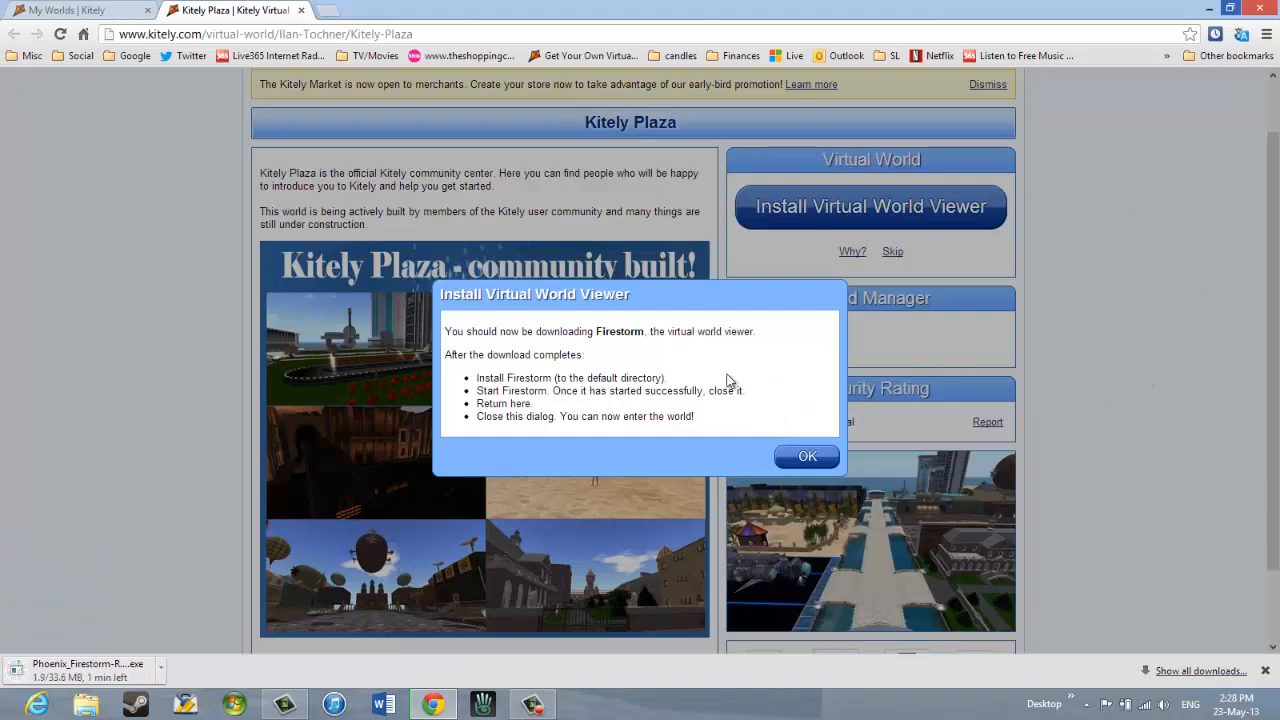
mouse_move(704, 328)
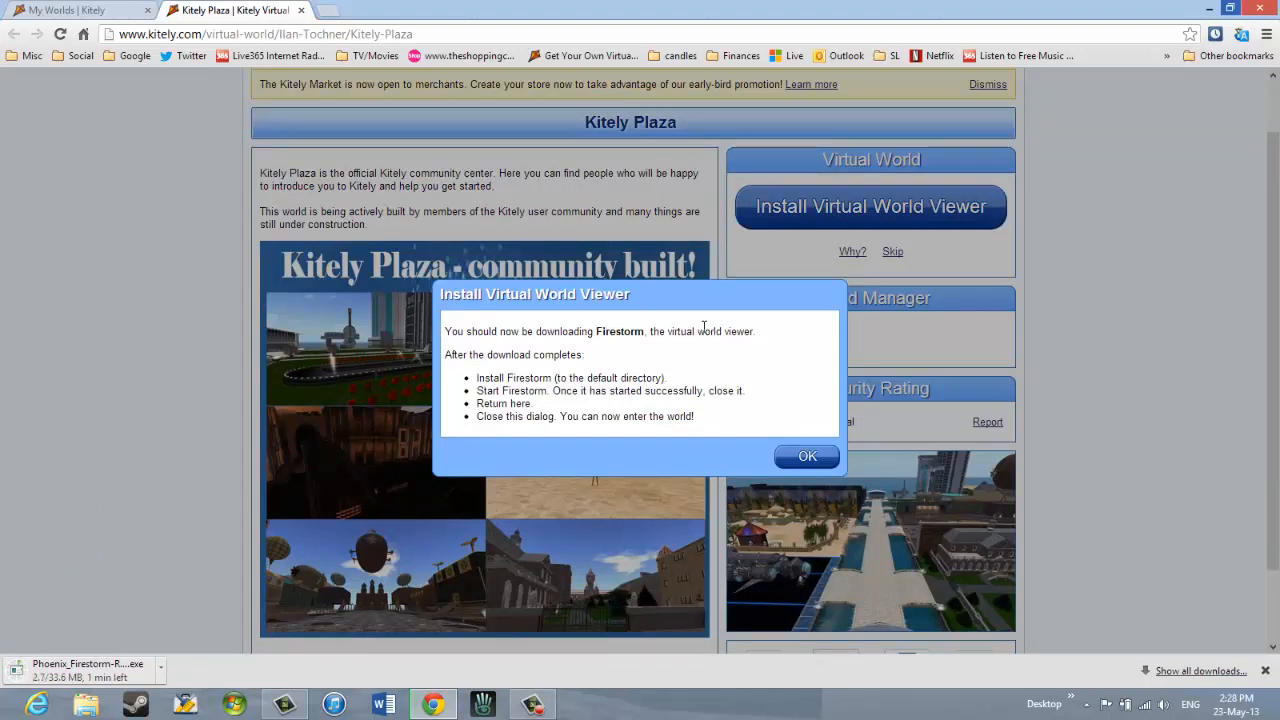
mouse_move(84, 586)
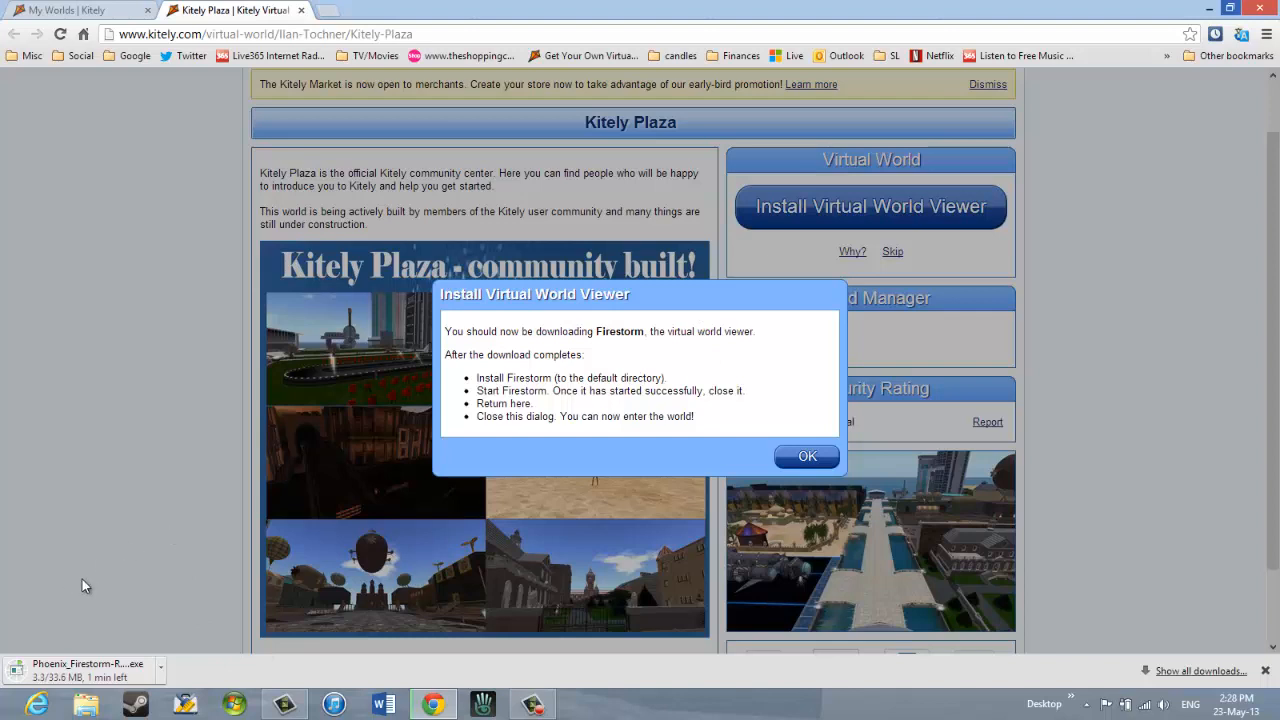
mouse_move(190, 670)
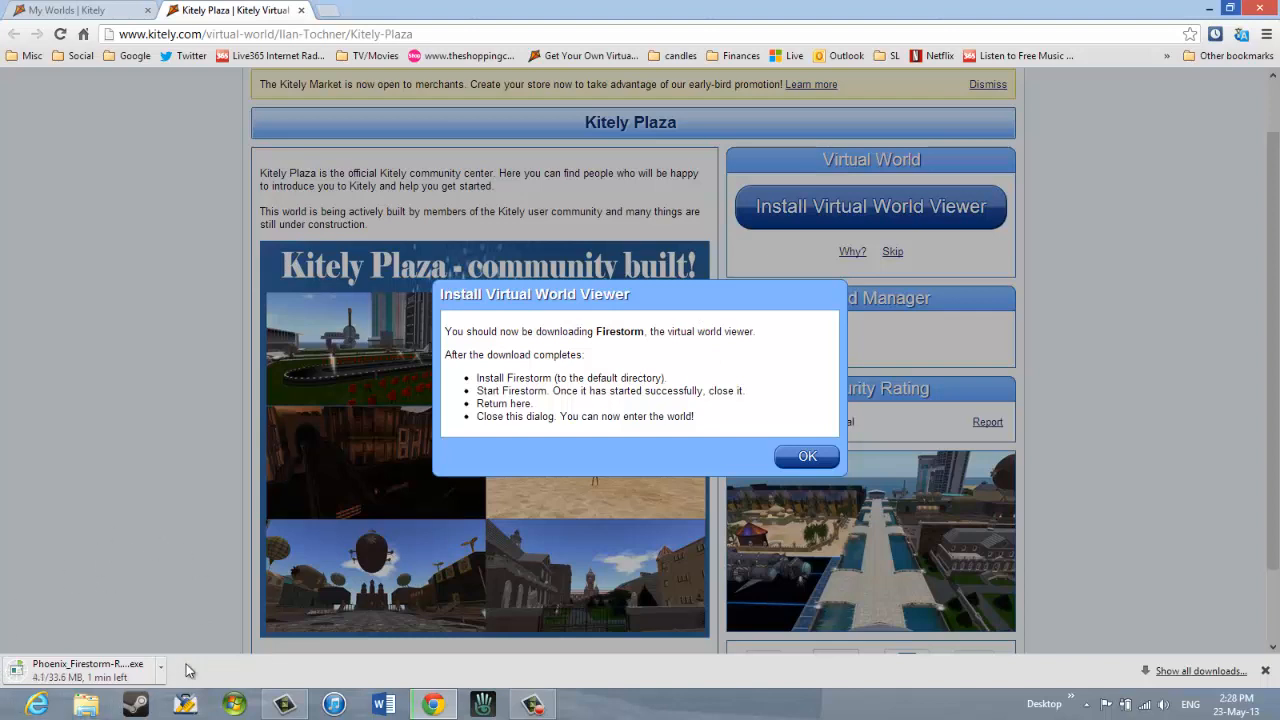
mouse_move(146, 618)
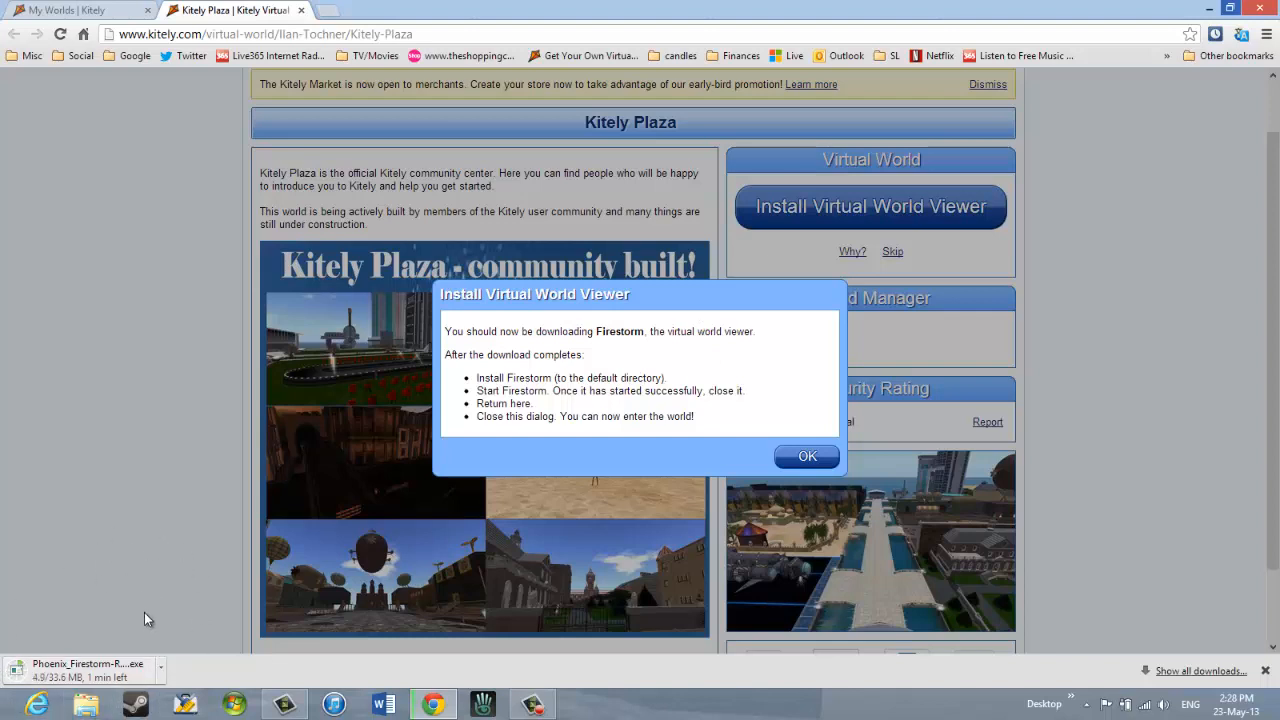
mouse_move(180, 668)
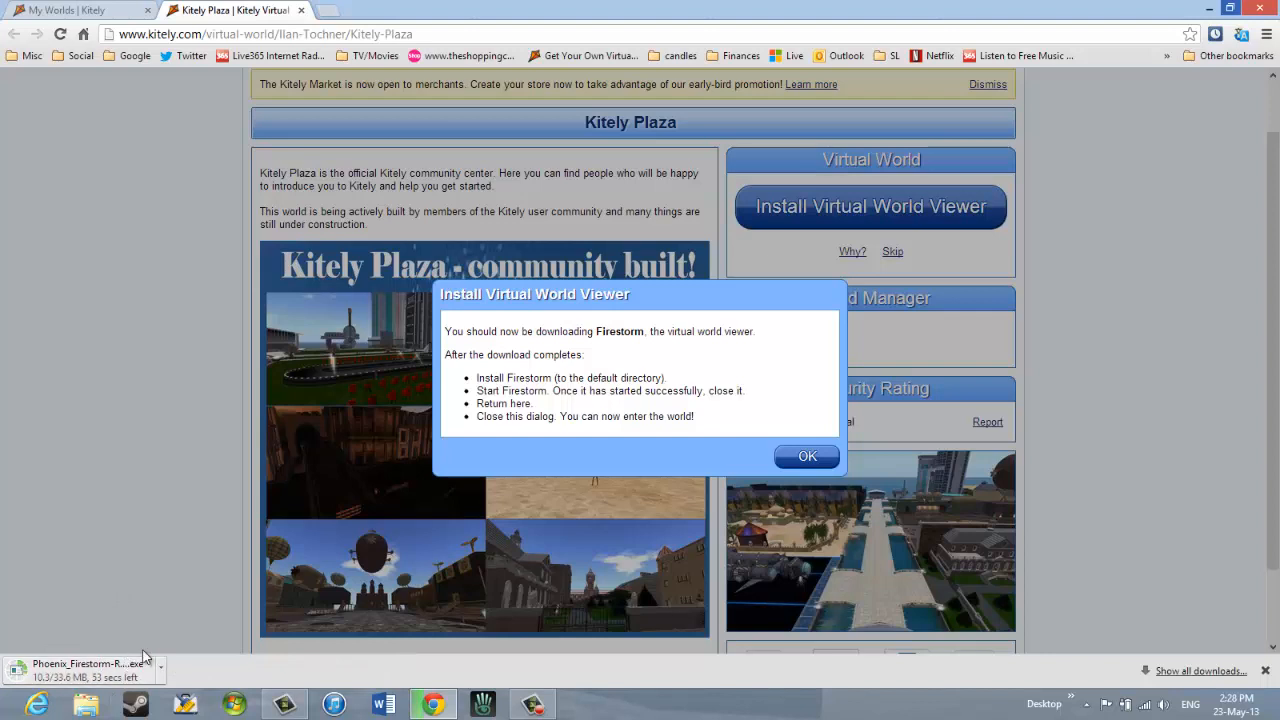
mouse_move(118, 606)
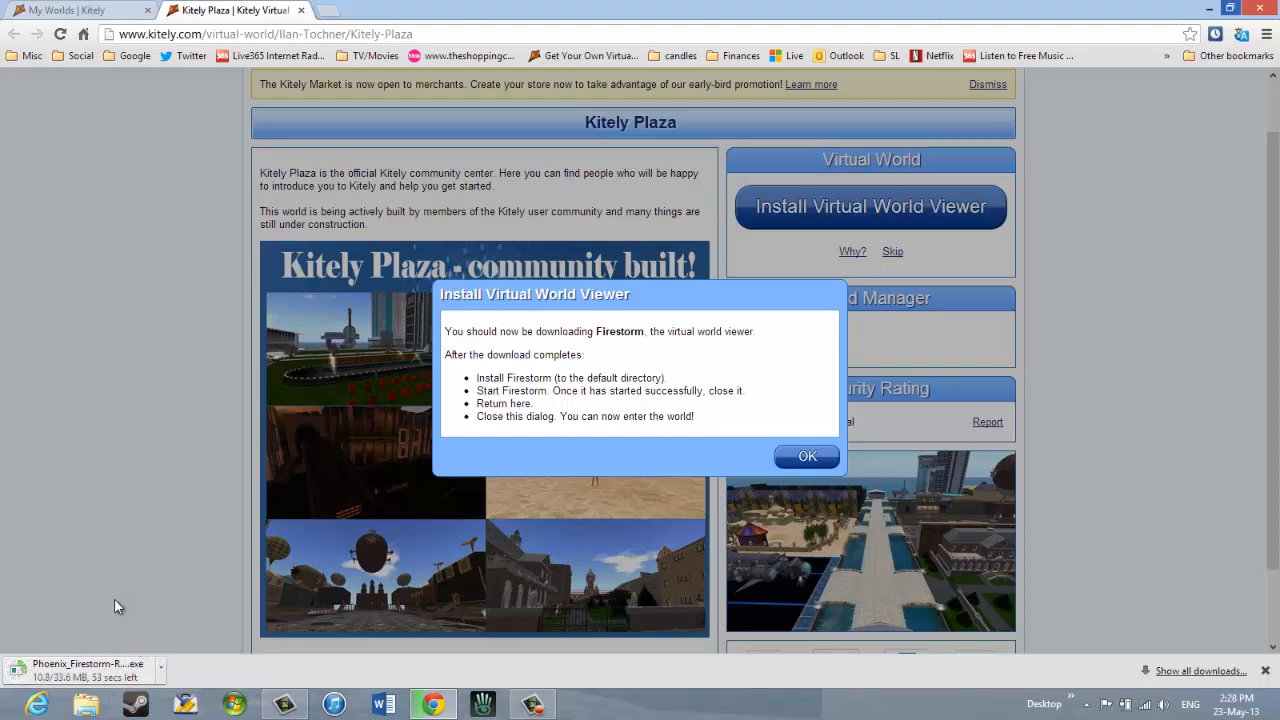
mouse_move(100, 528)
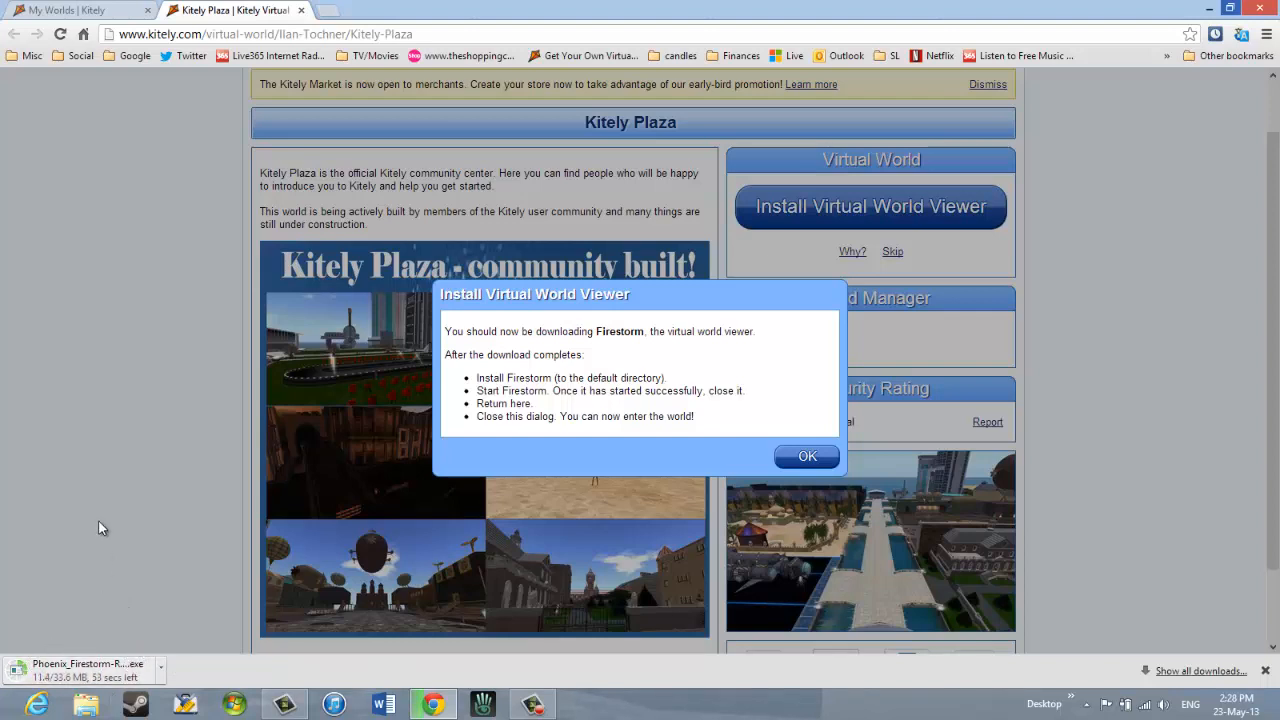
mouse_move(136, 474)
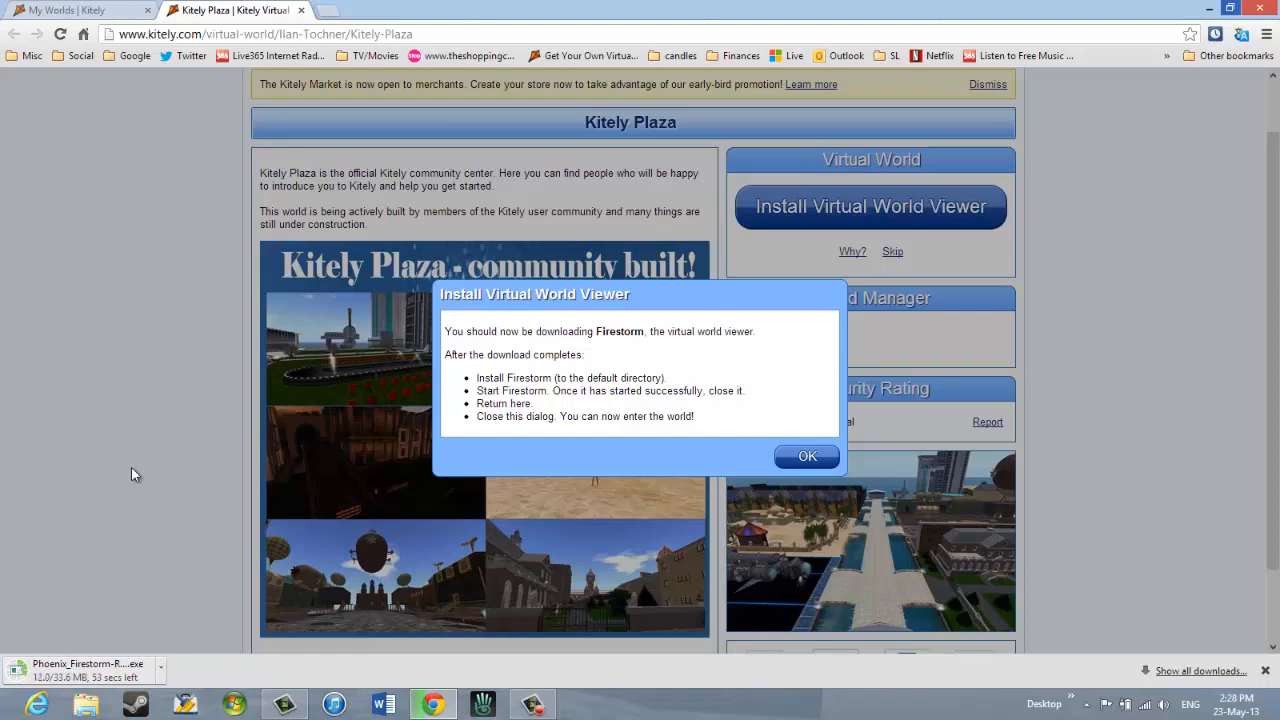
mouse_move(116, 524)
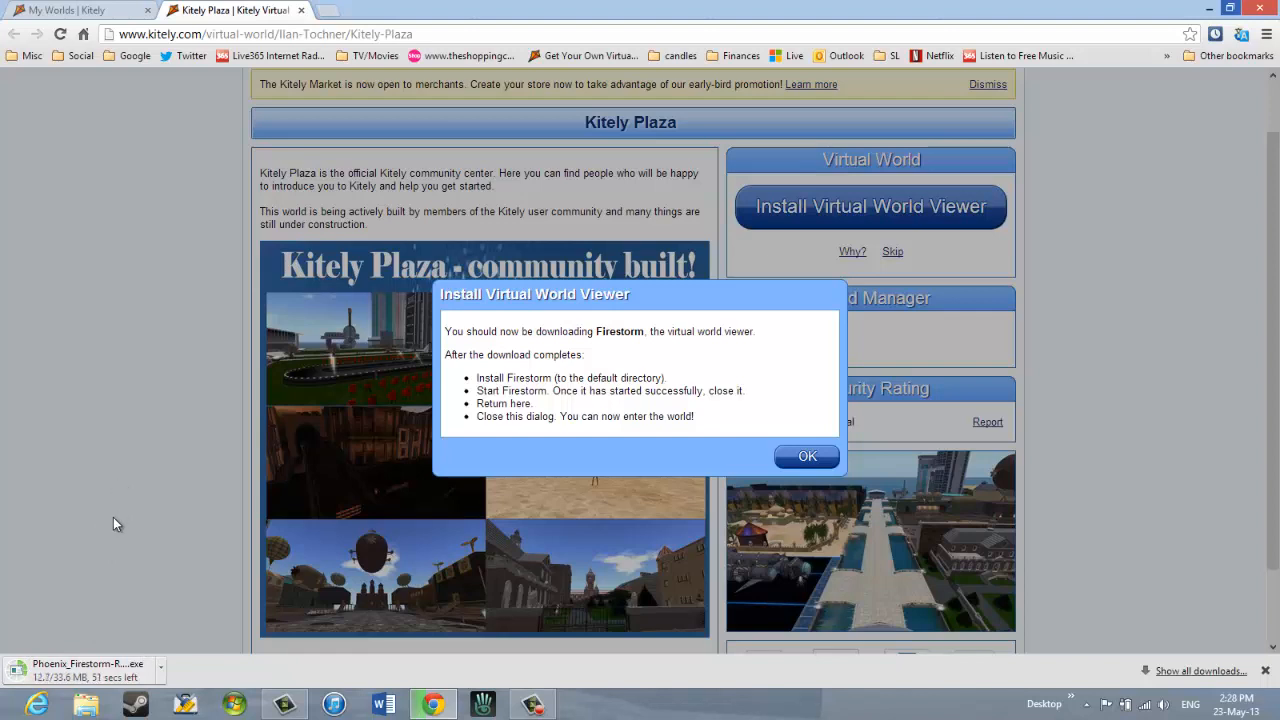
mouse_move(98, 584)
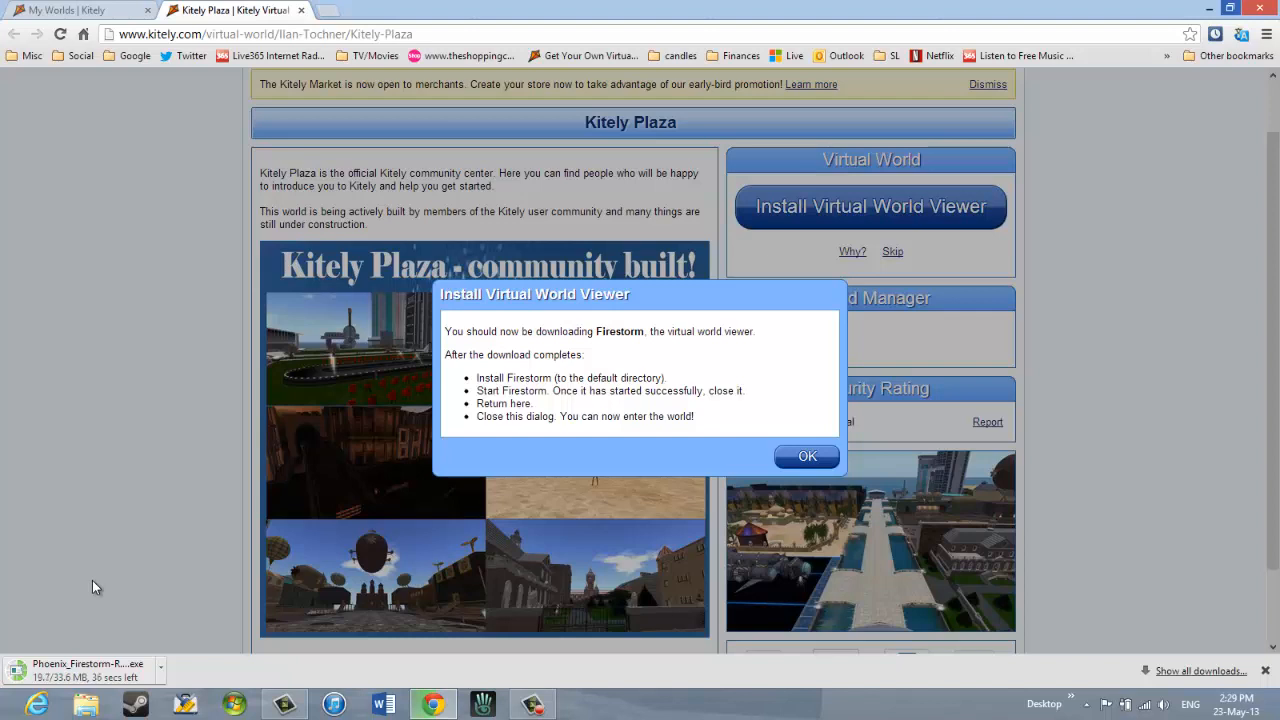
mouse_move(144, 576)
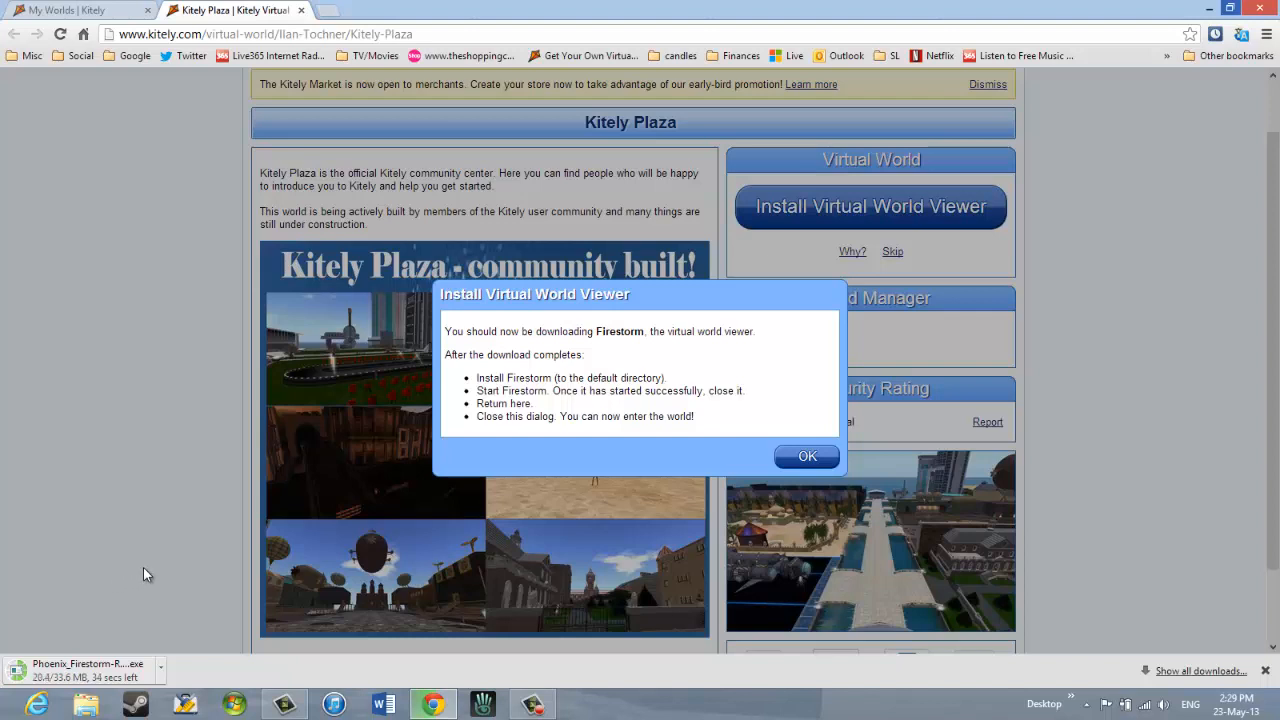
mouse_move(156, 590)
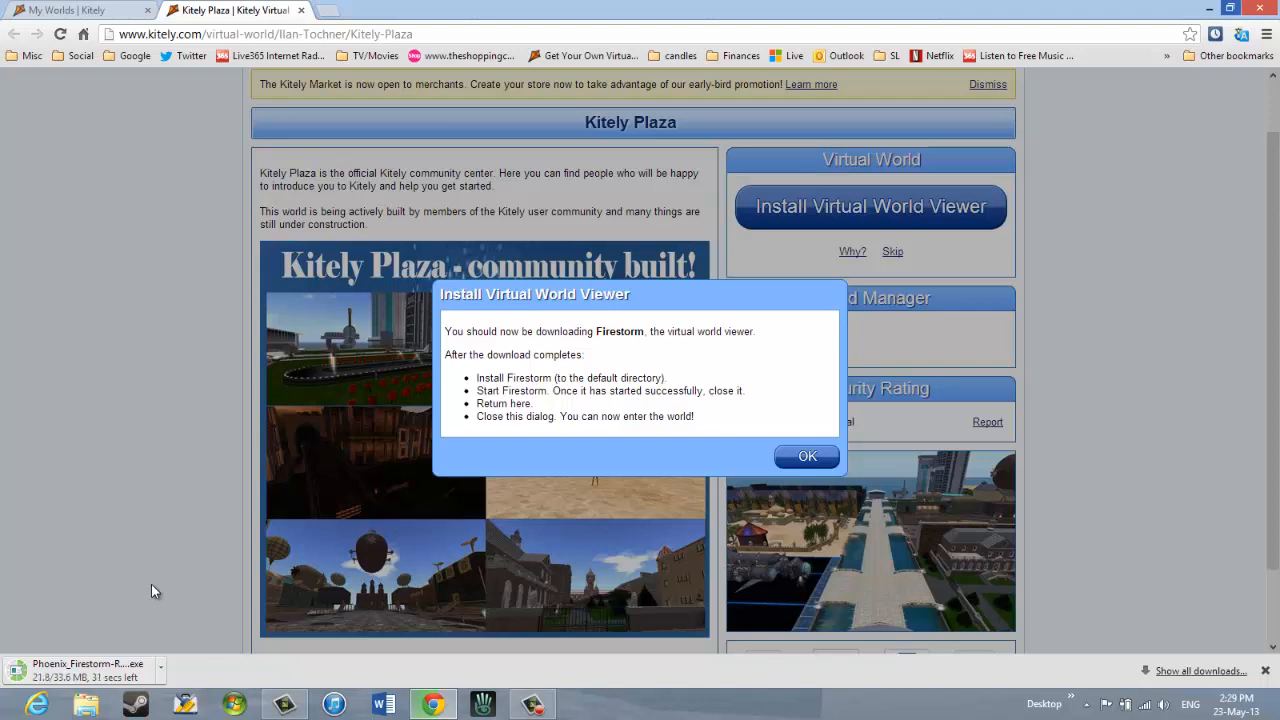
mouse_move(144, 592)
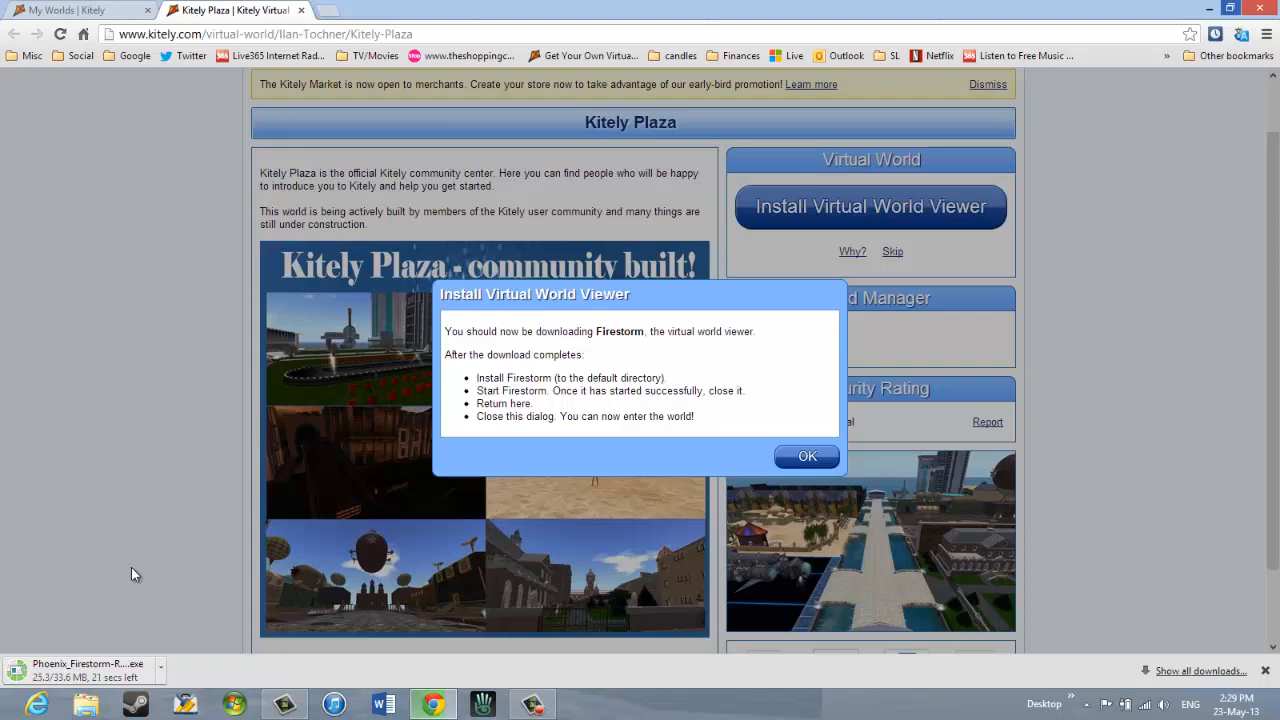
mouse_move(38, 690)
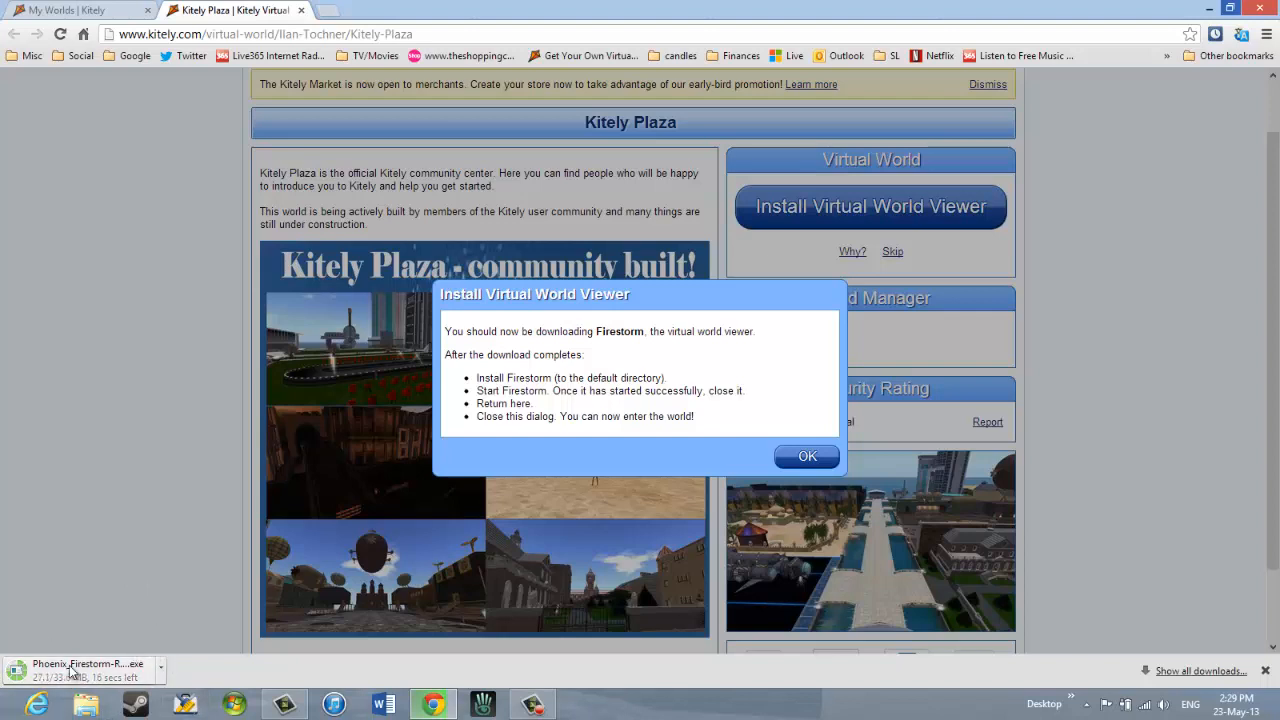
mouse_move(64, 548)
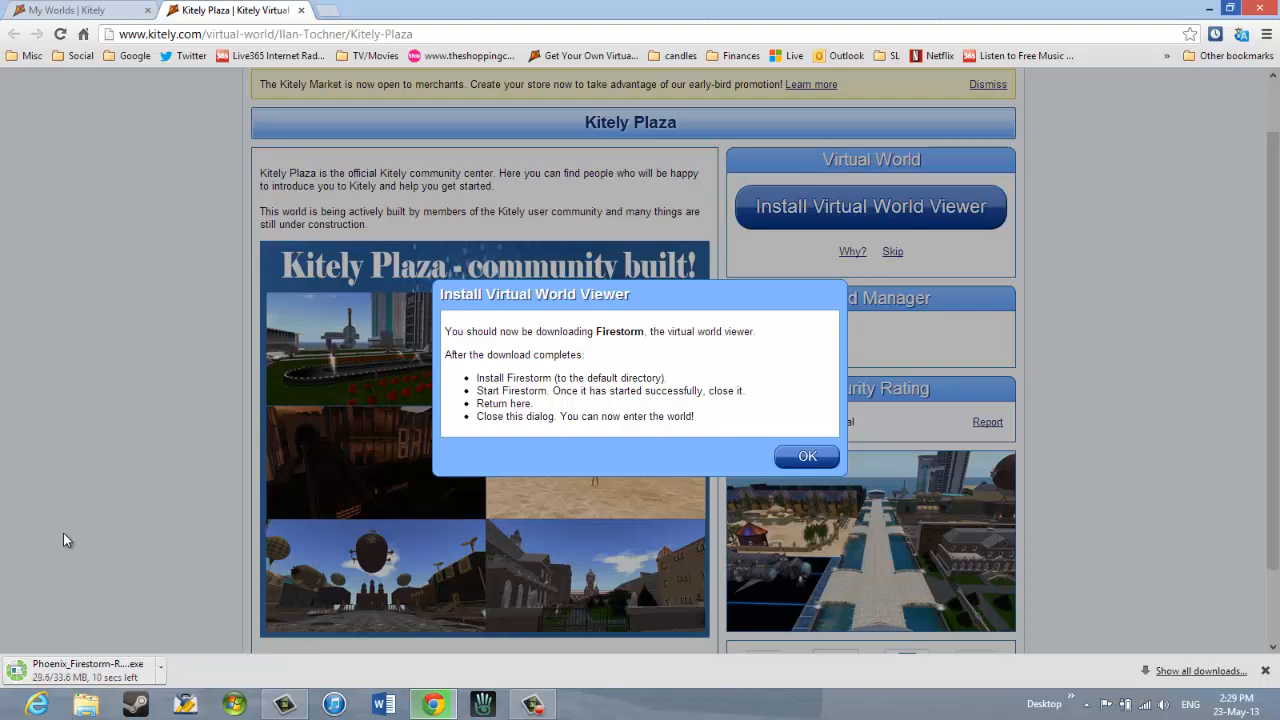
mouse_move(80, 530)
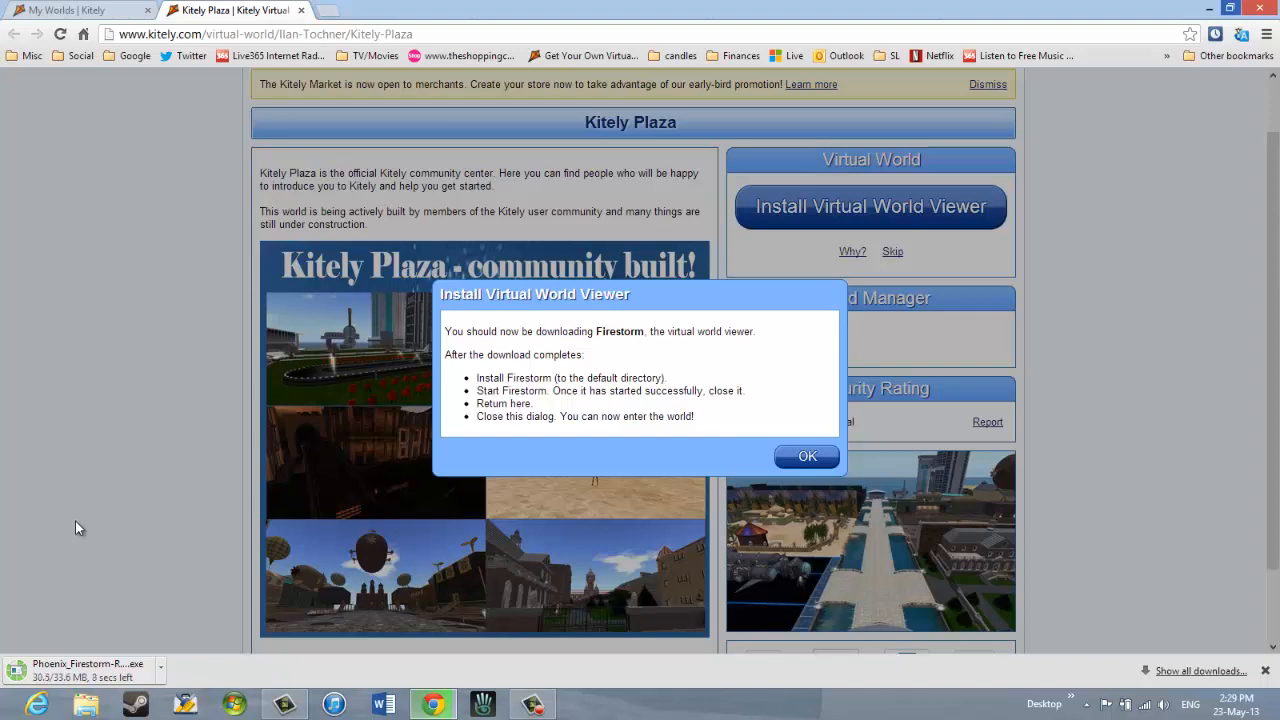
mouse_move(72, 536)
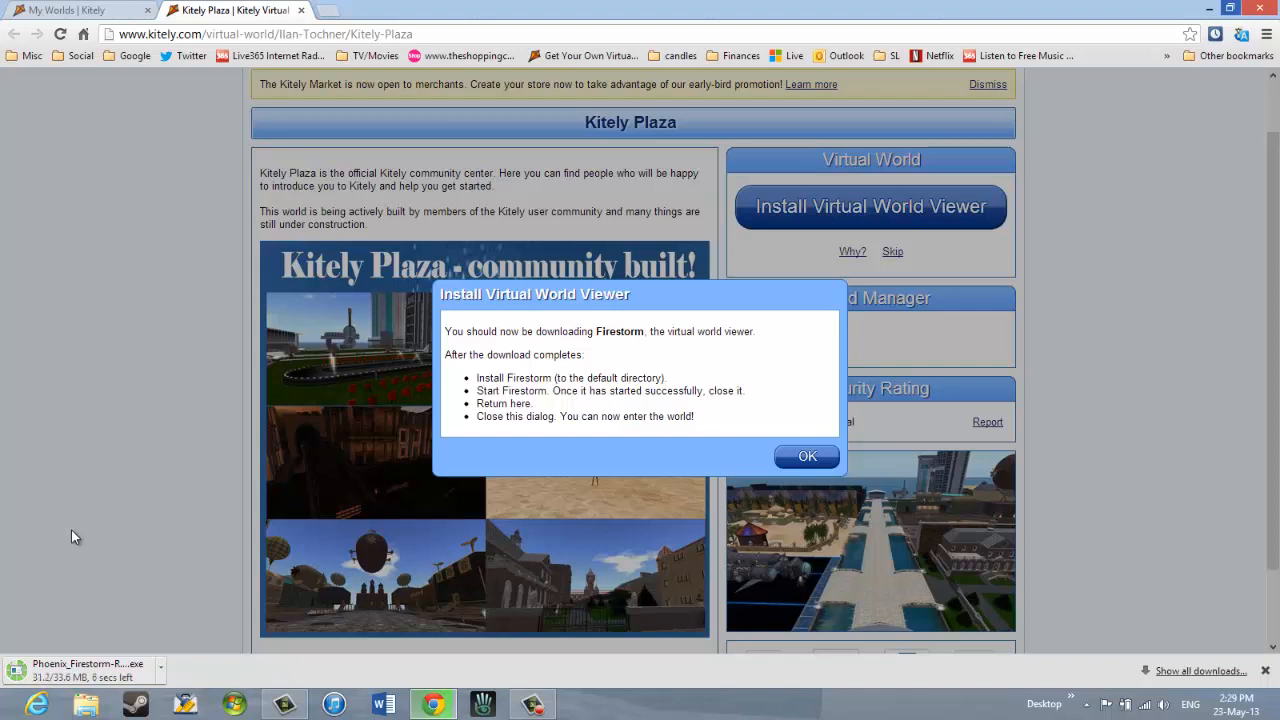
mouse_move(80, 532)
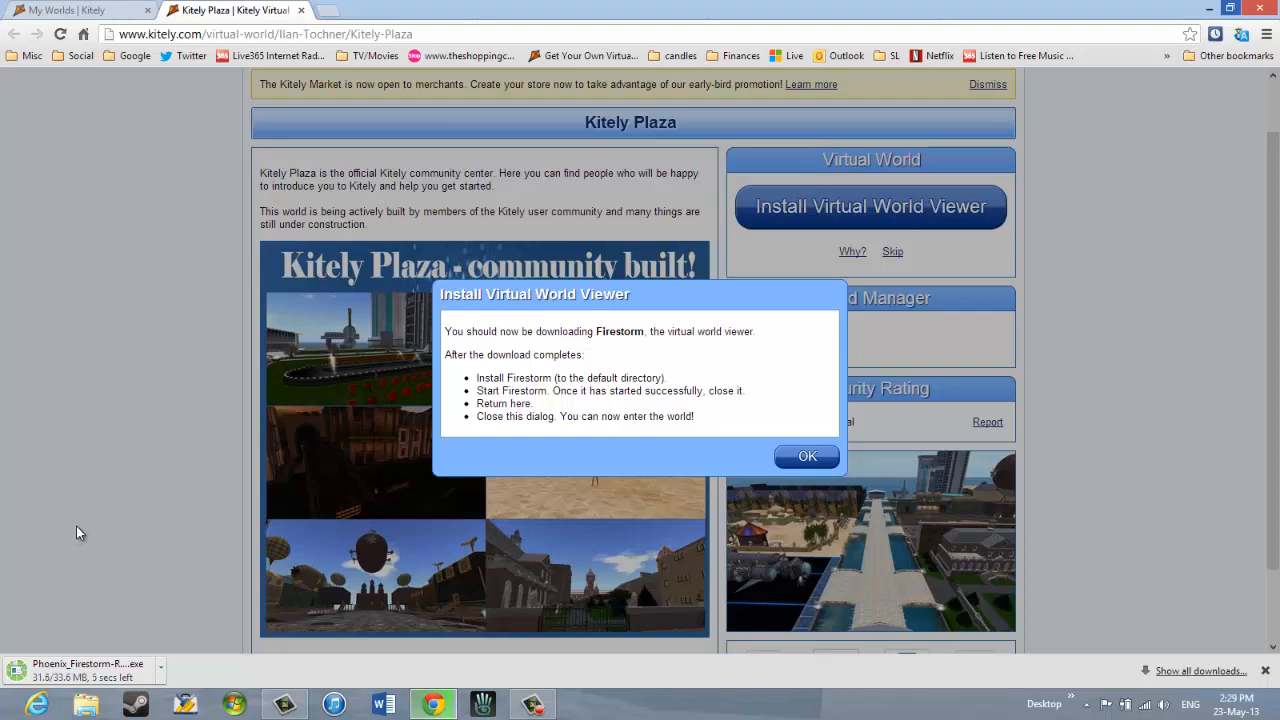
mouse_move(86, 528)
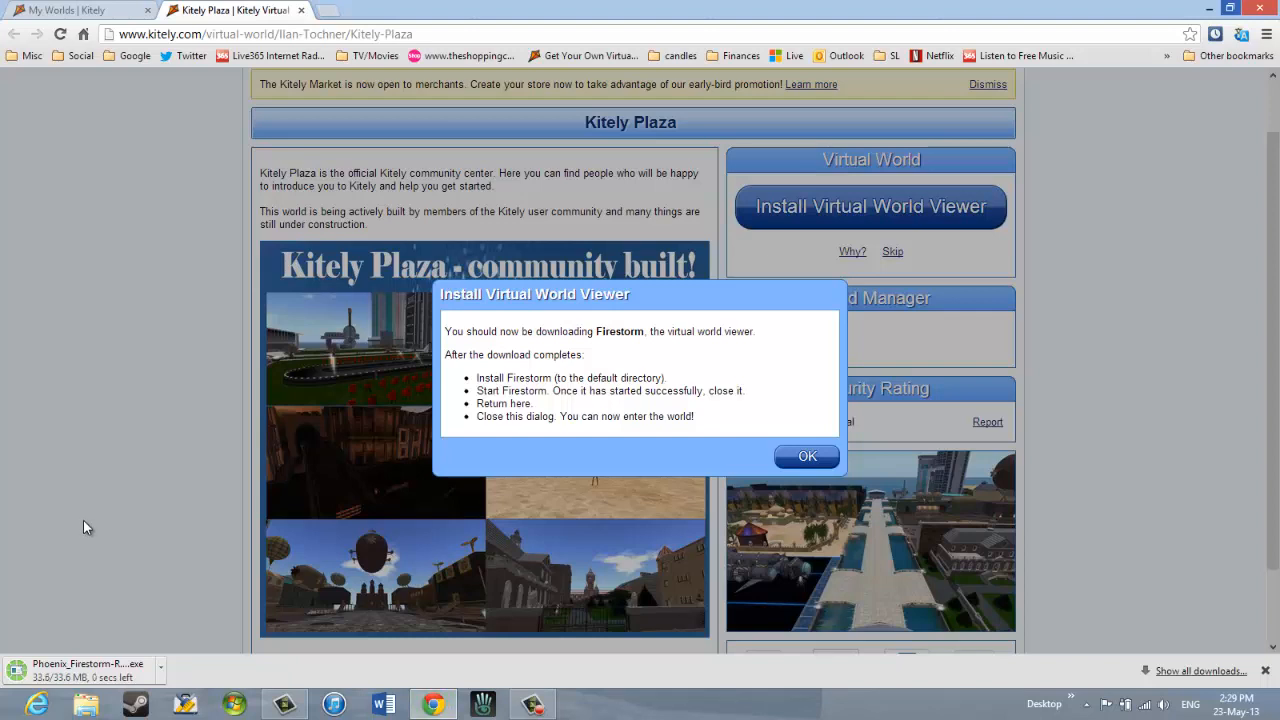
mouse_move(92, 564)
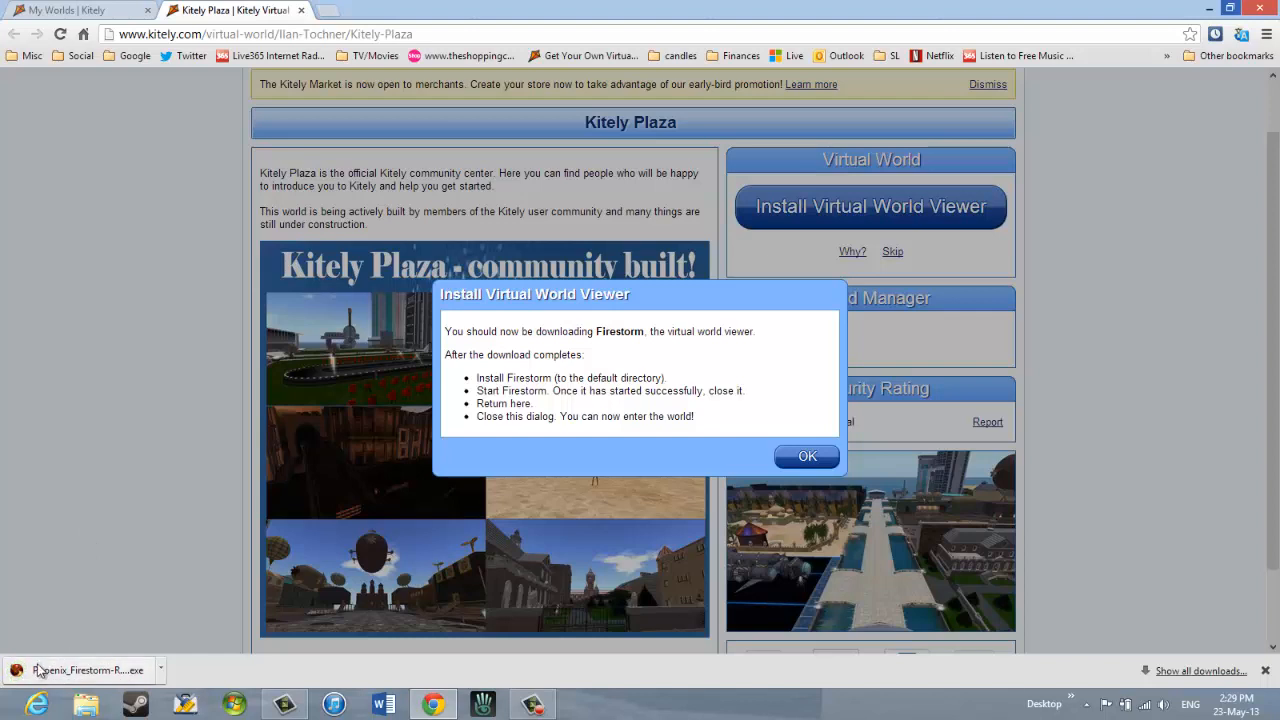
mouse_move(80, 670)
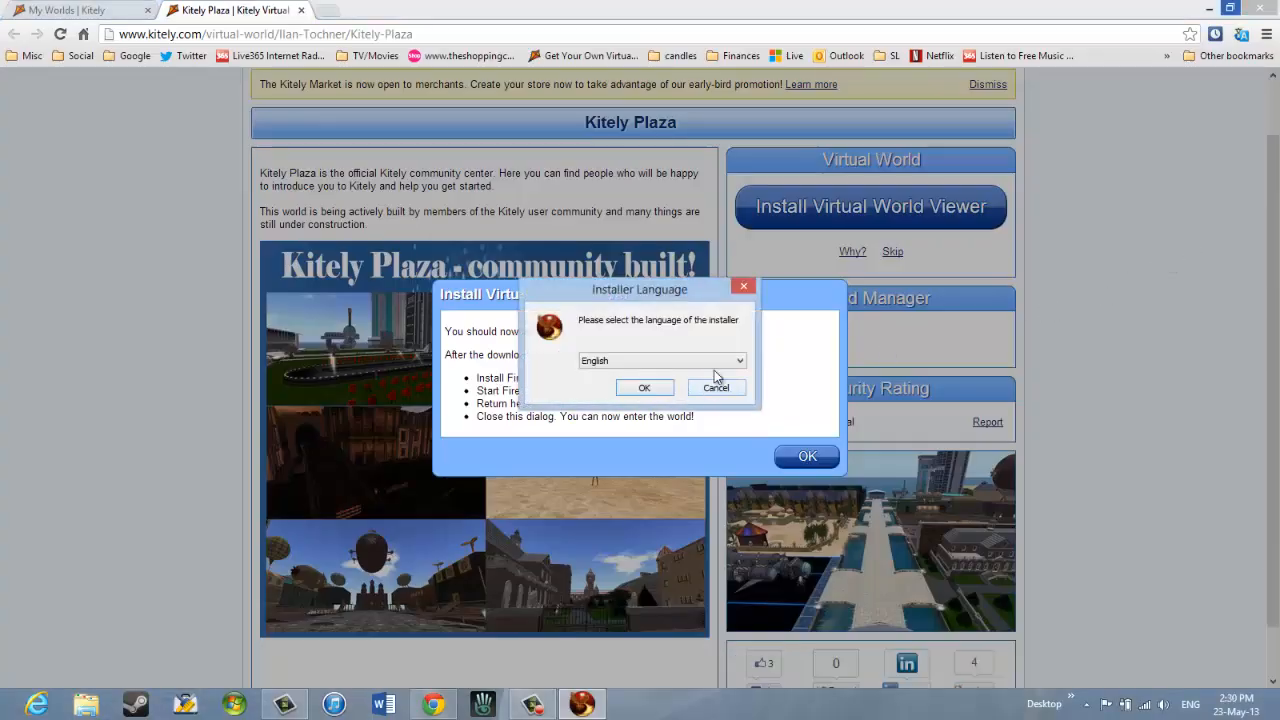
Install Firestorm 4.2.2 in English, agreeing to the Vivox licence, into the default folder.
left_click(644, 388)
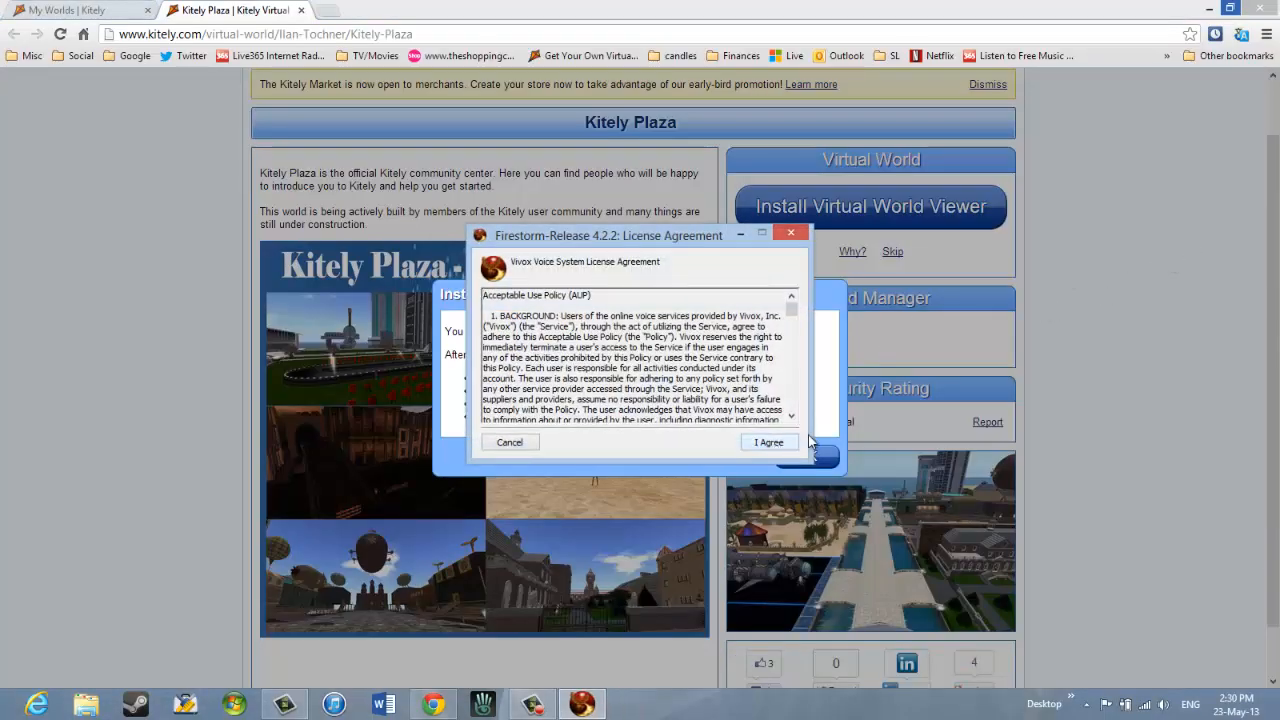
left_click(768, 442)
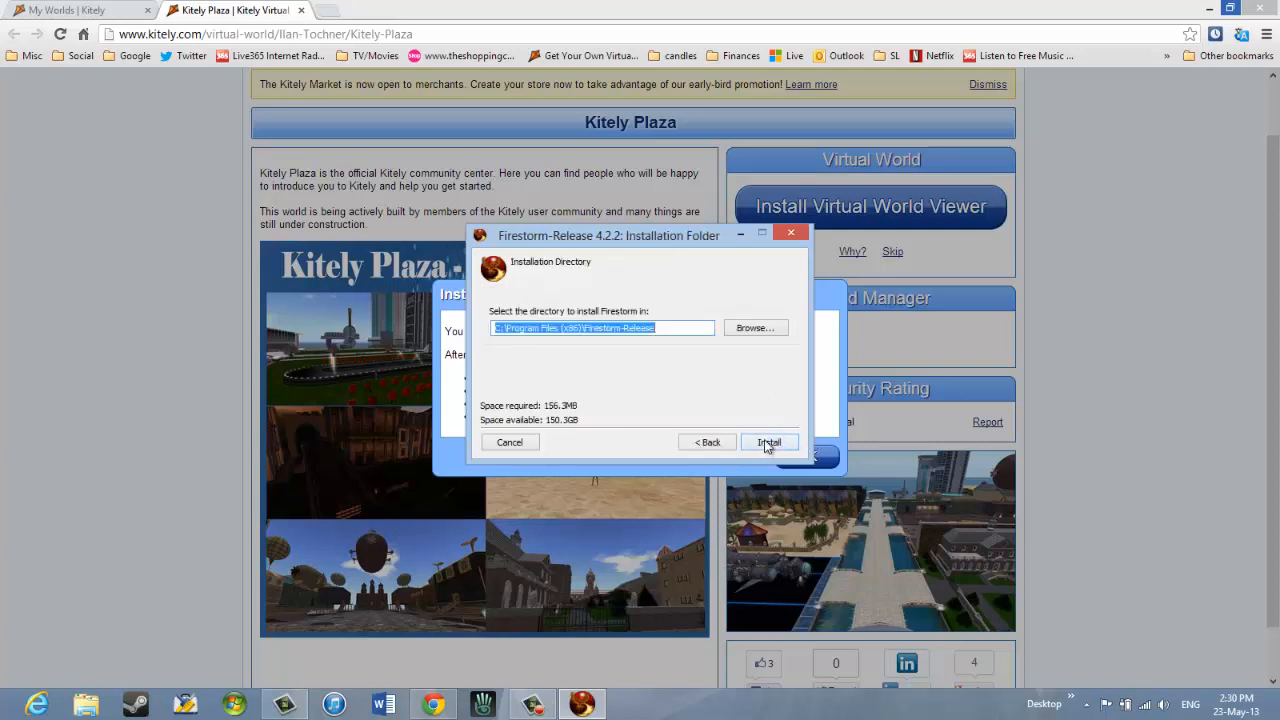
left_click(768, 442)
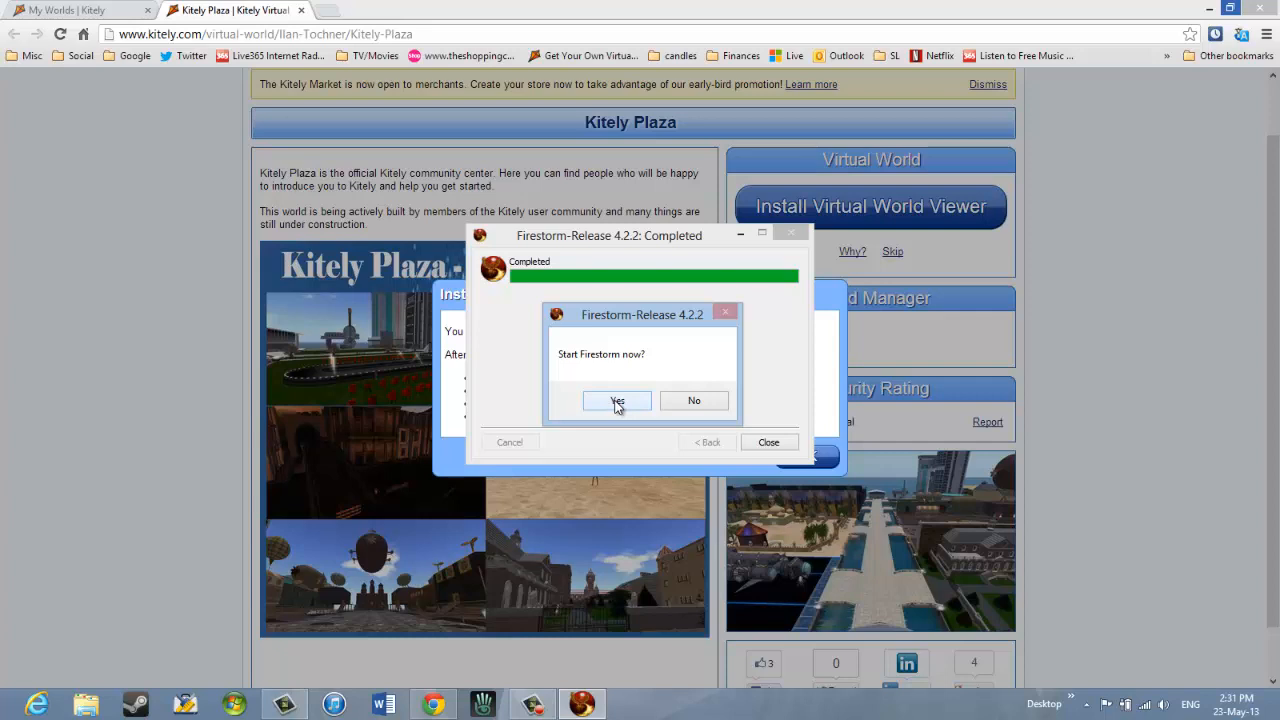
Answer Yes to 'Start Firestorm now?' so the viewer's login screen opens.
left_click(616, 400)
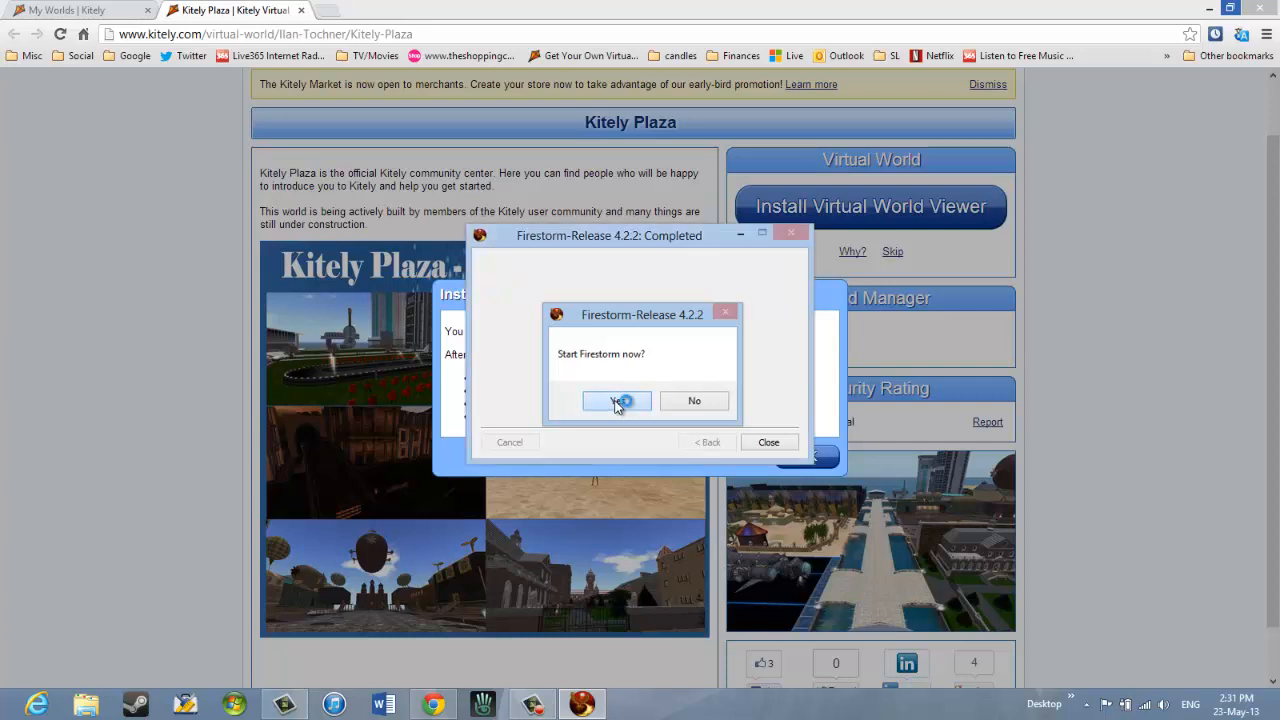
left_click(616, 400)
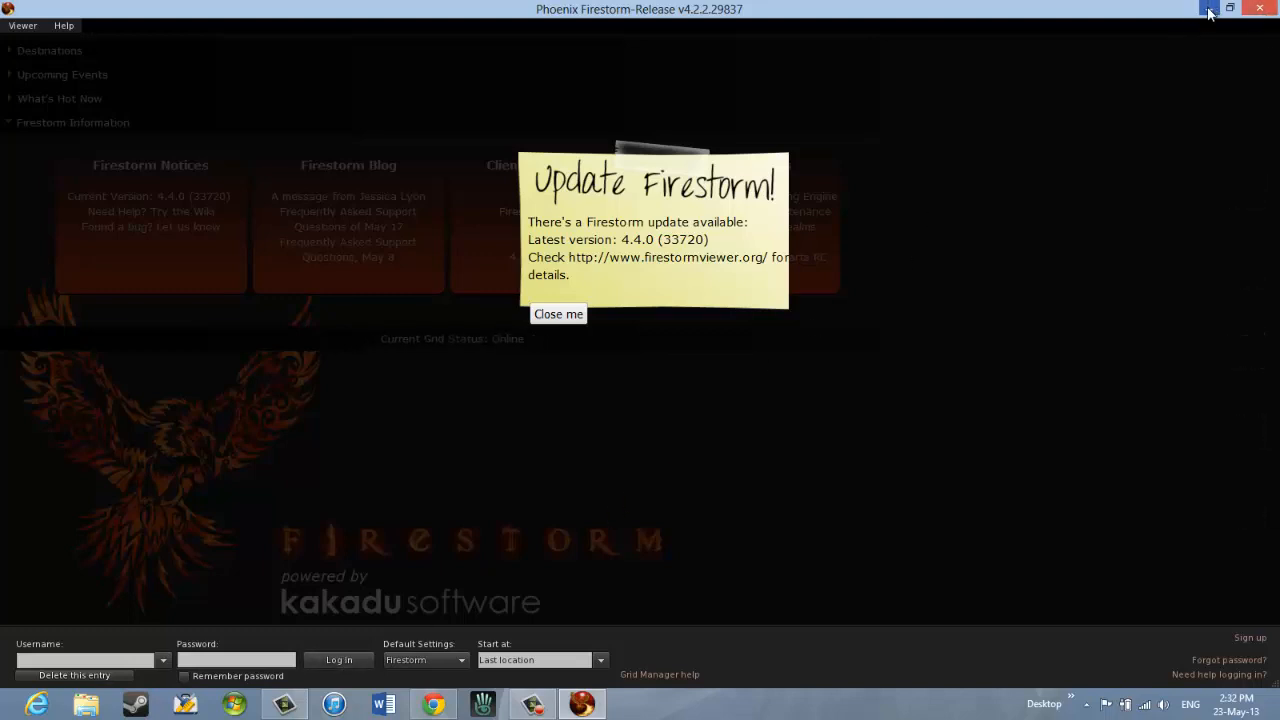
mouse_move(1144, 32)
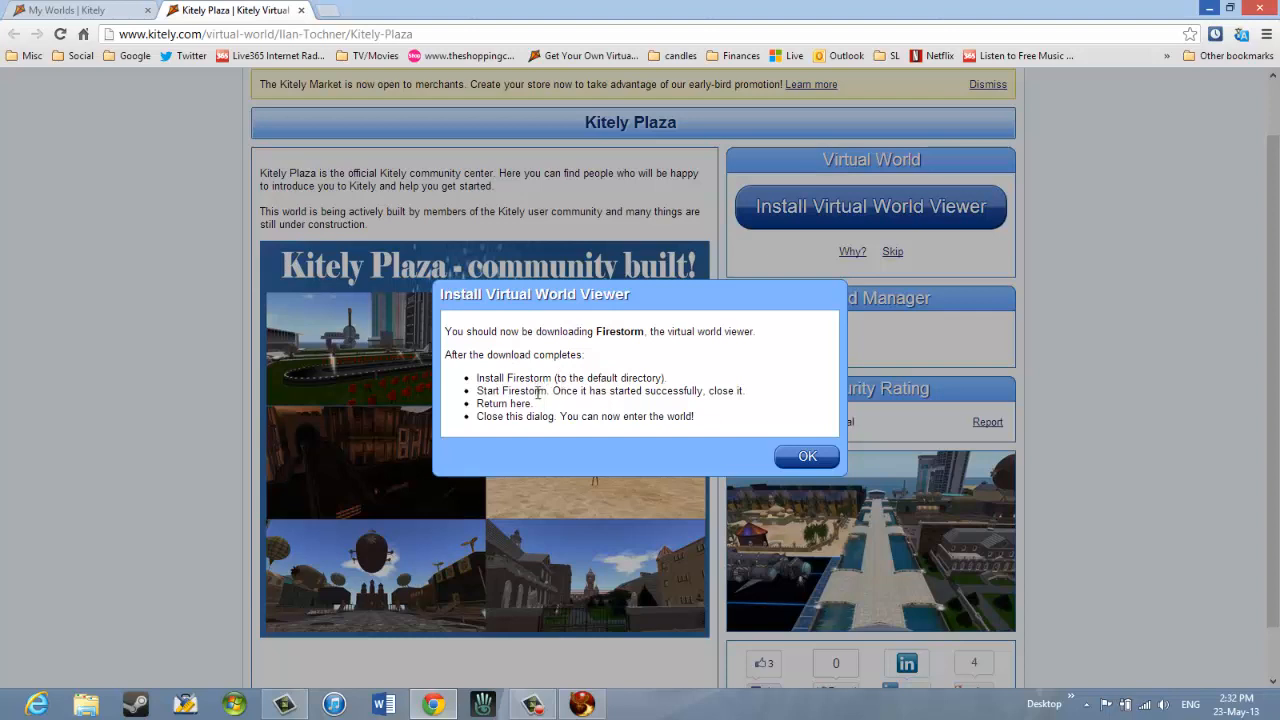
mouse_move(718, 408)
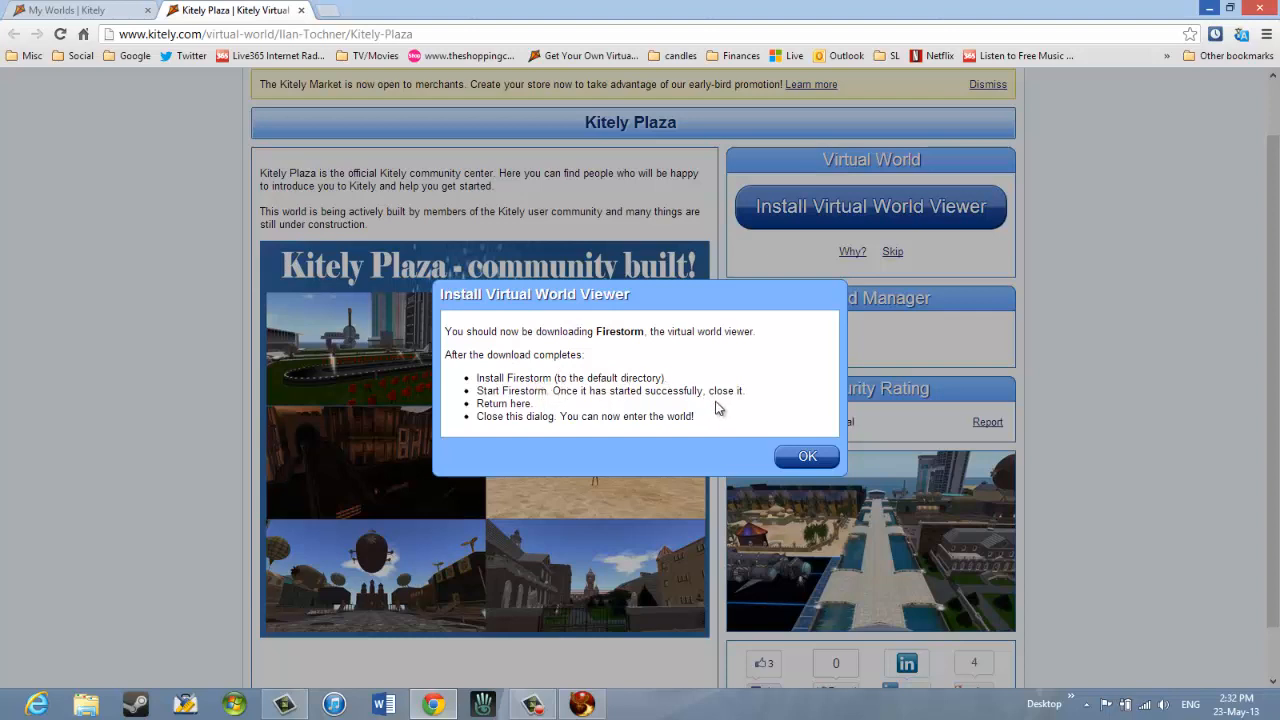
mouse_move(744, 392)
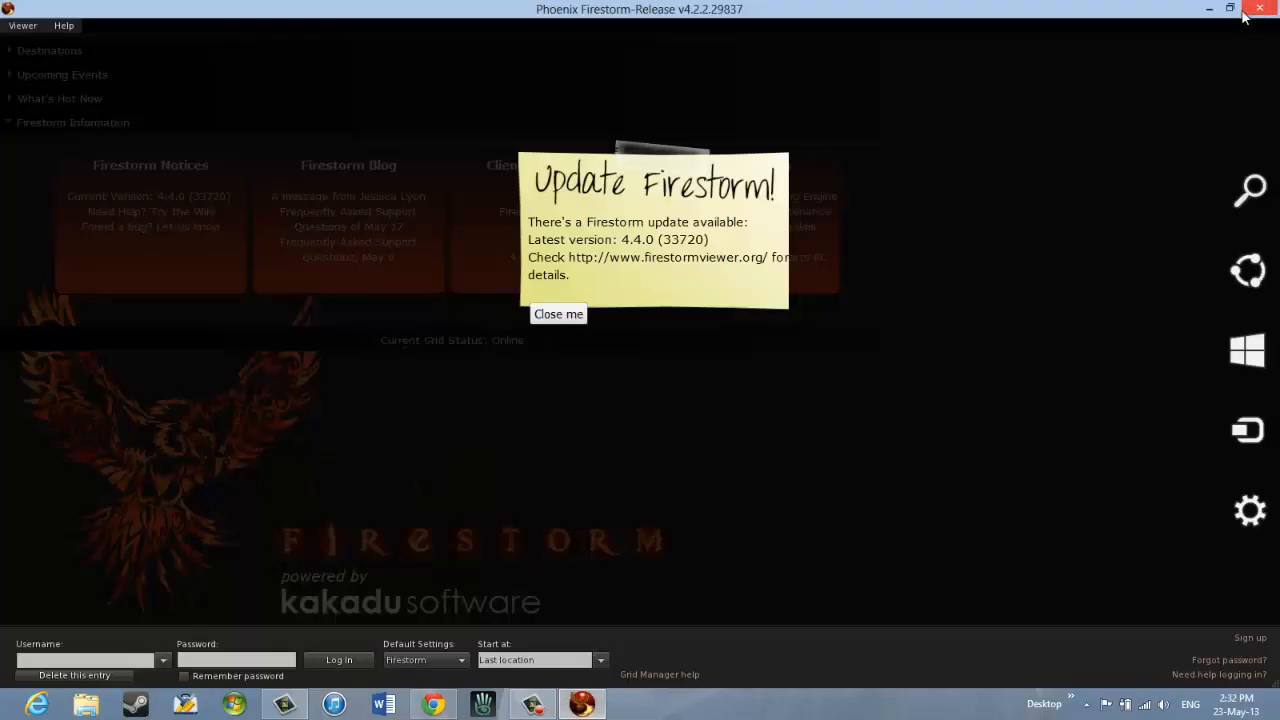
Close the Firestorm window after its first successful start, returning to the Kitely Plaza page.
left_click(1260, 8)
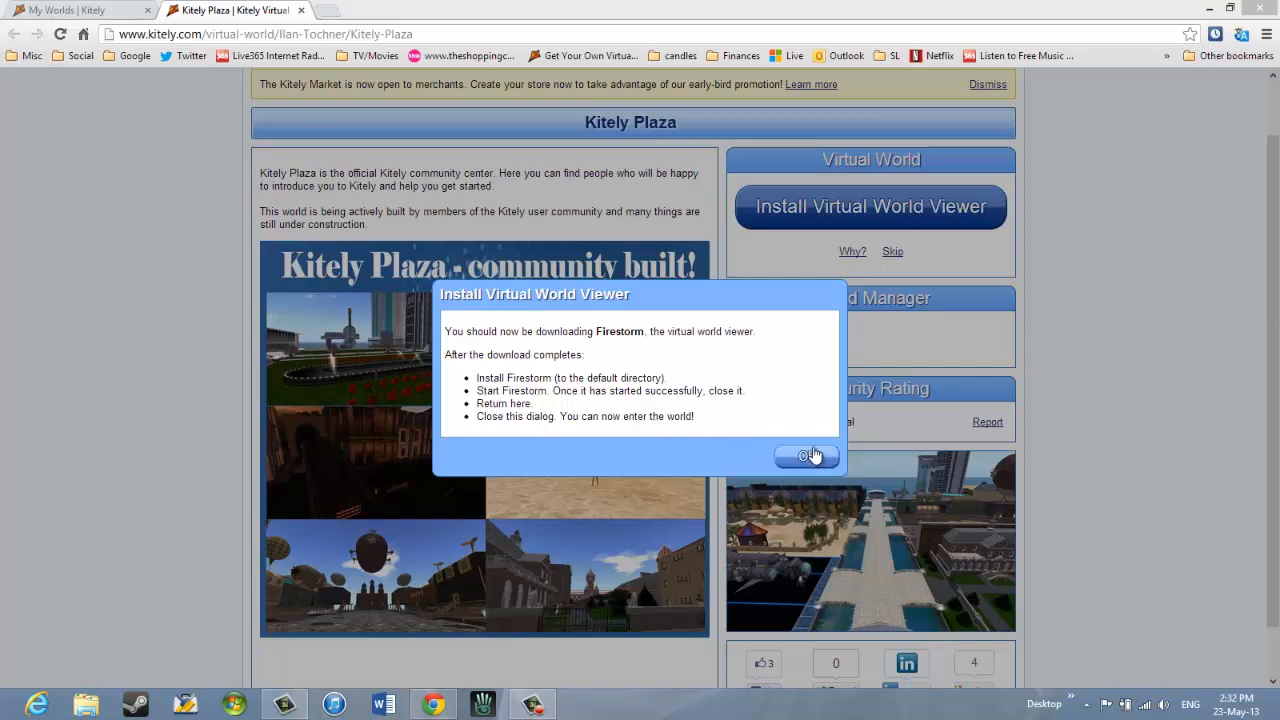
Dismiss the install instructions and close the Congratulations message so Enter World appears.
left_click(806, 456)
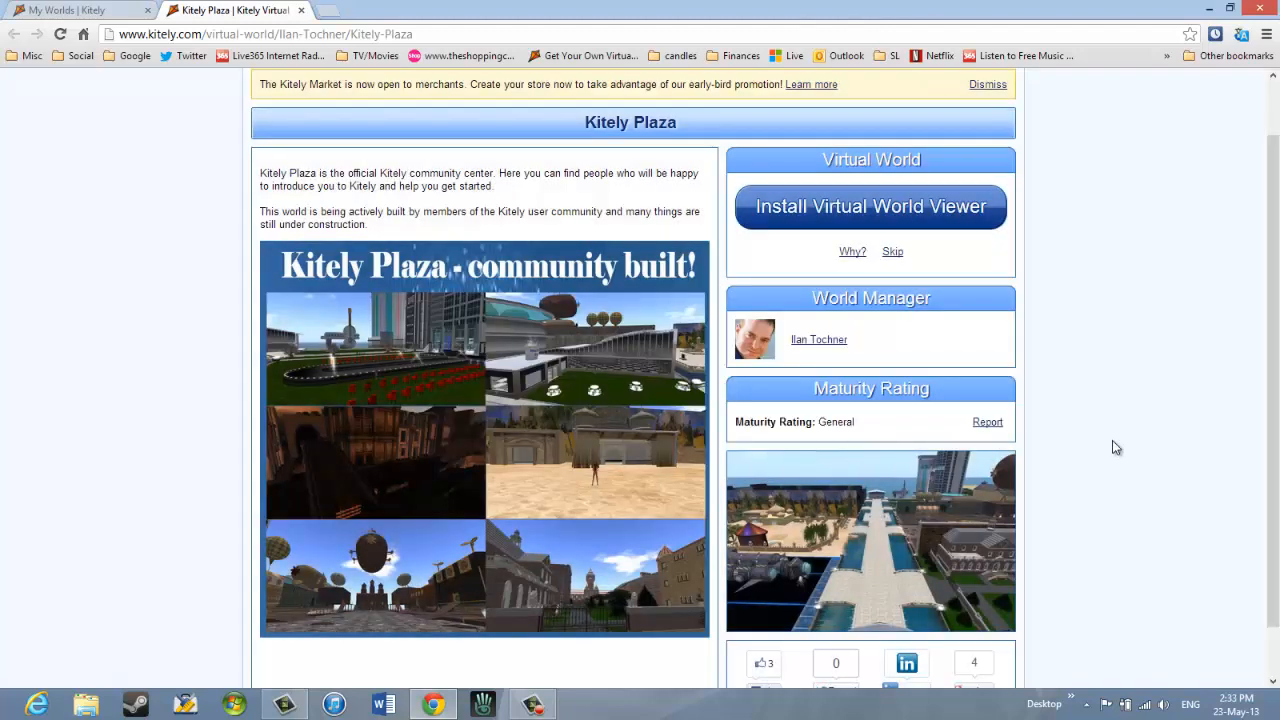
left_click(868, 206)
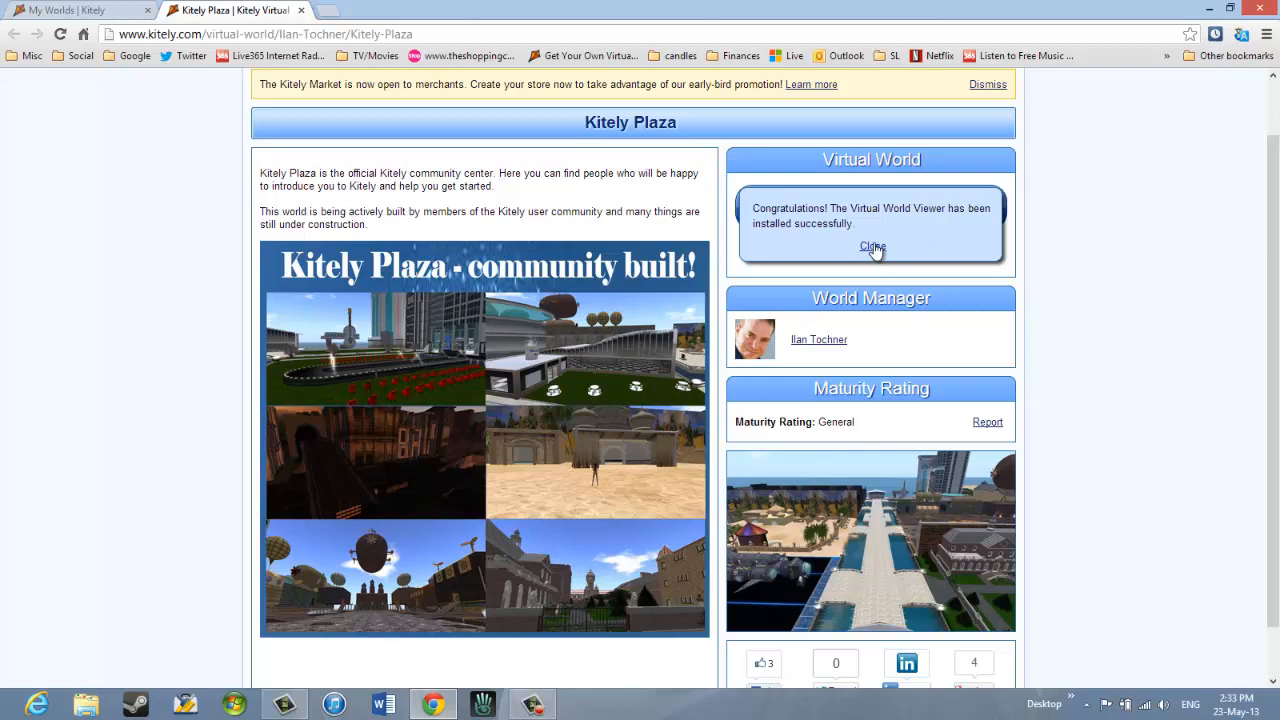
left_click(872, 248)
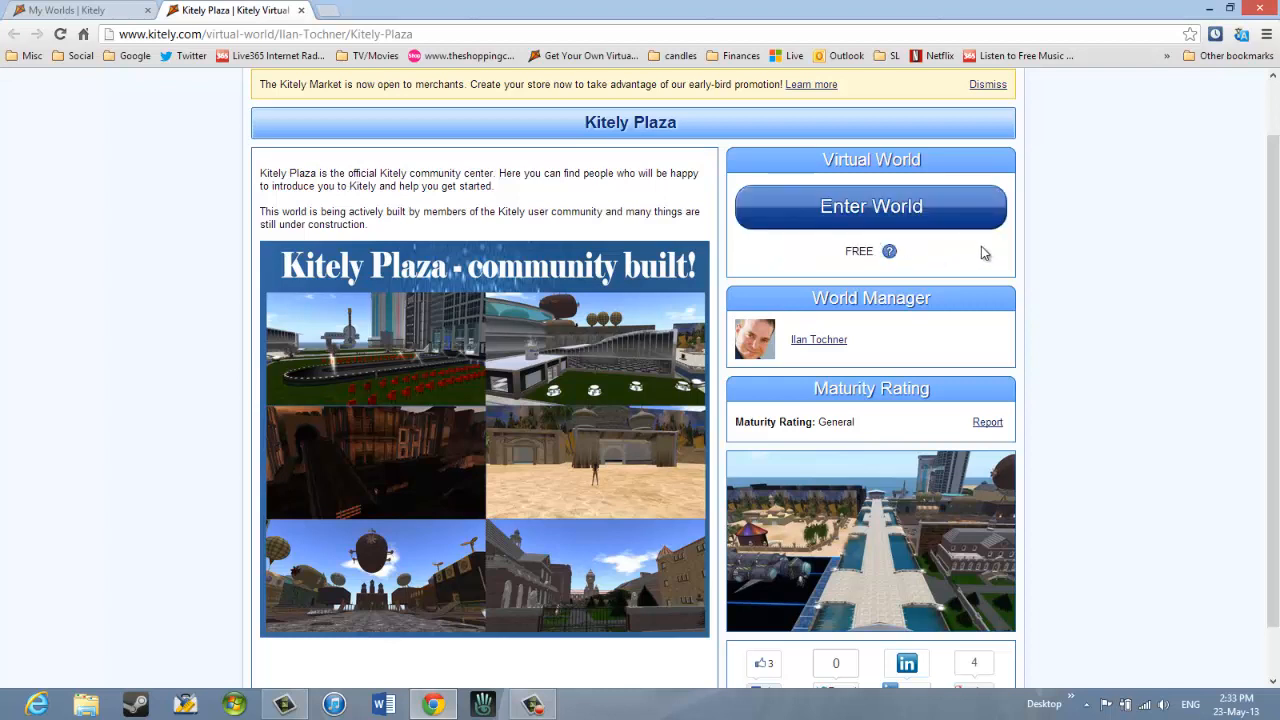
mouse_move(1028, 240)
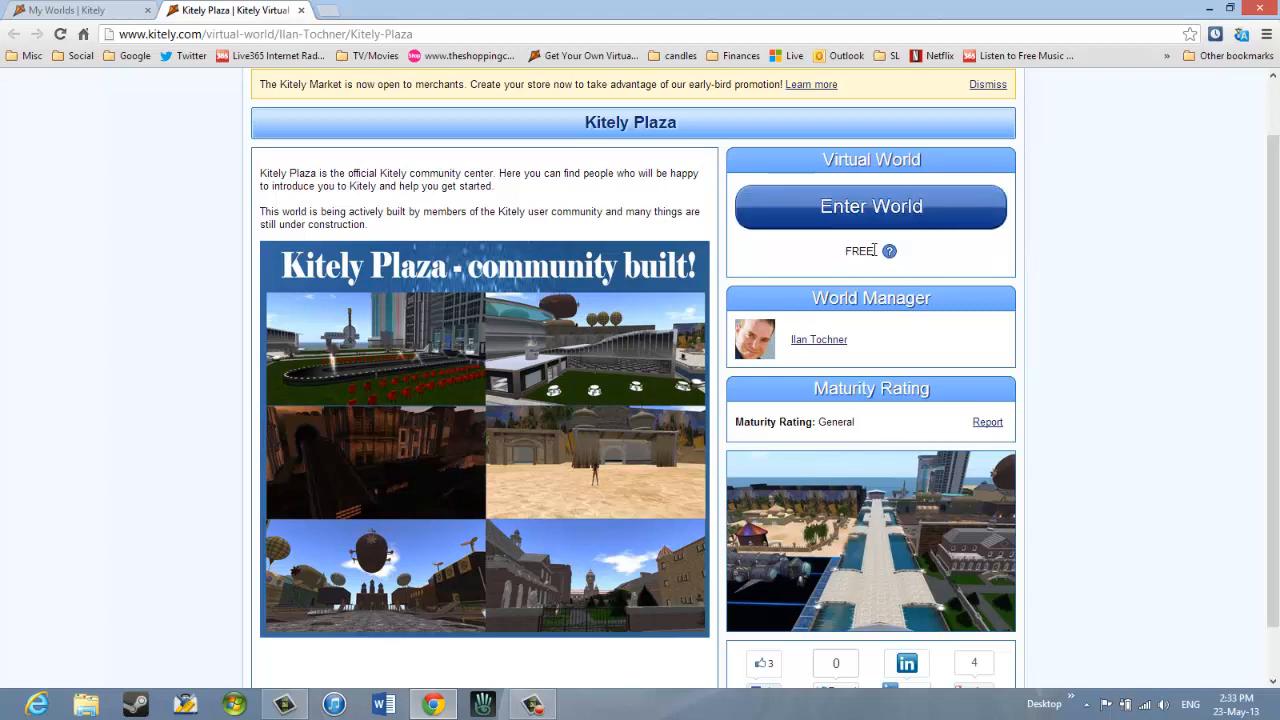
Enter the Kitely Plaza world so Firestorm launches and begins logging in.
left_click(872, 206)
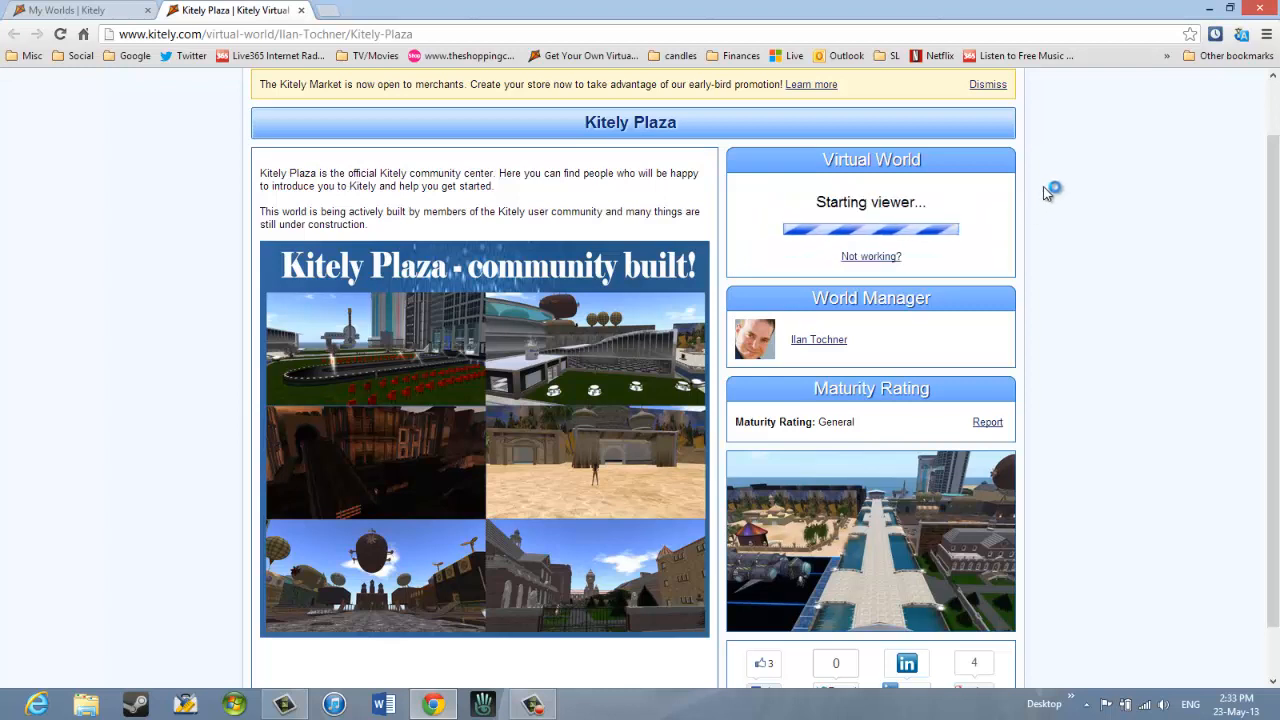
mouse_move(1020, 218)
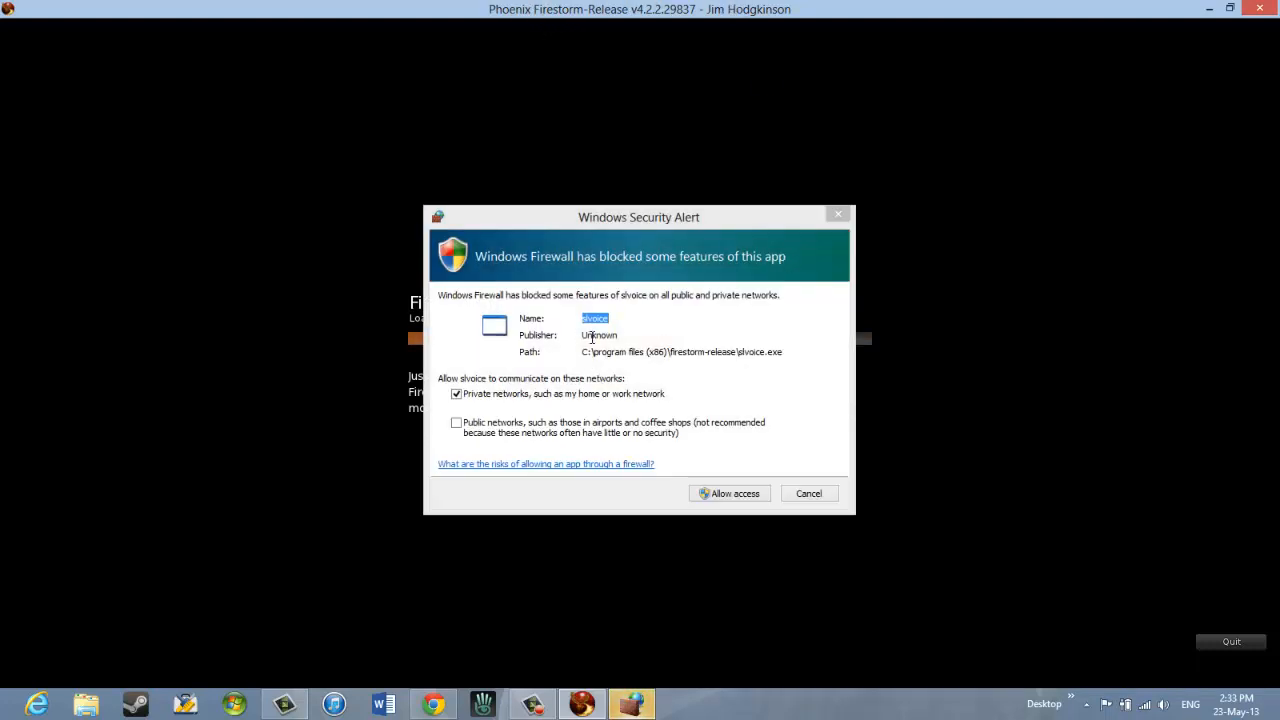
mouse_move(730, 444)
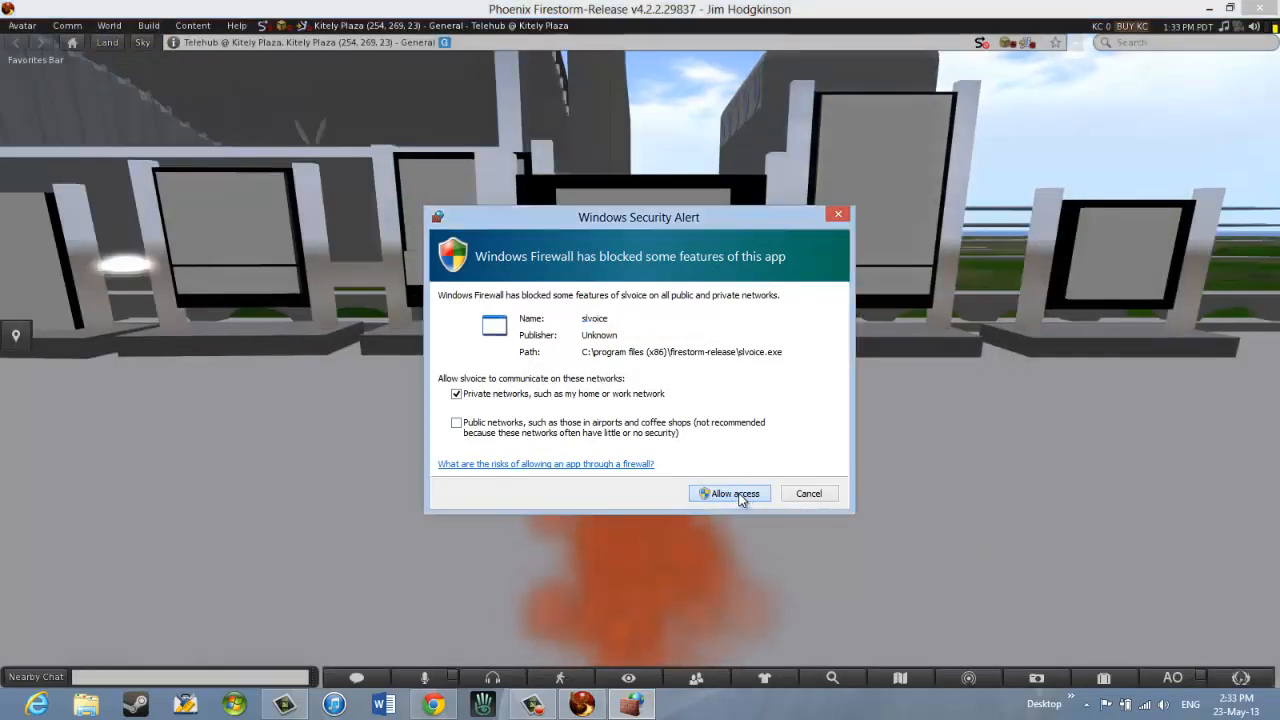
Allow the voice component through the Windows firewall and arrive standing in Kitely Plaza.
left_click(730, 492)
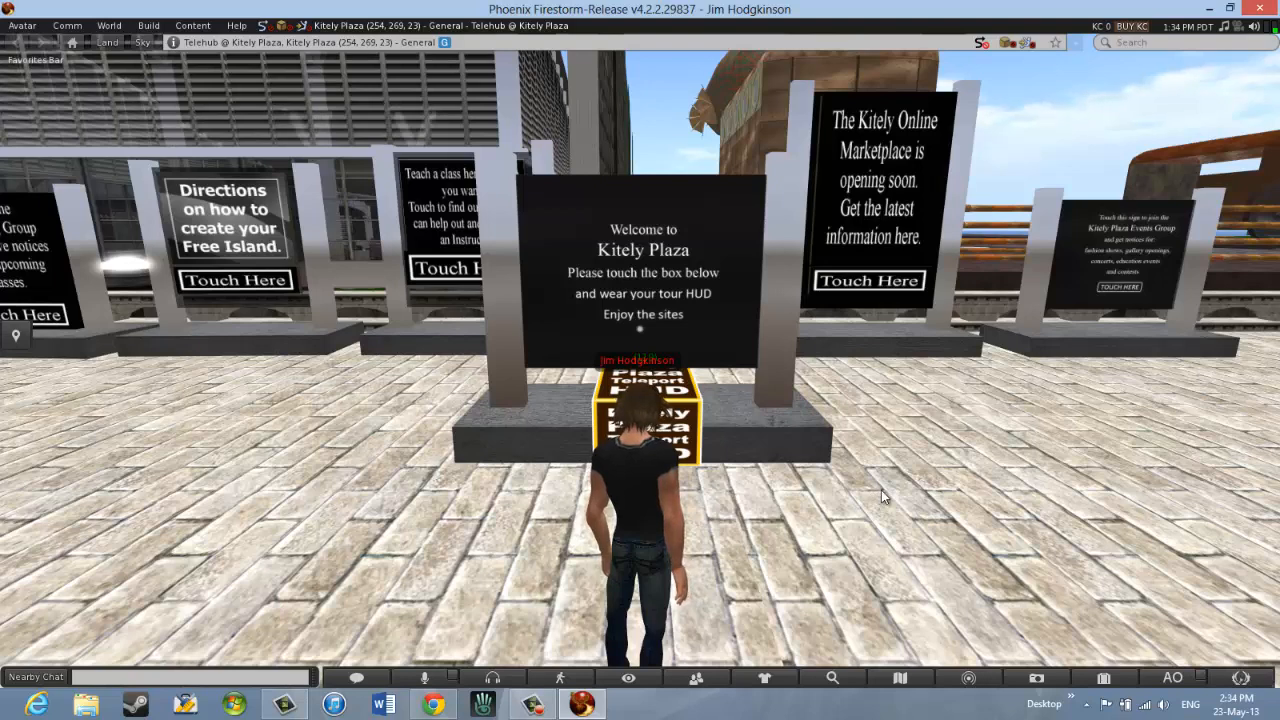
mouse_move(1036, 478)
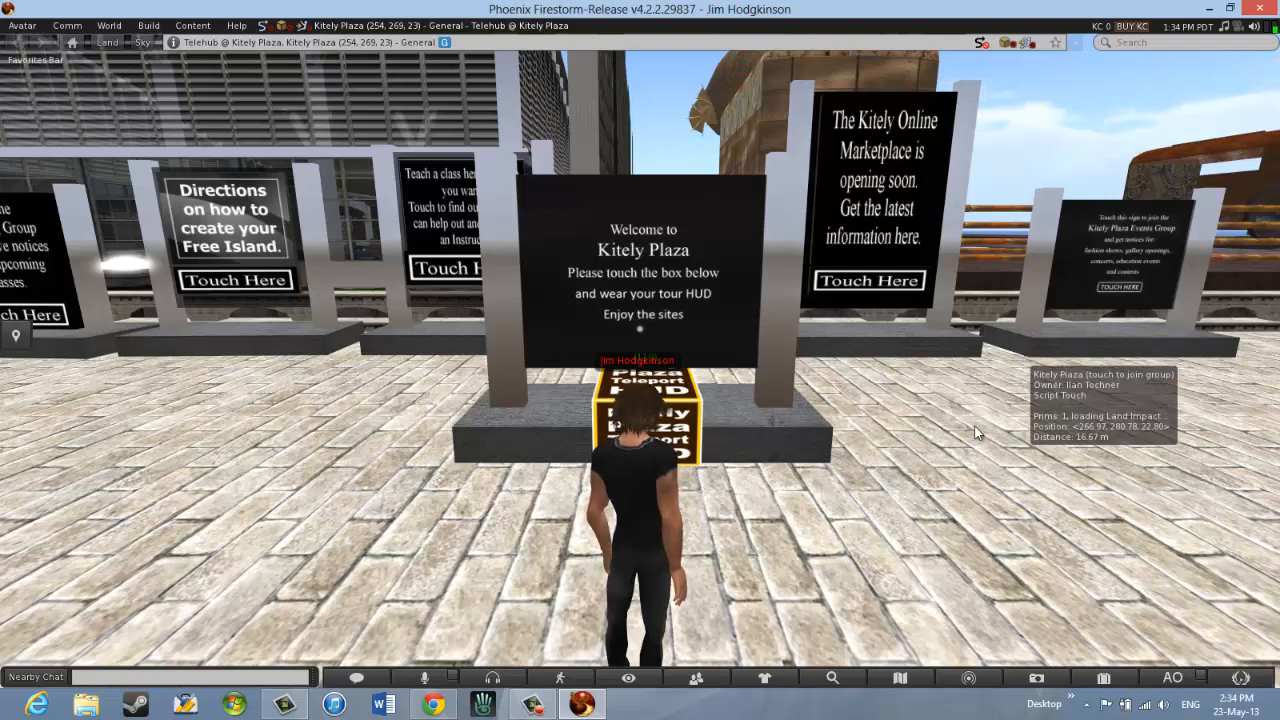
mouse_move(952, 428)
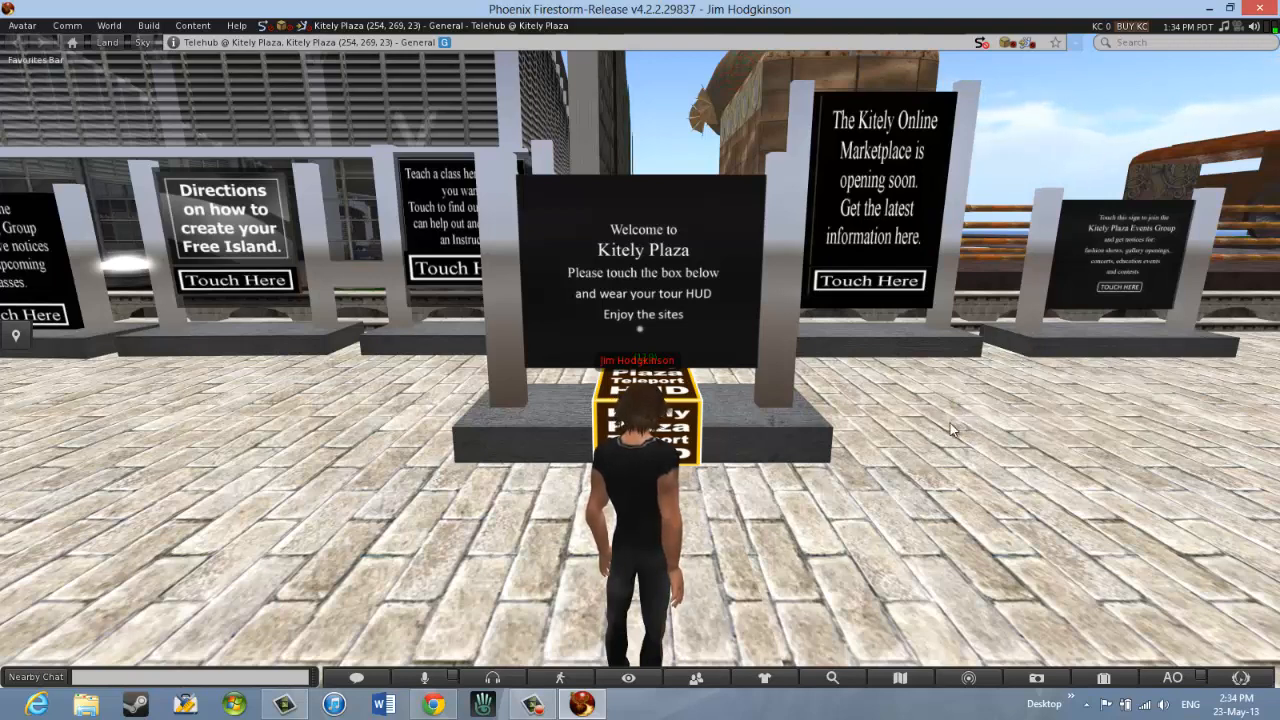